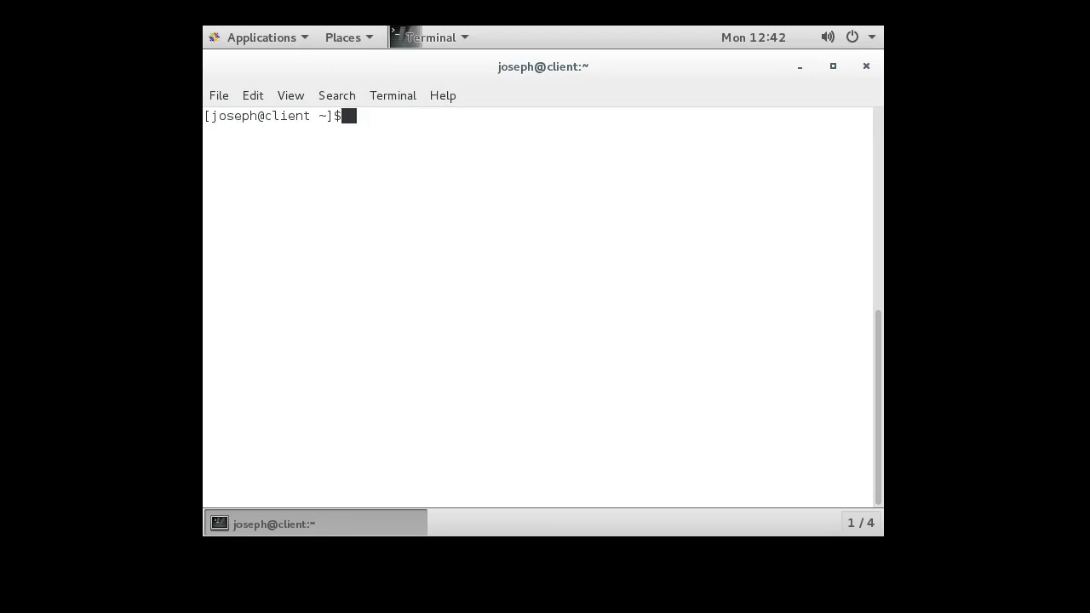
Start an ls command with a separate -l option, then discard it unfinished.
text(ls -al)
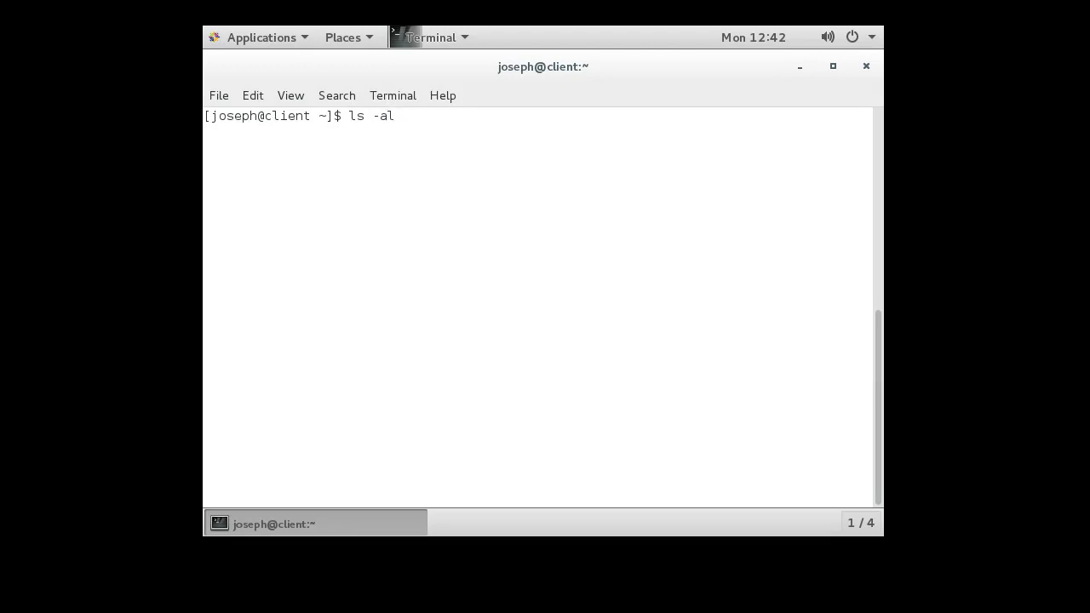
double_click(358, 116)
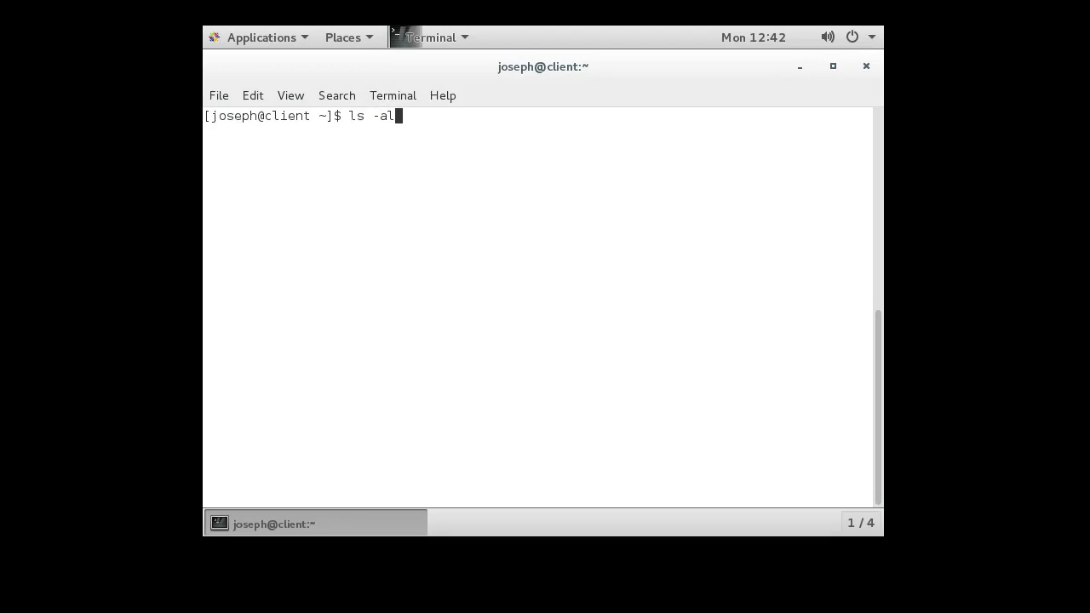
key(BackSpace)
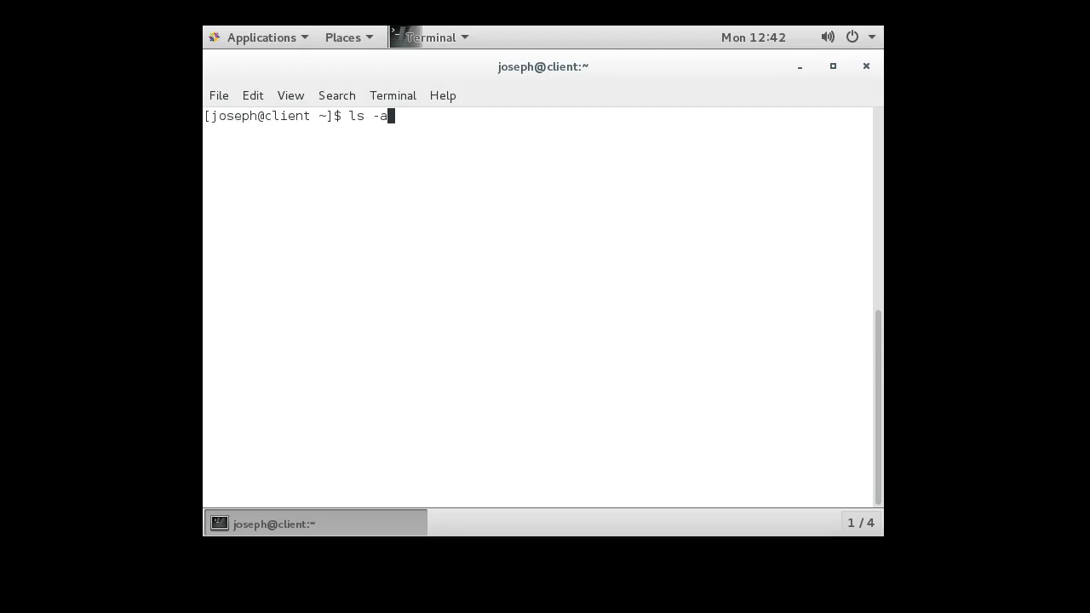
key(BackSpace)
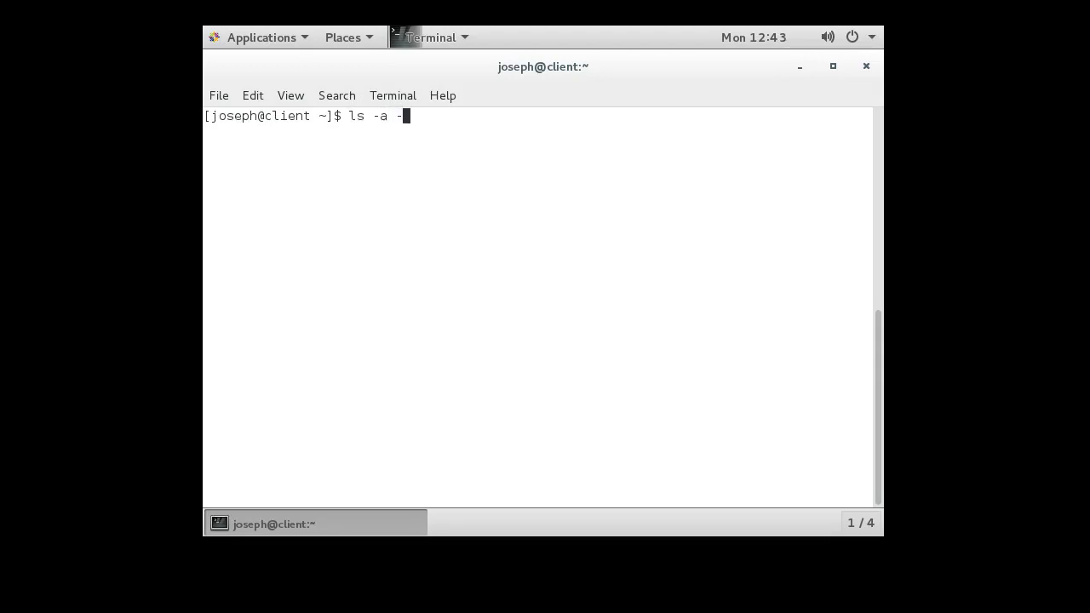
text(l)
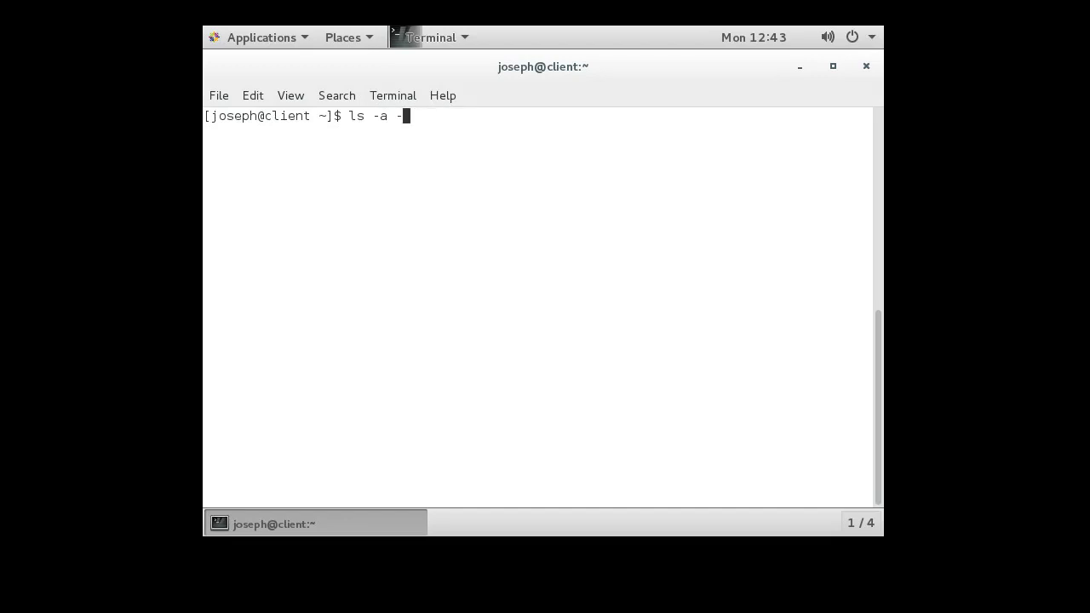
key(ctrl+c)
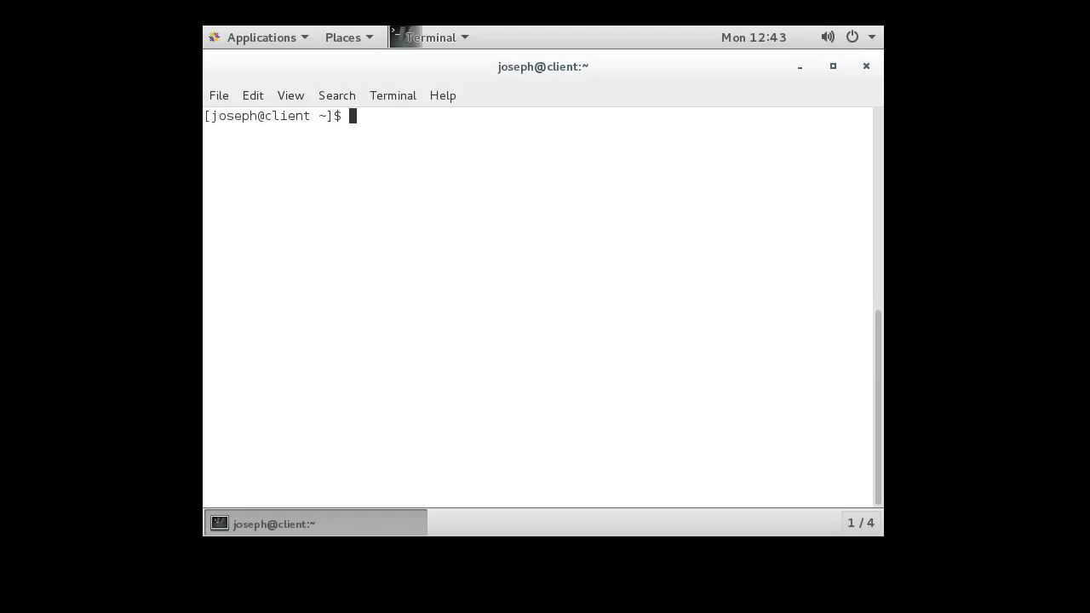
Locate ls and cat with which, revealing the ls colour alias, /usr/bin/ls and /usr/bin/cat.
text(w)
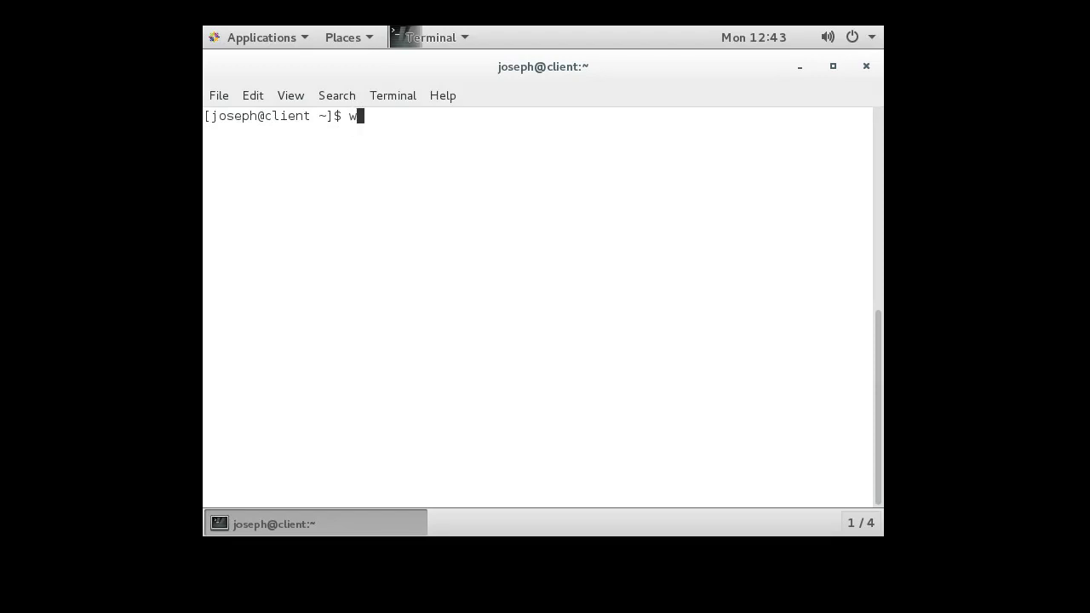
text(hich ls)
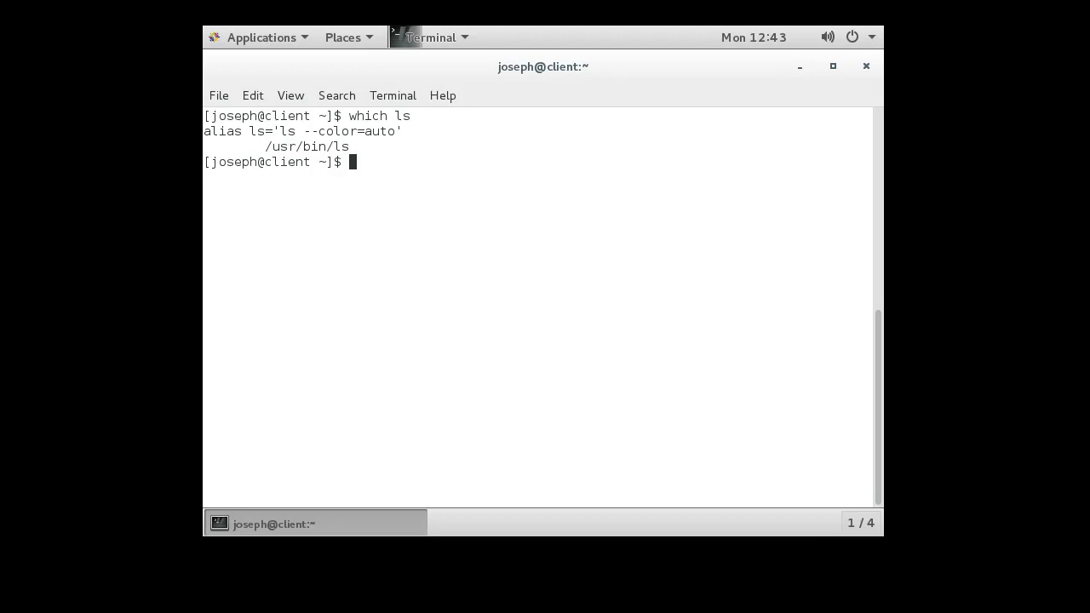
text(which cat)
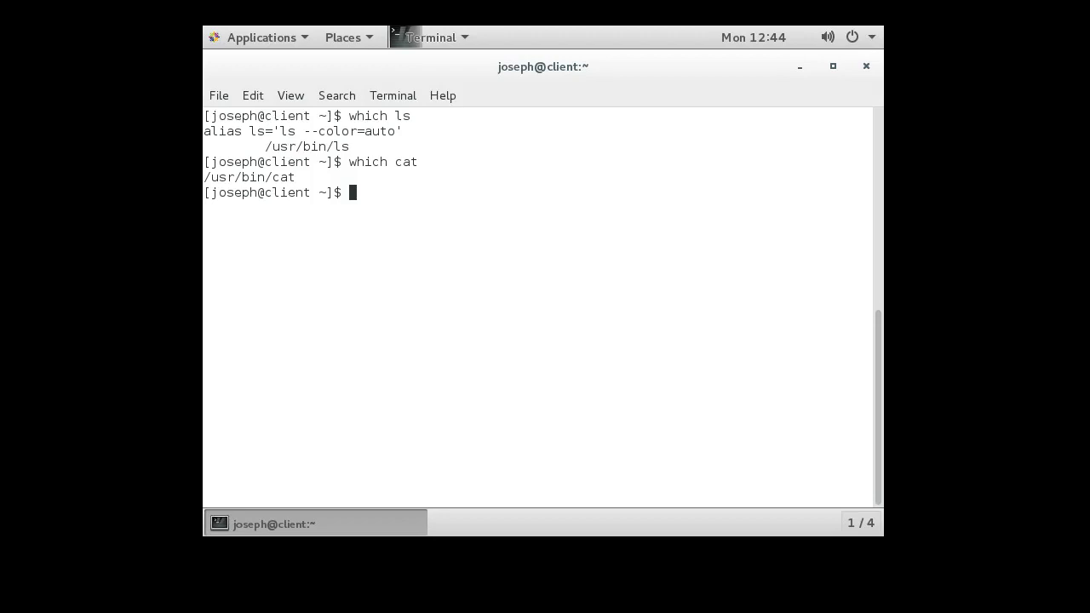
Print $PATH and highlight /usr/bin within the directory list.
text(e)
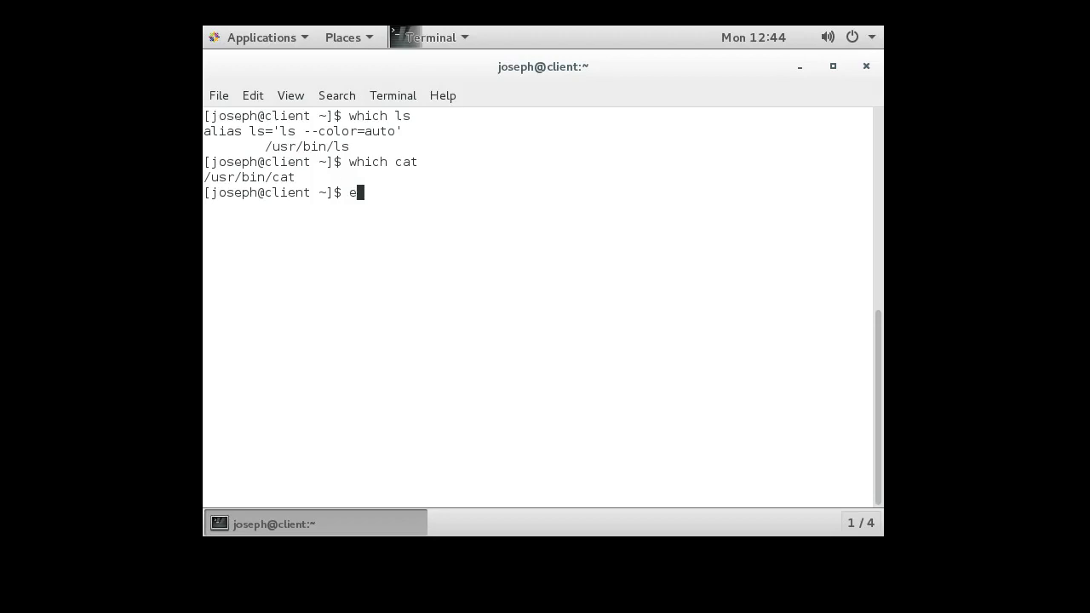
text(cho $PATH)
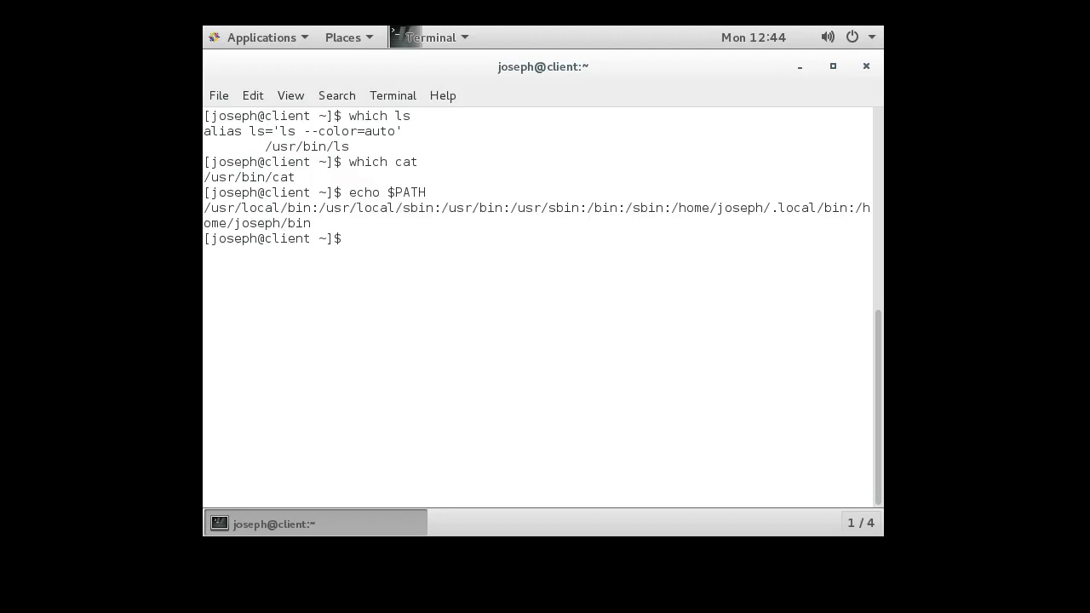
drag(204, 208, 320, 208)
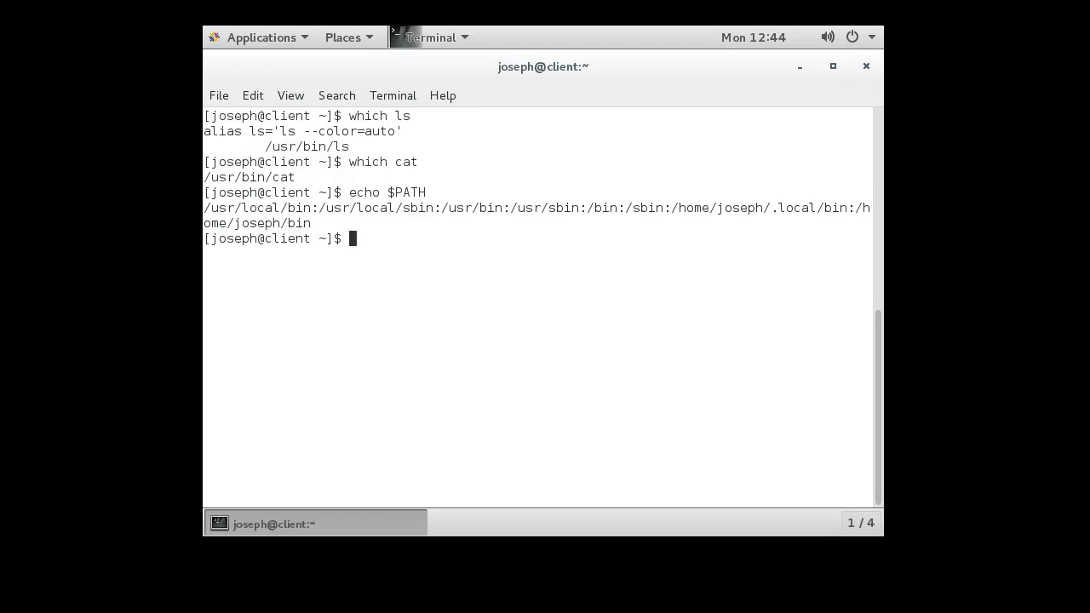
double_click(475, 207)
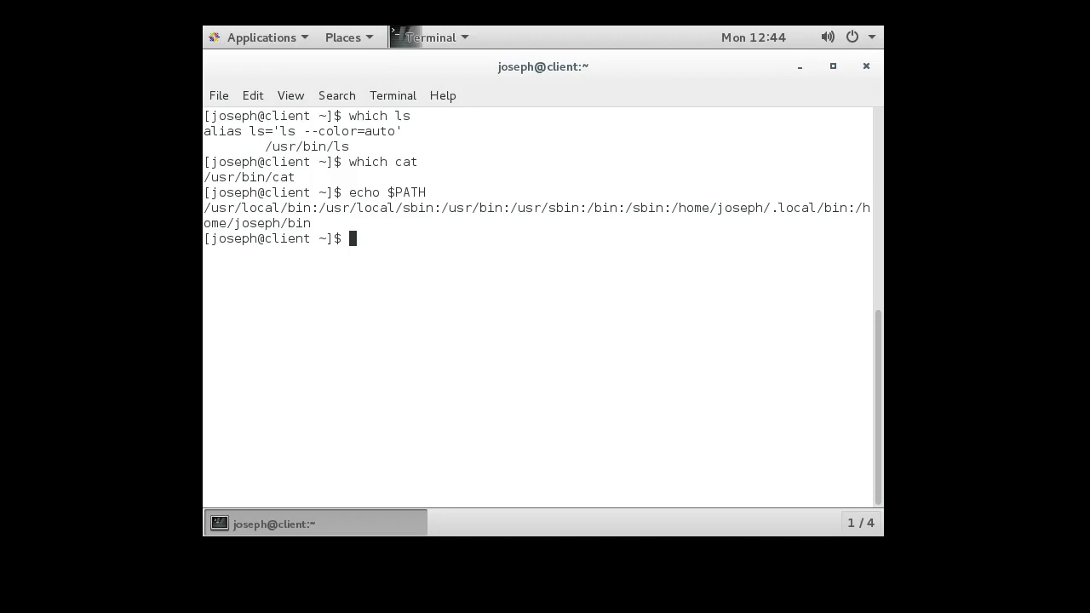
double_click(475, 208)
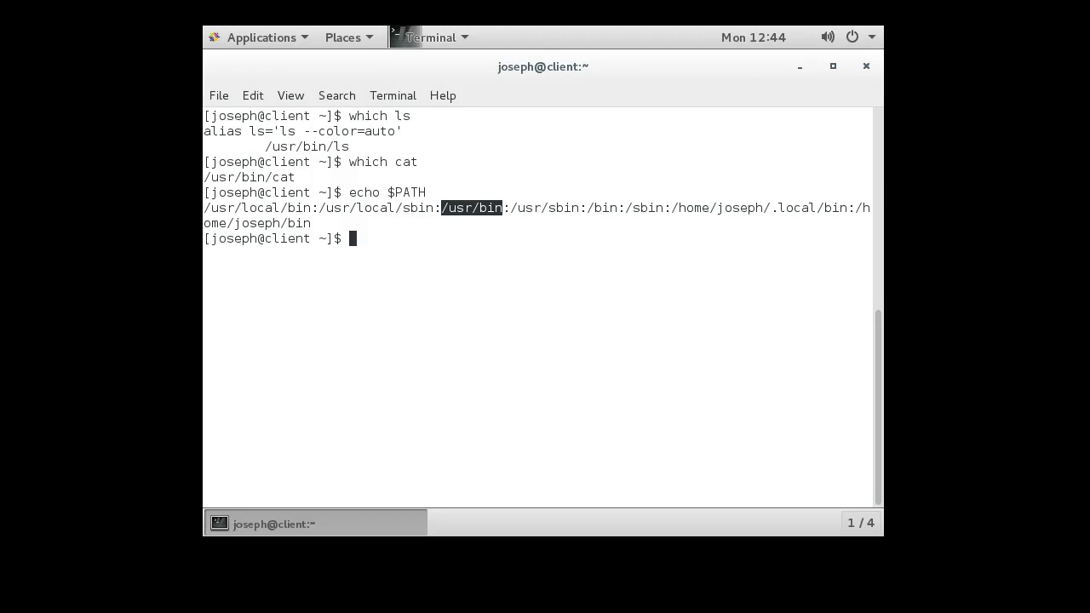
Locate nano with which, reporting /usr/bin/nano.
text(w)
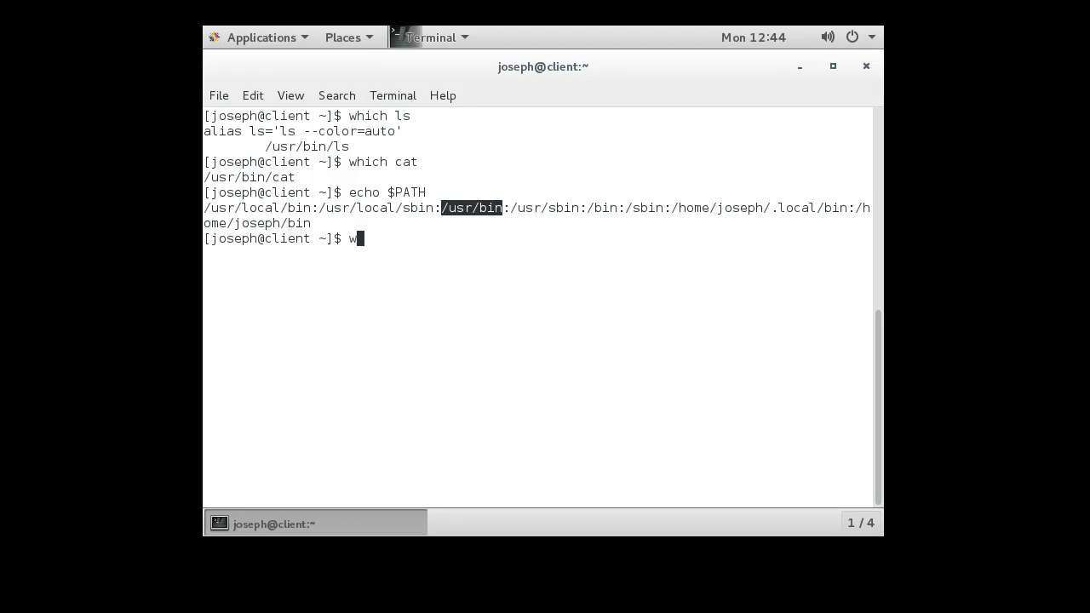
text(hich nano)
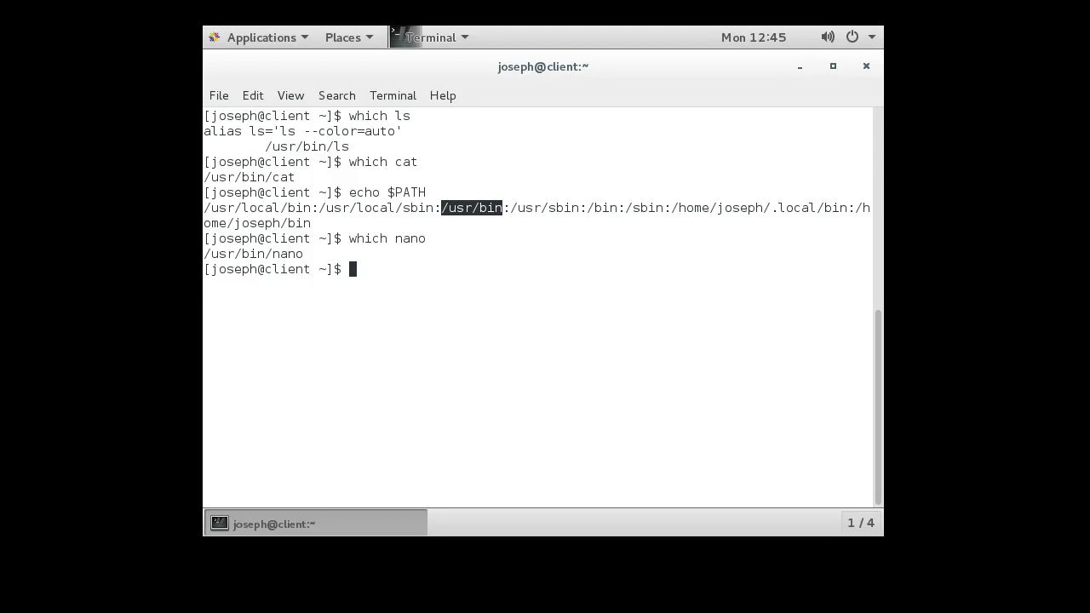
List the home folder in long form with ls -al and pick out program.py.
text(ls -al)
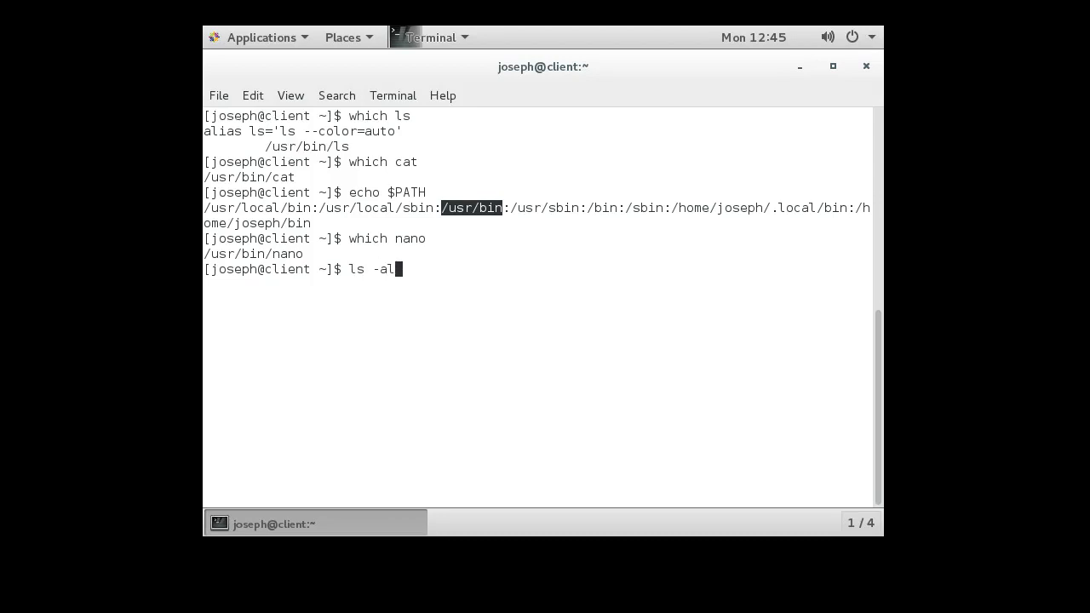
key(Return)
text(ls -l)
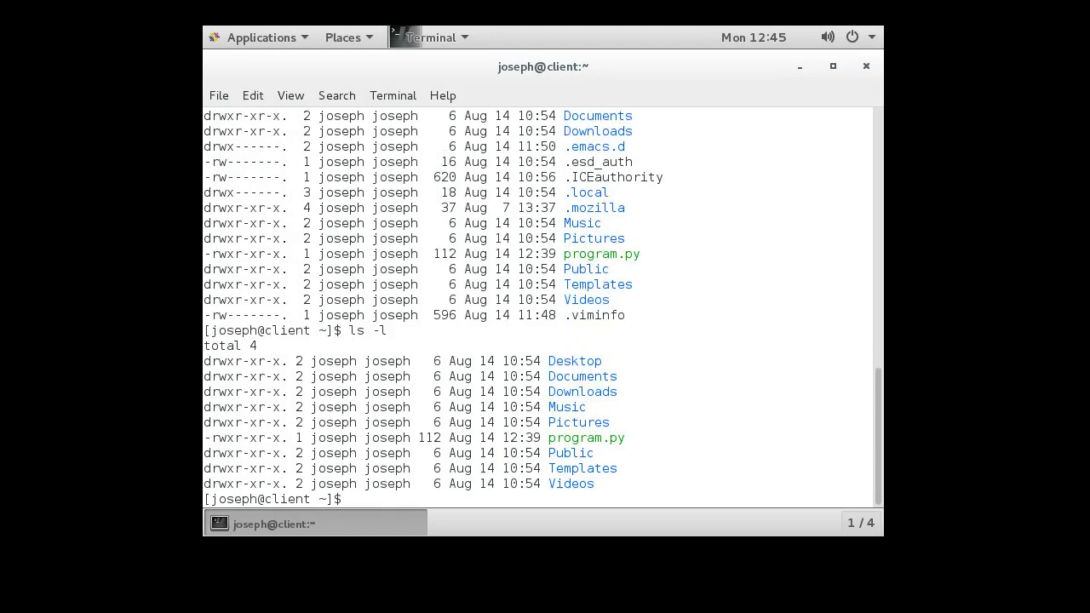
double_click(586, 438)
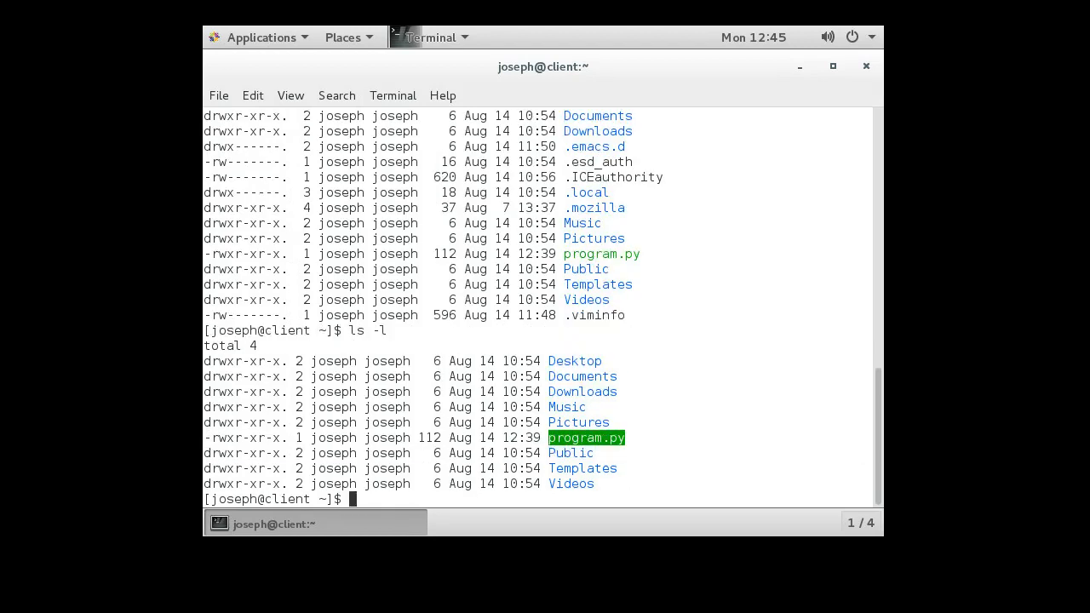
Print program.py with cat and again with /usr/bin/cat, giving identical output.
text(cat)
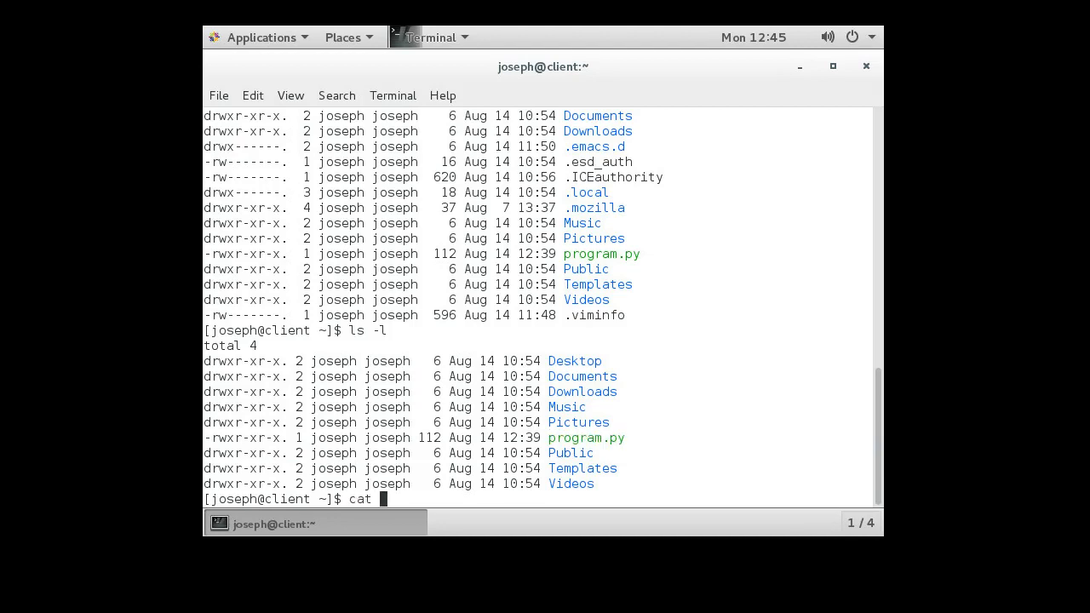
text(program.py)
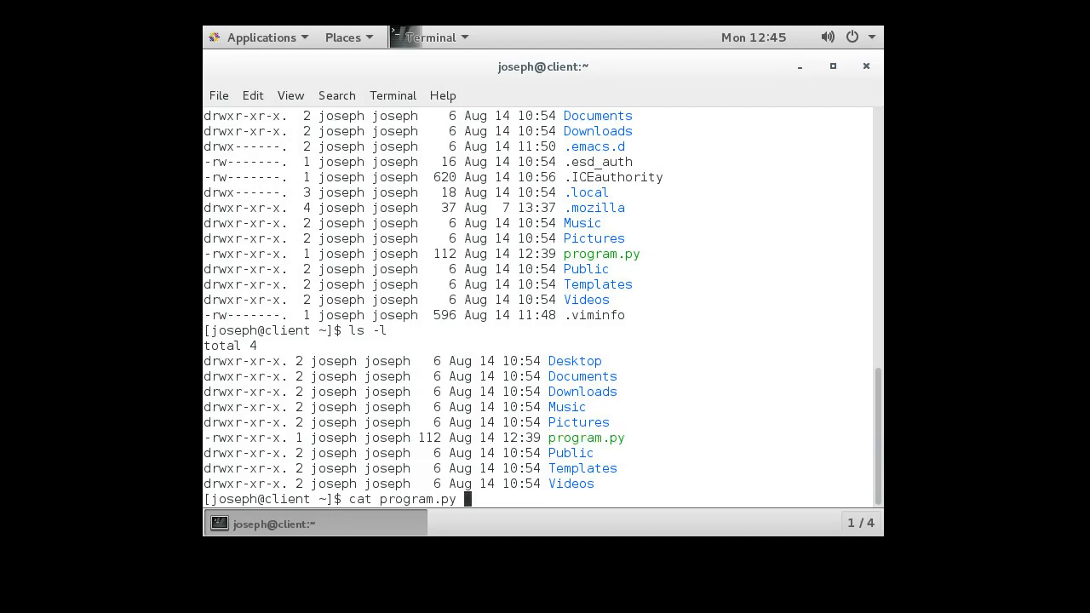
key(Return)
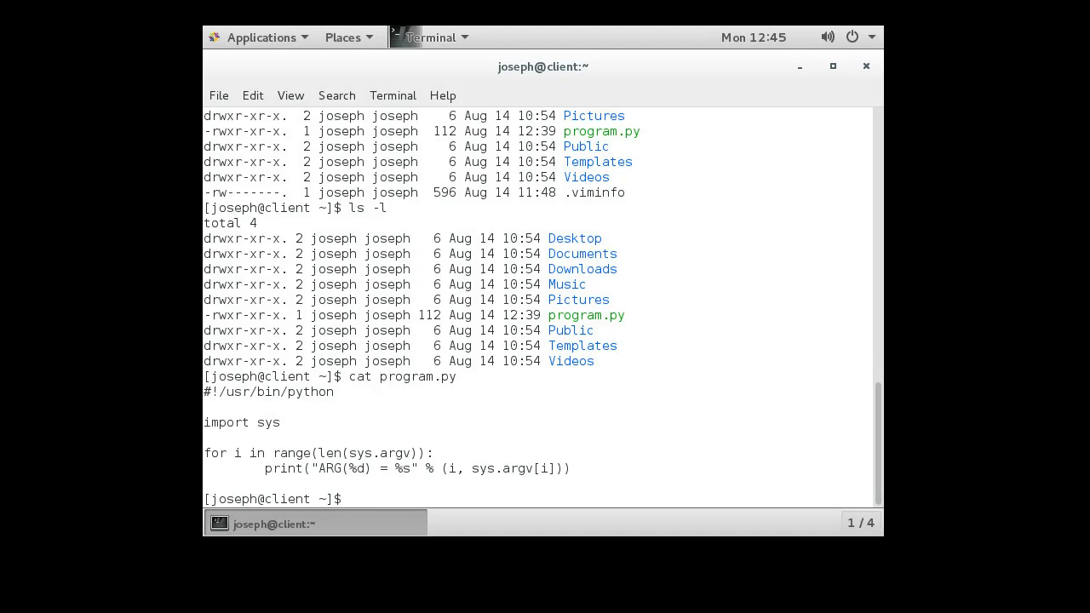
text(/usr/bin/)
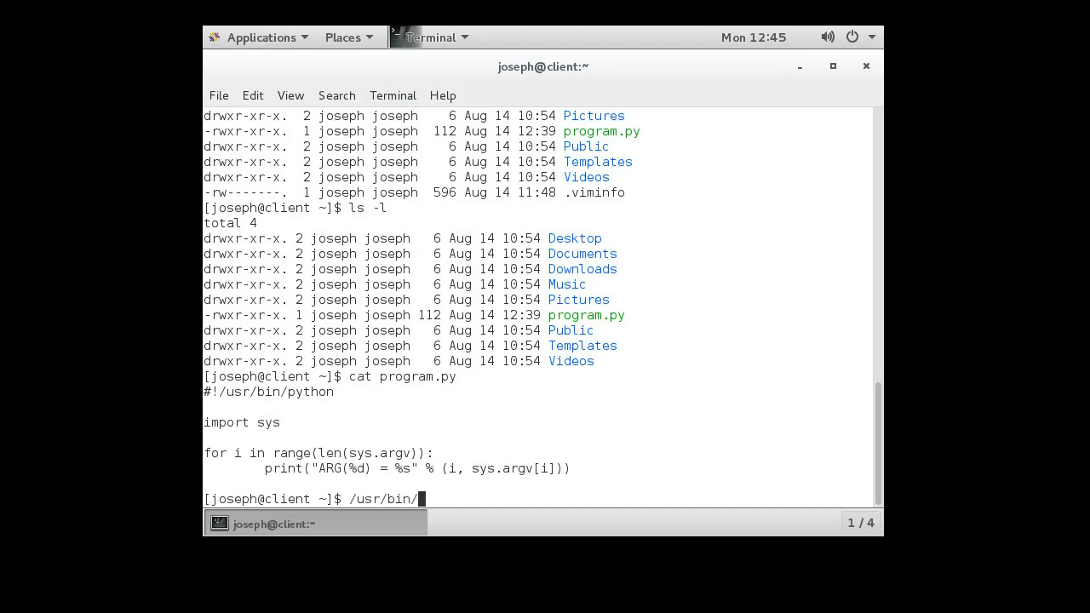
text(cat program.py)
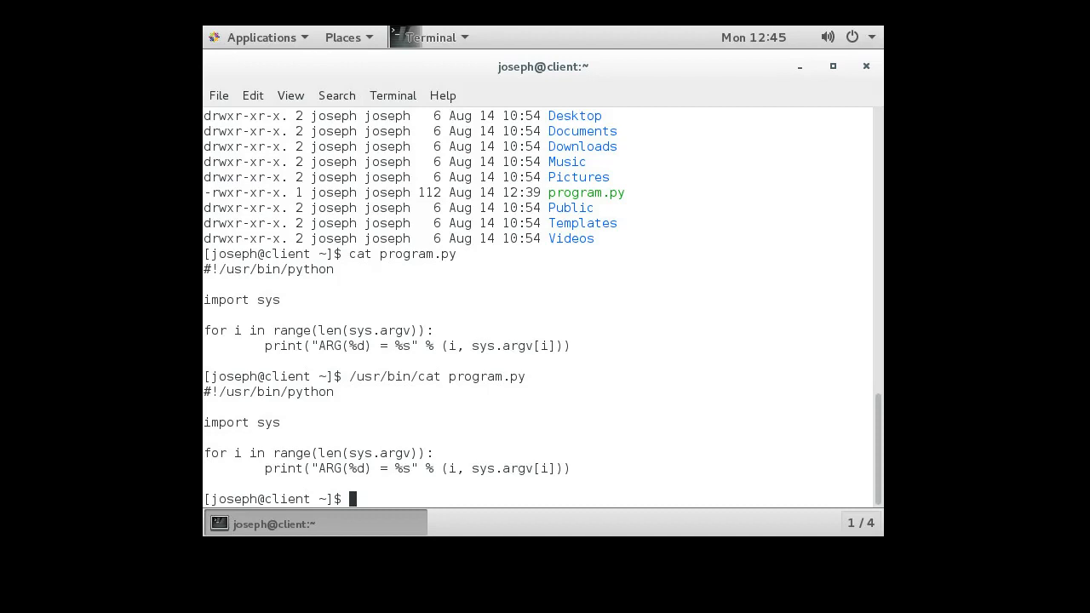
Run program.py by bare name (command not found), then via /home/joseph/program.py printing ARG(0).
double_click(225, 192)
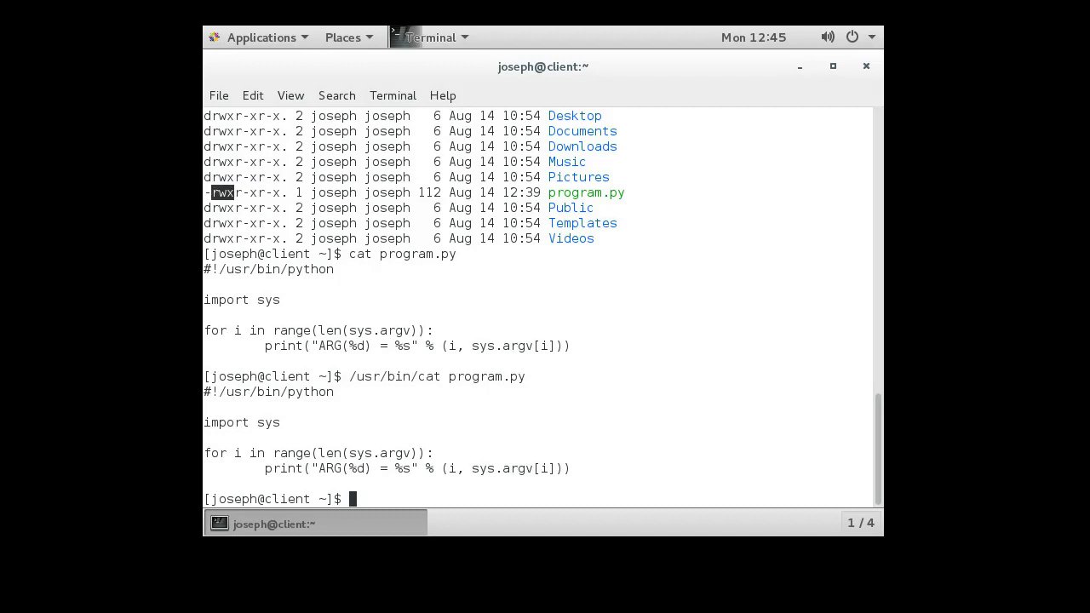
text(pro)
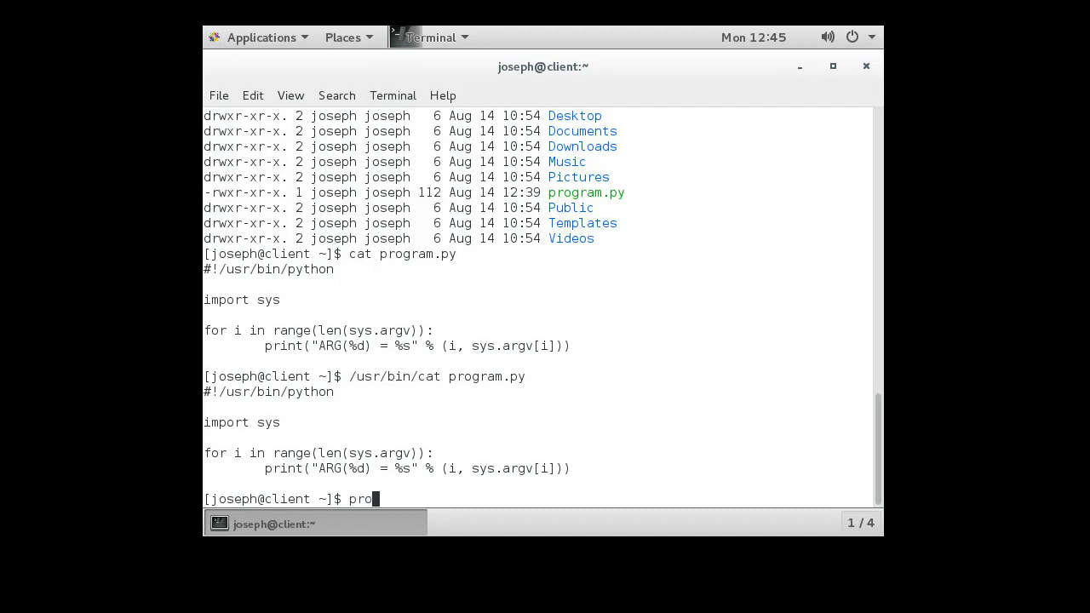
text(gram.py)
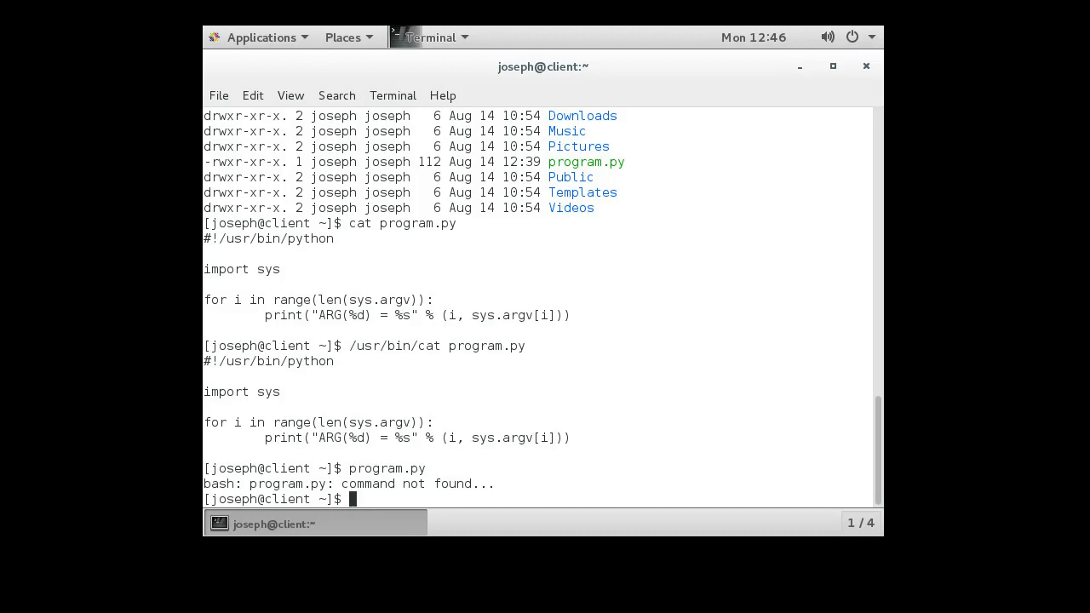
text(/home/joseph/)
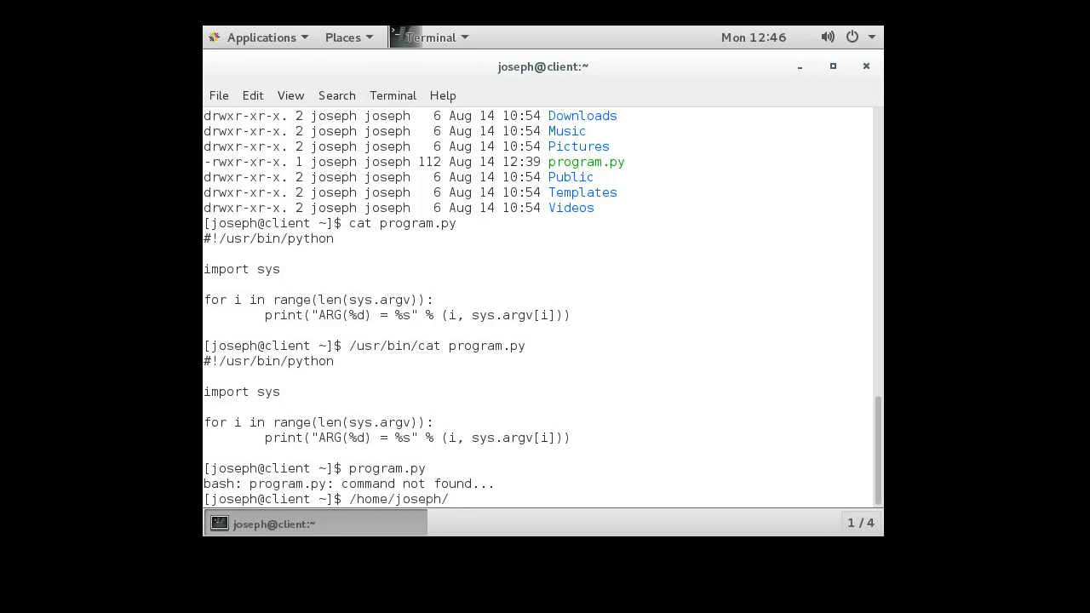
text(program.py)
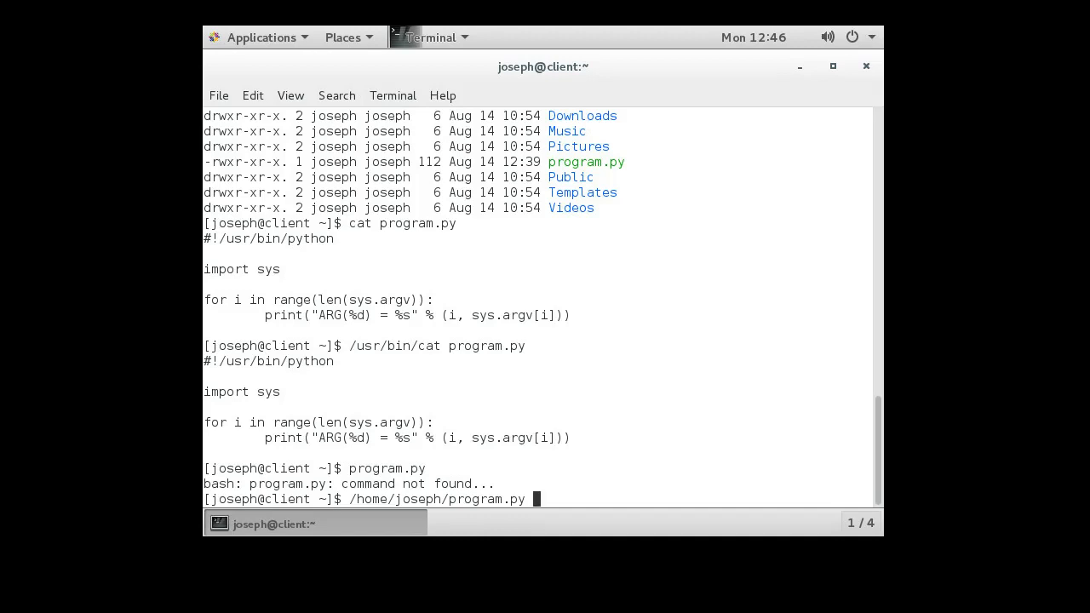
key(Return)
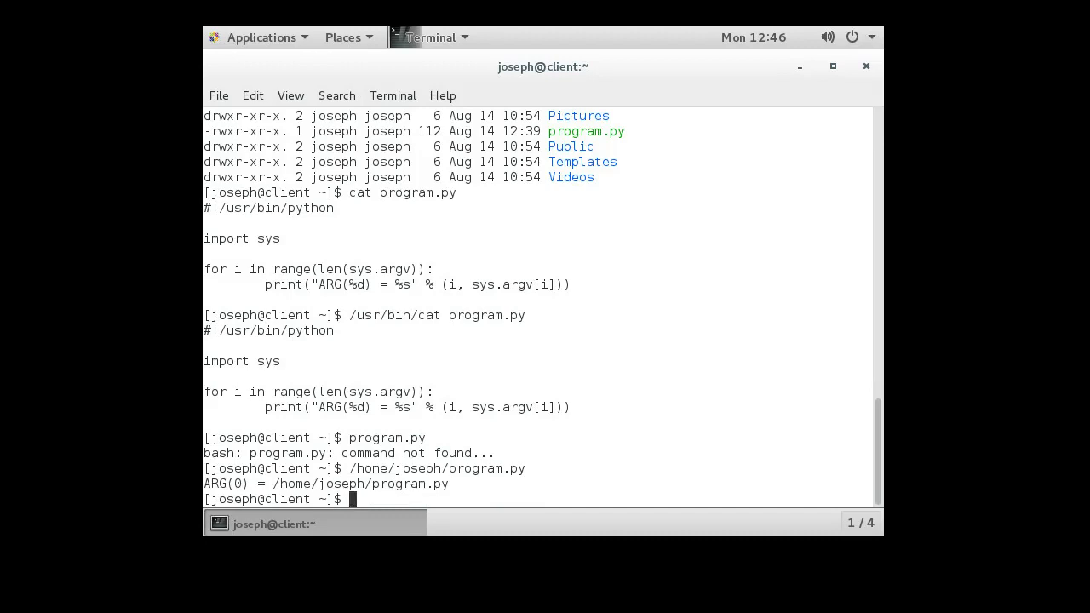
Run /home/joseph/program.py with arguments a b c, printing ARG(0) to ARG(3).
double_click(225, 484)
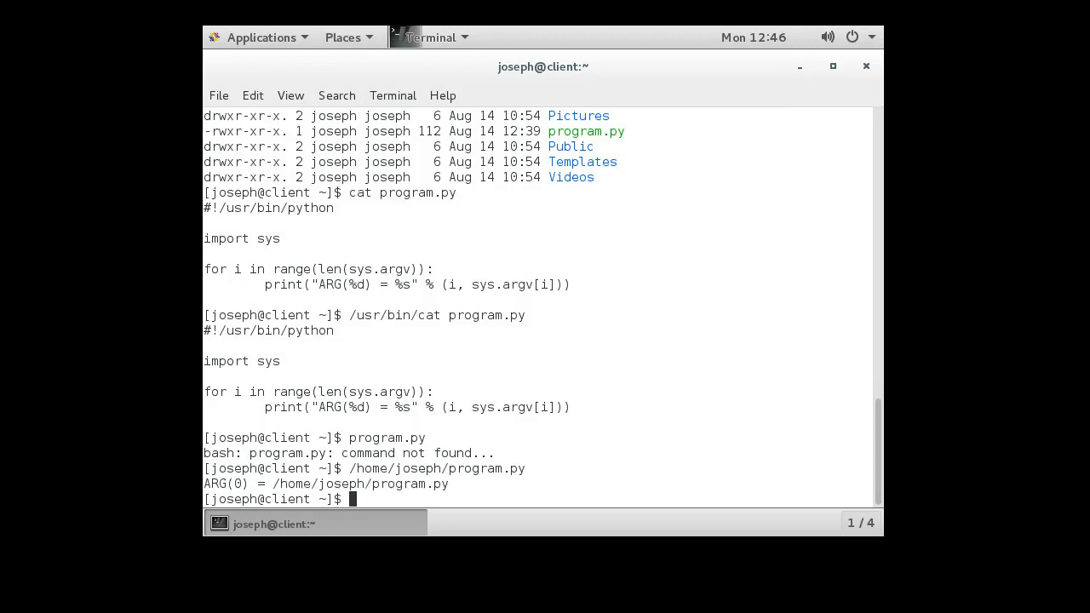
text(/home/joseph/program.py a b c)
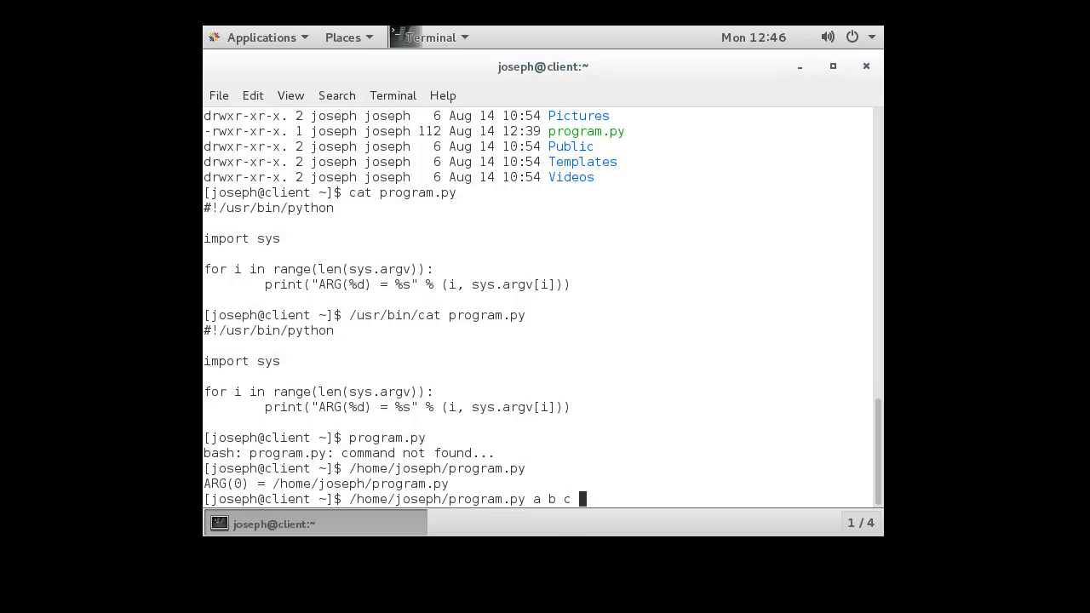
key(Return)
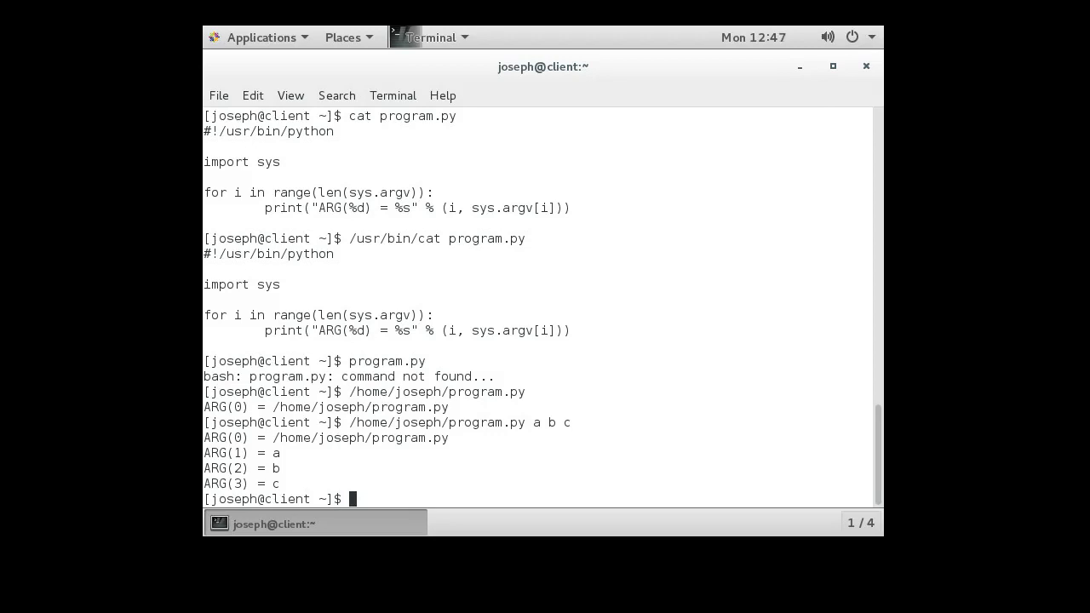
Run ./program.py 1 2 3 from the current directory, listing ARG(0) = ./program.py and 1, 2, 3.
text(.)
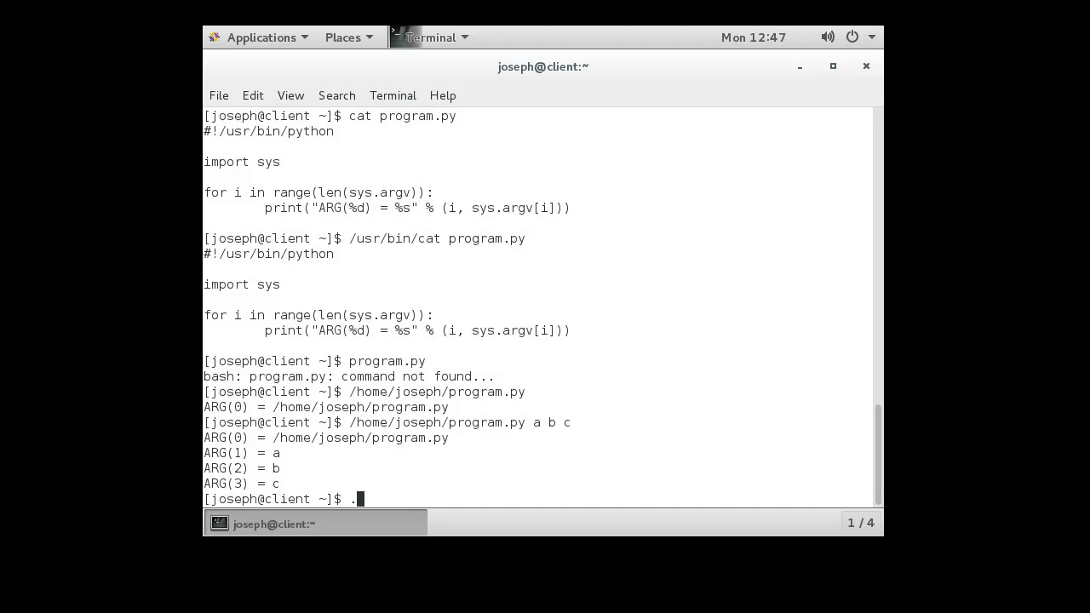
text(/)
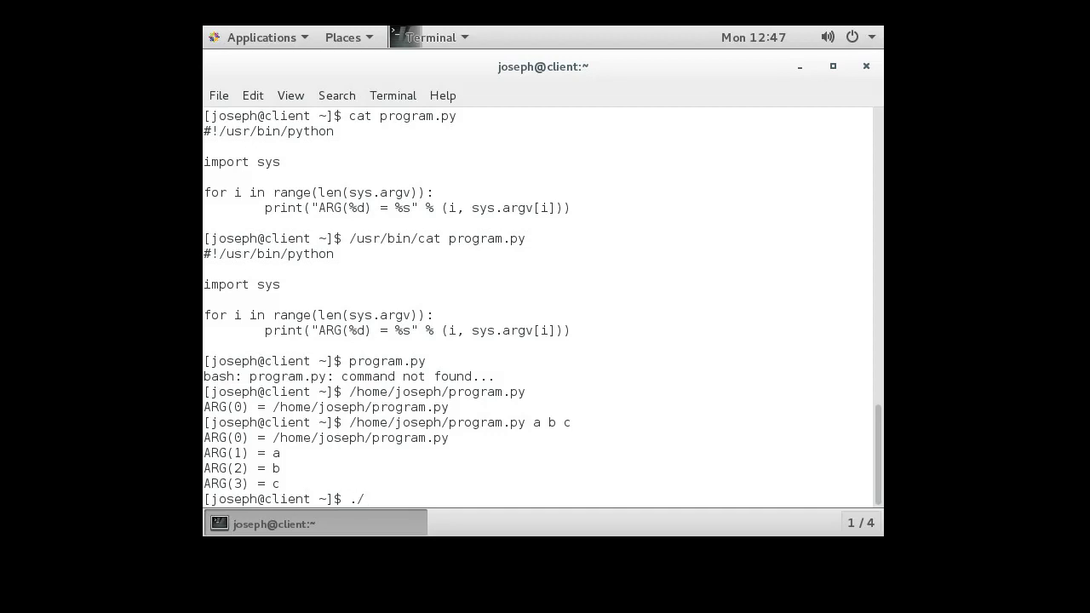
text(program.py)
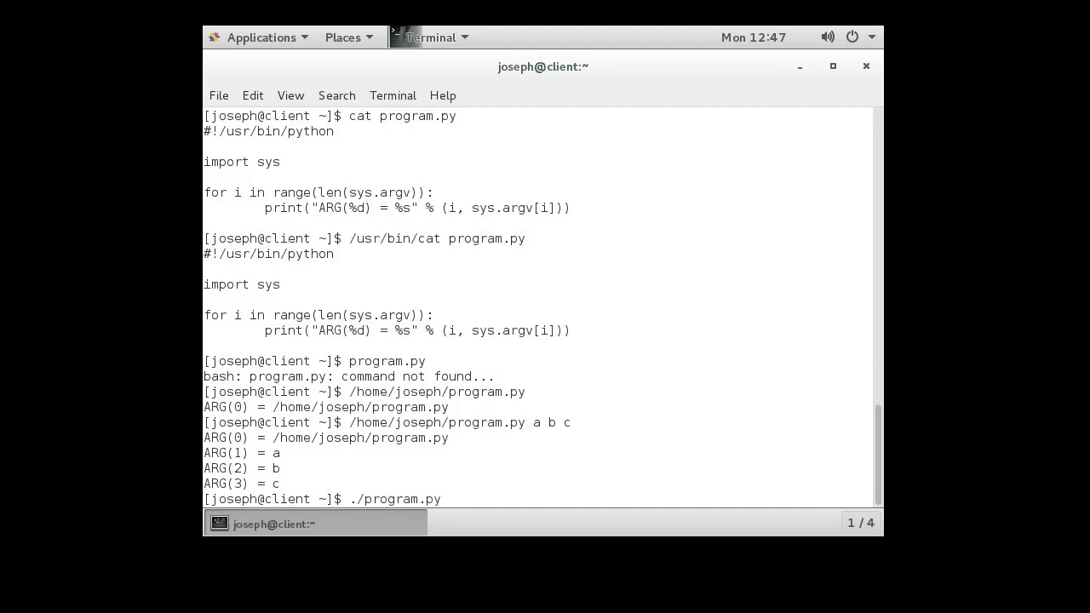
text(1 2 3)
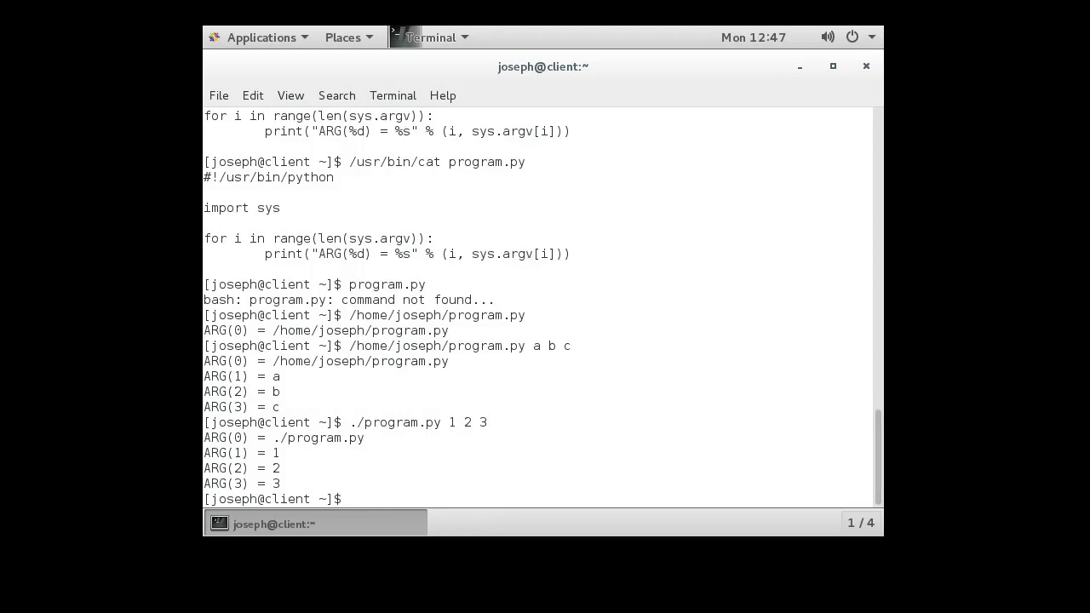
double_click(316, 438)
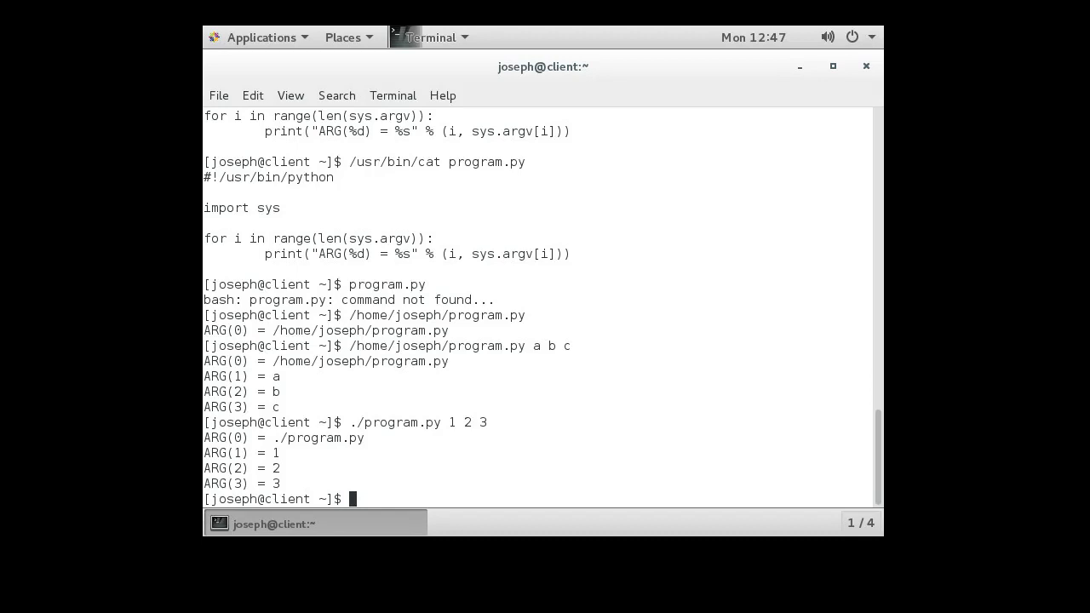
text(s)
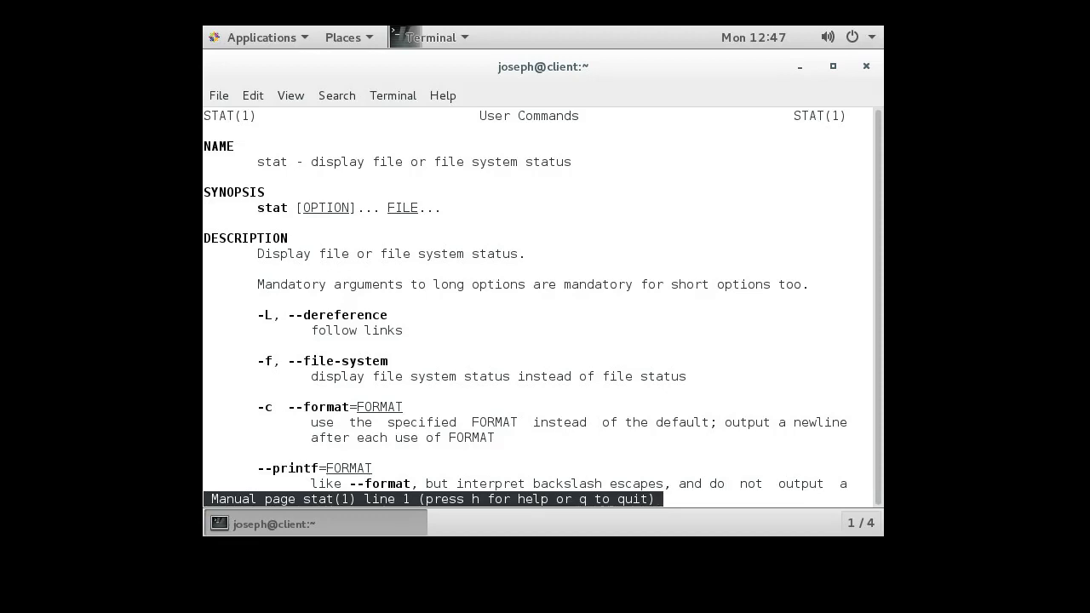
double_click(271, 162)
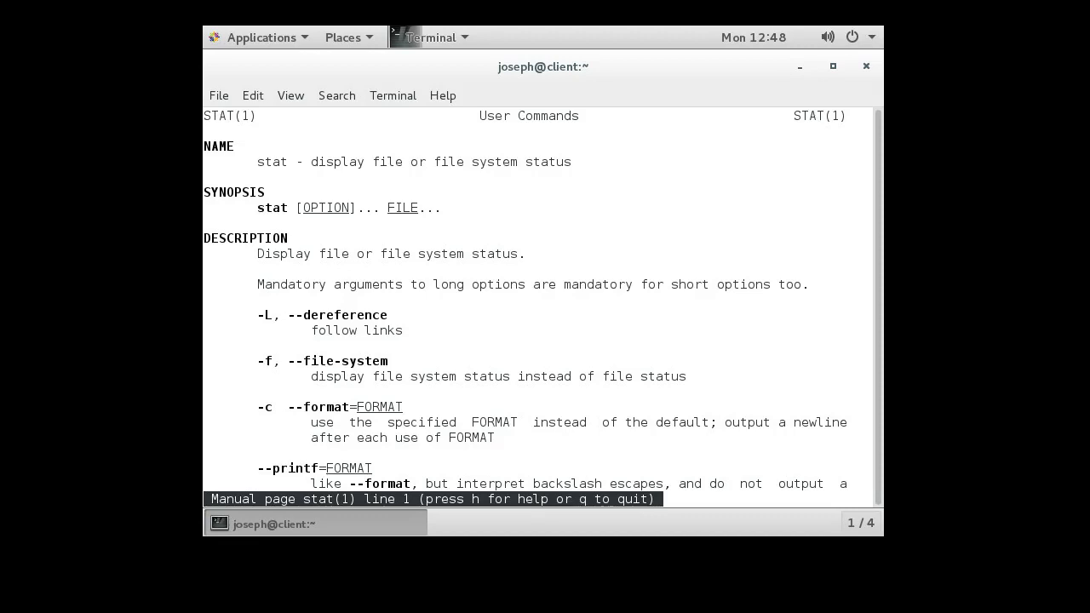
scroll(down, 3)
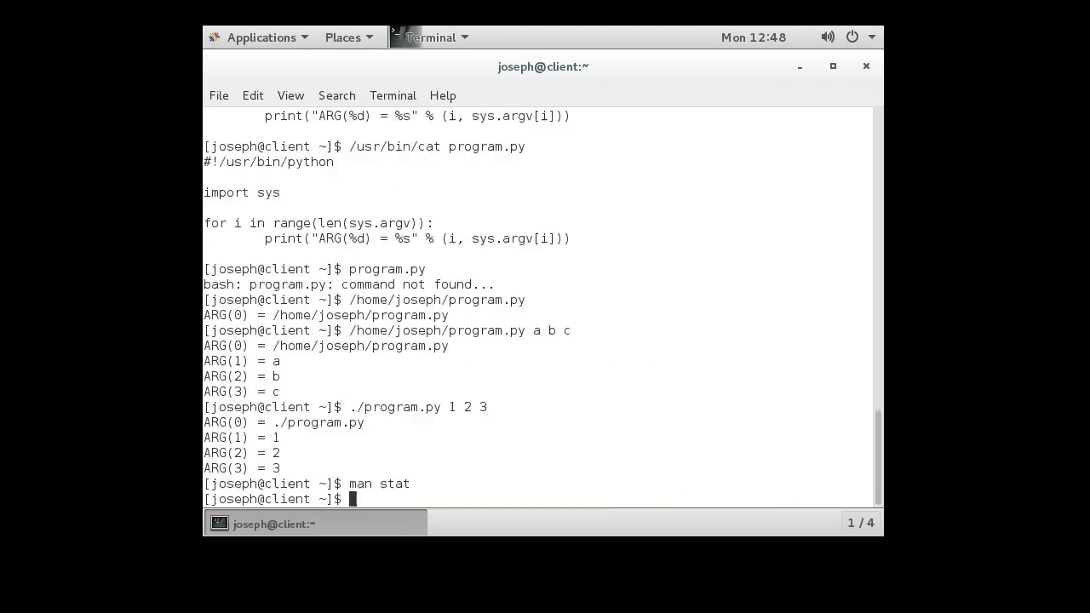
Run stat -f program.py, reporting an xfs file system with block size 4096.
text(stat -f program.py)
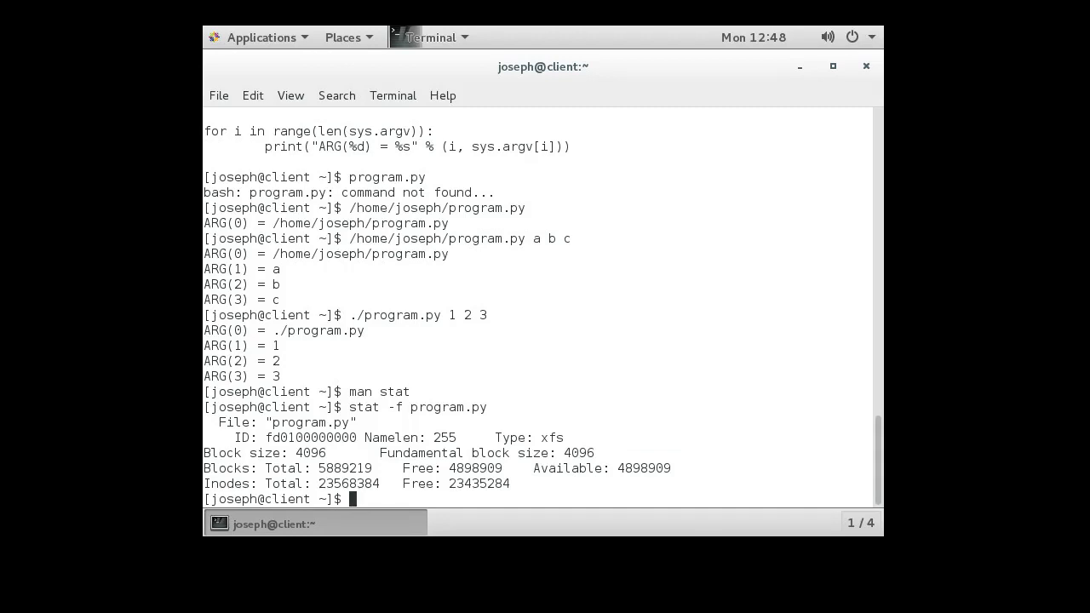
text(m)
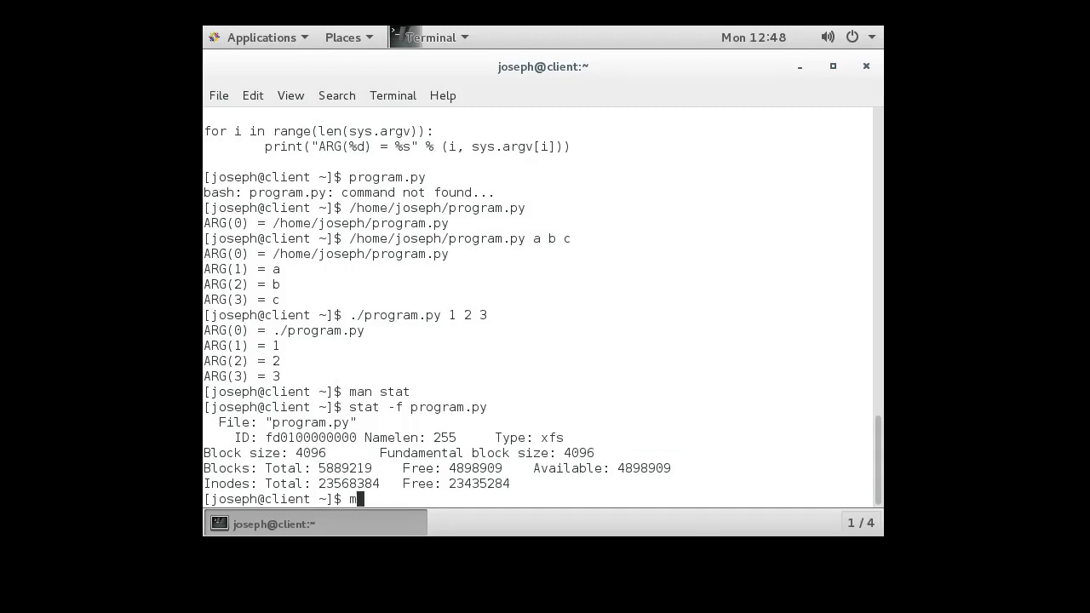
text(an)
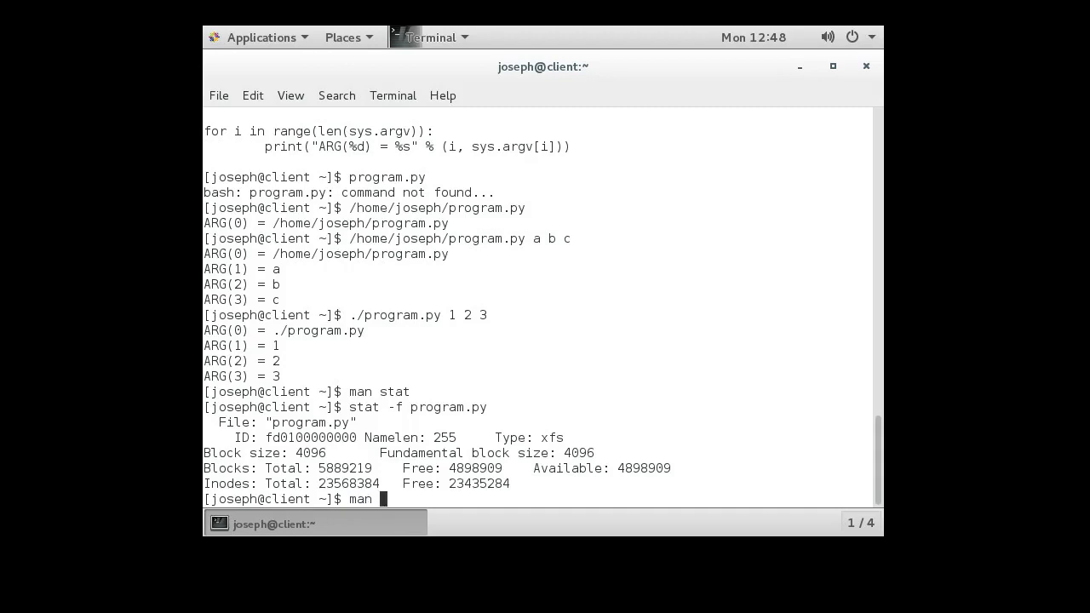
text(cp)
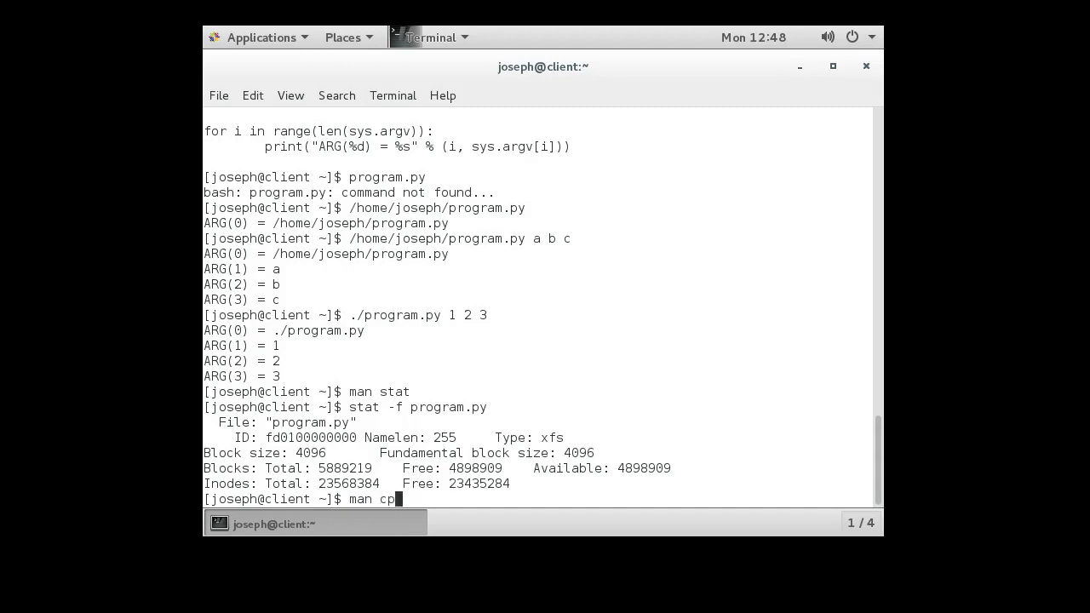
key(Return)
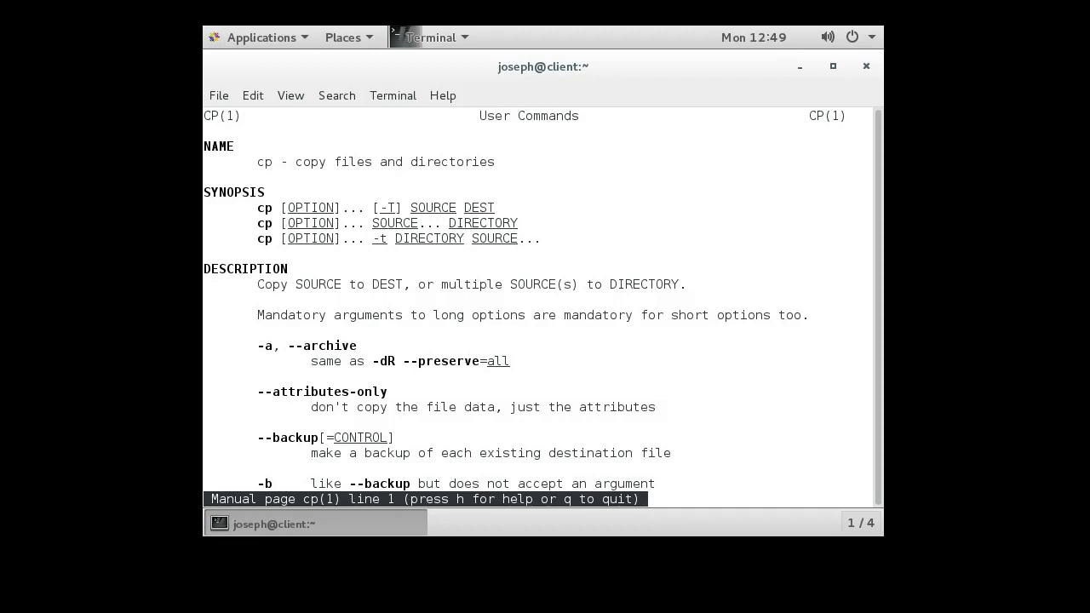
double_click(478, 208)
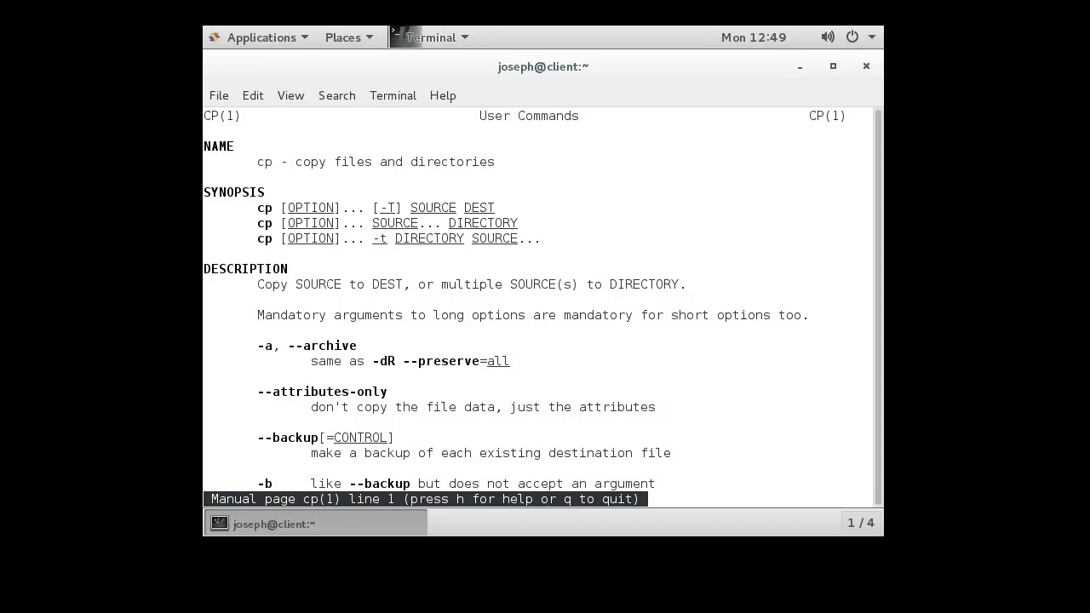
scroll(down, 3)
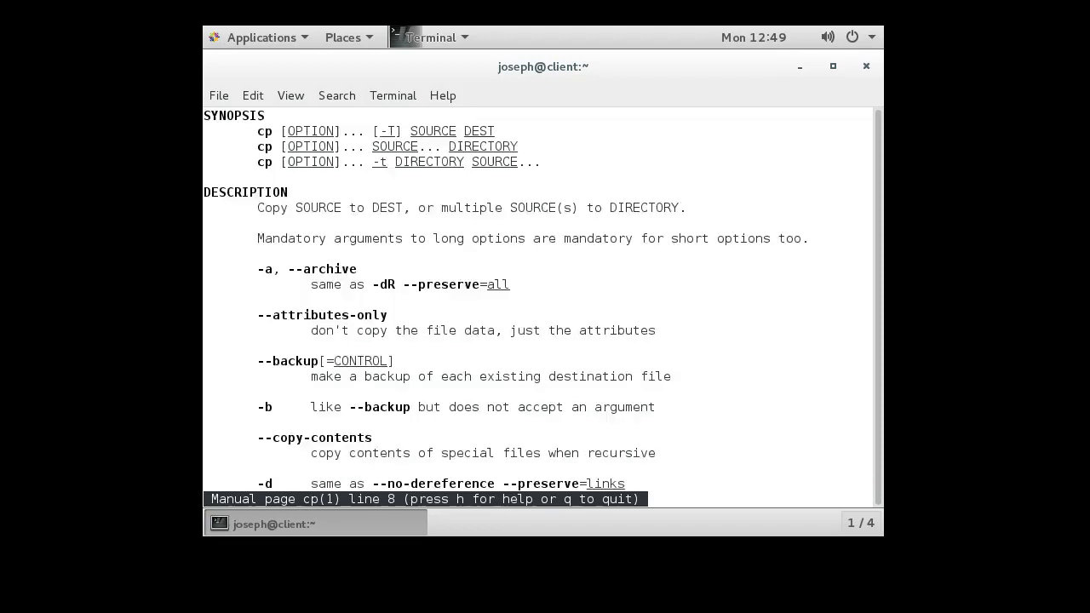
scroll(down, 3)
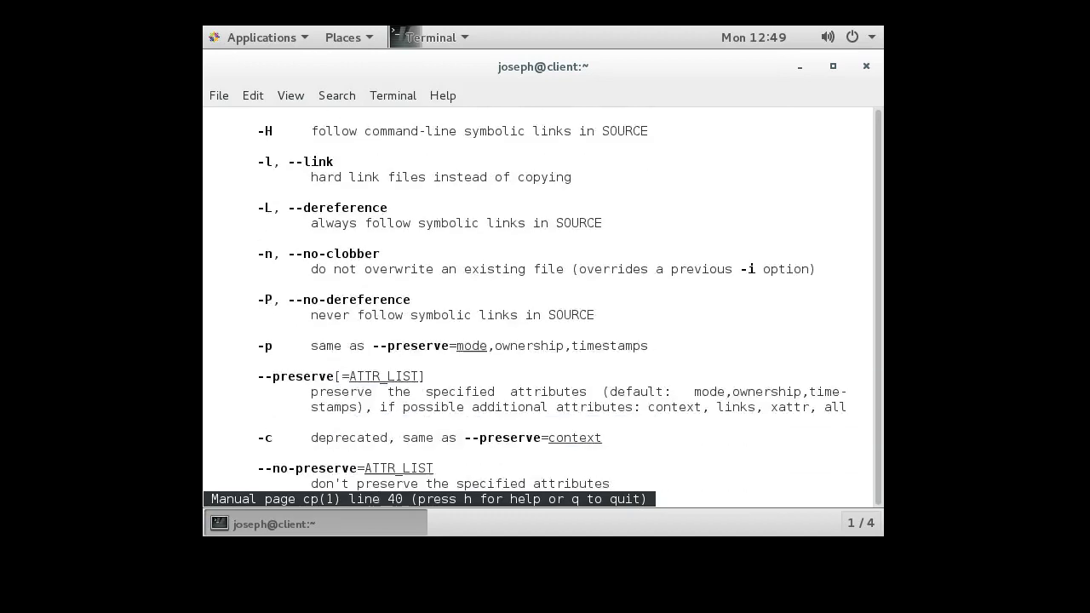
scroll(down, 3)
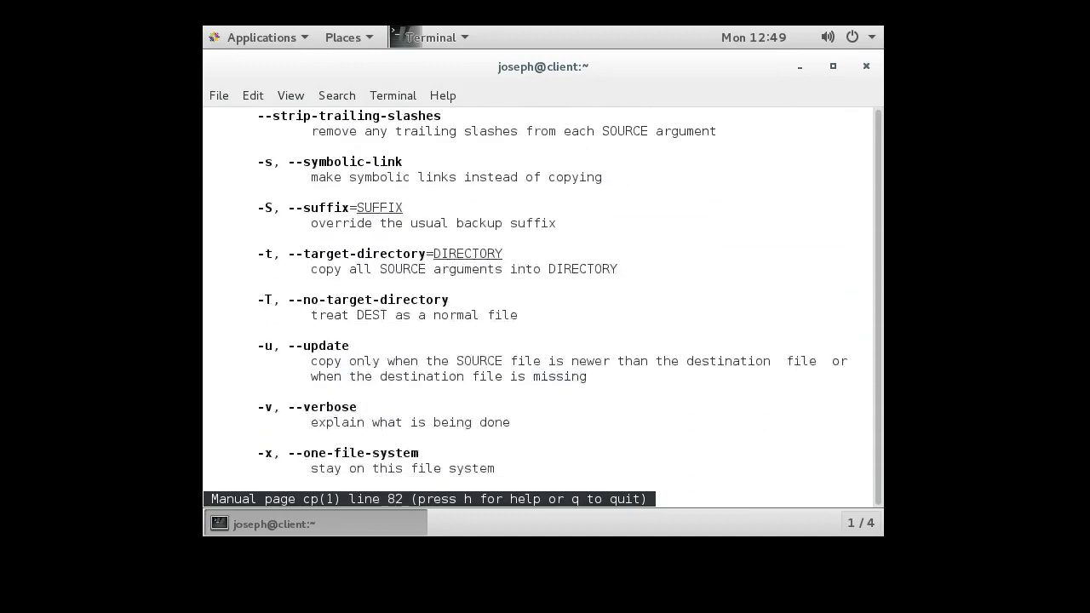
scroll(down, 3)
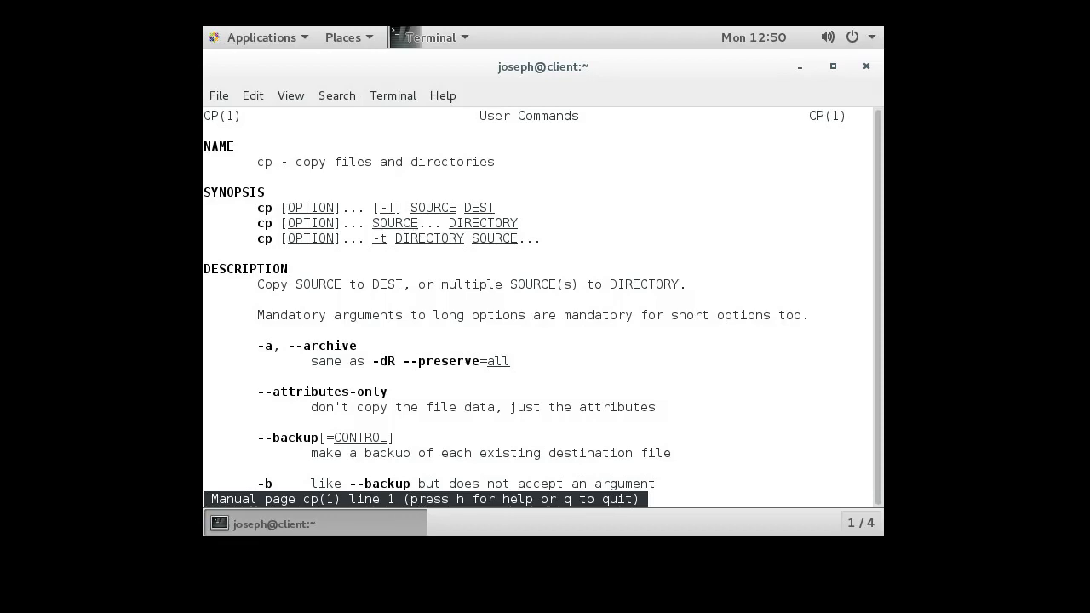
key(q)
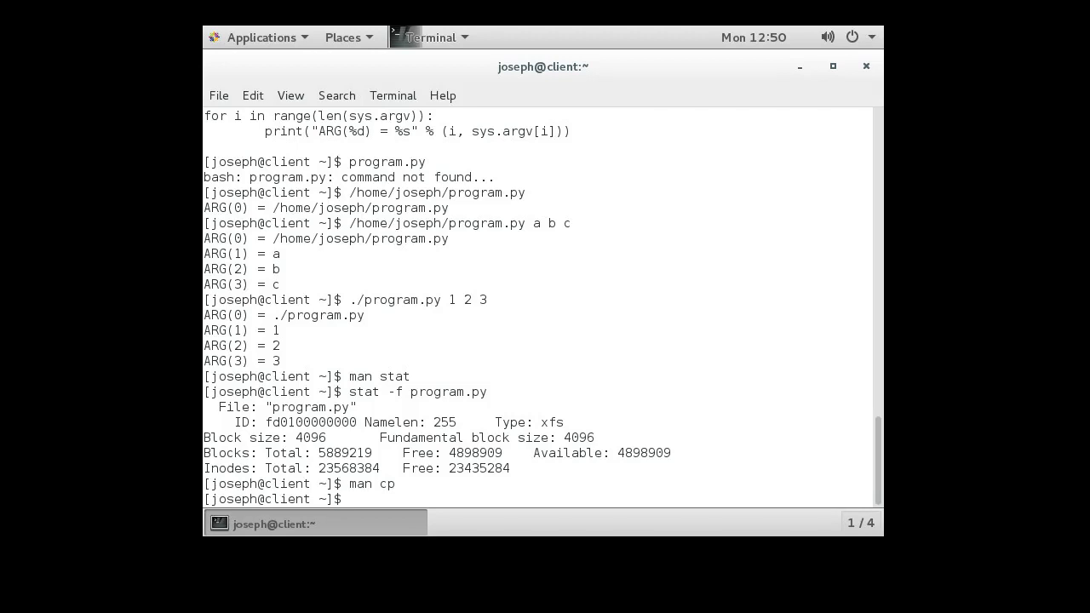
Echo Hello World and highlight the two words in the output.
text(echo)
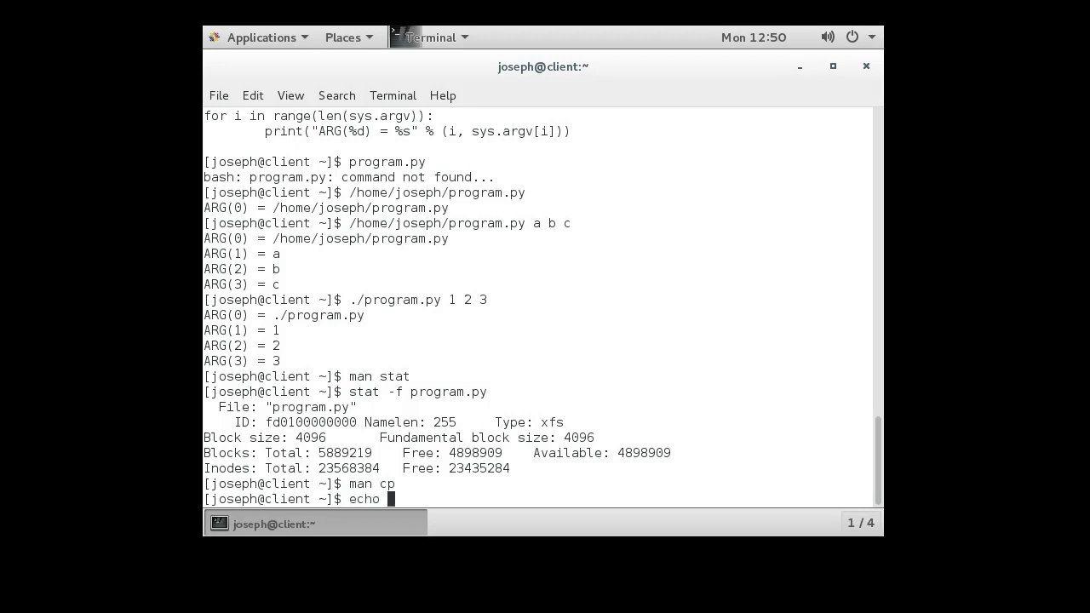
text(Hello World)
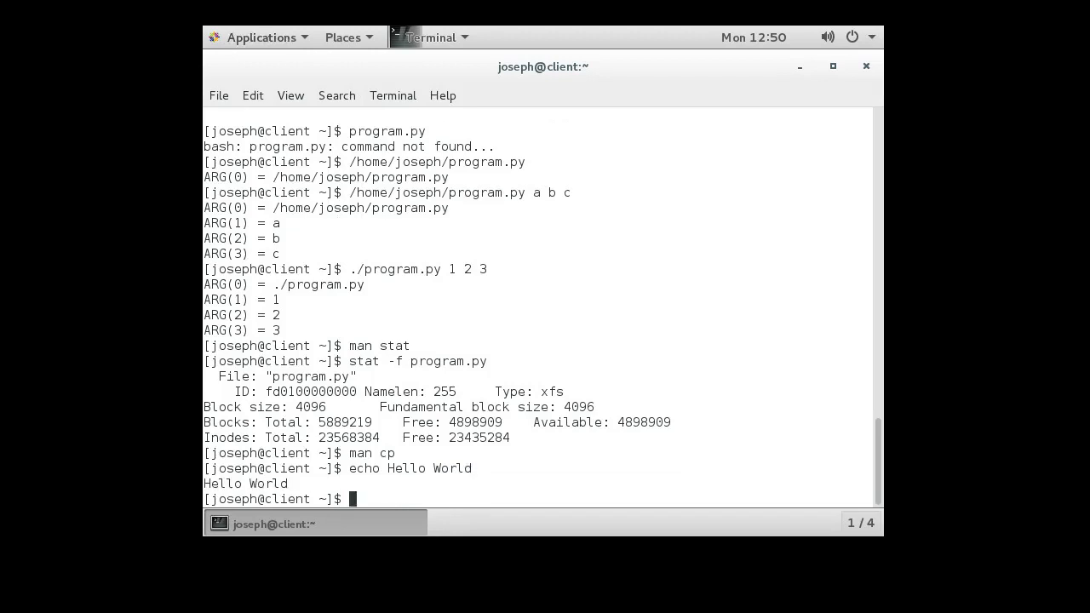
double_click(364, 468)
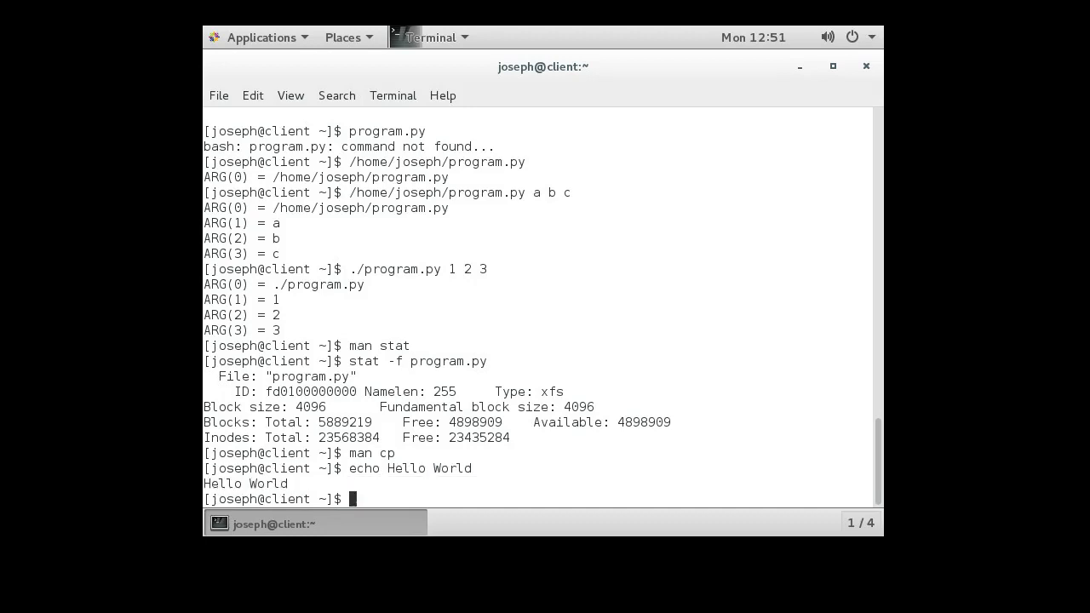
drag(389, 469, 467, 468)
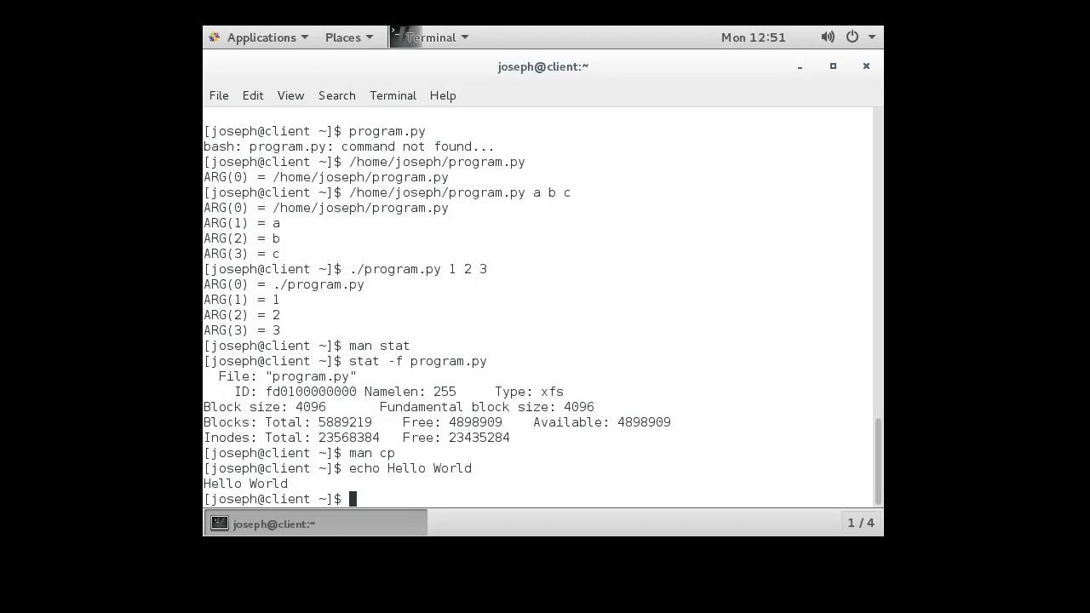
Run ./program.py with Hello World unquoted as two arguments, then quoted as one.
text(./program.py Hello World)
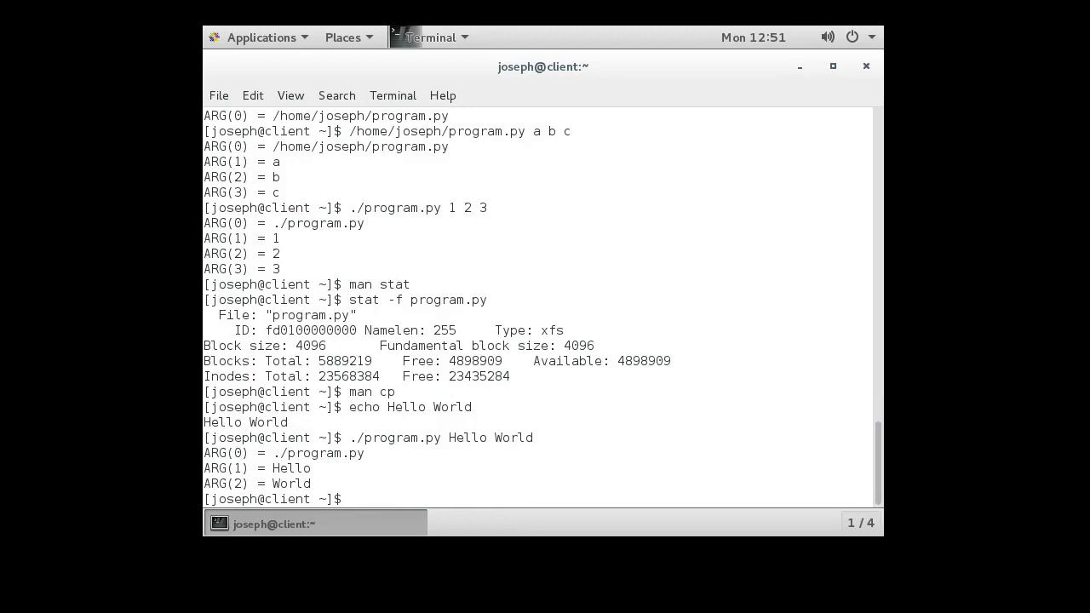
double_click(292, 483)
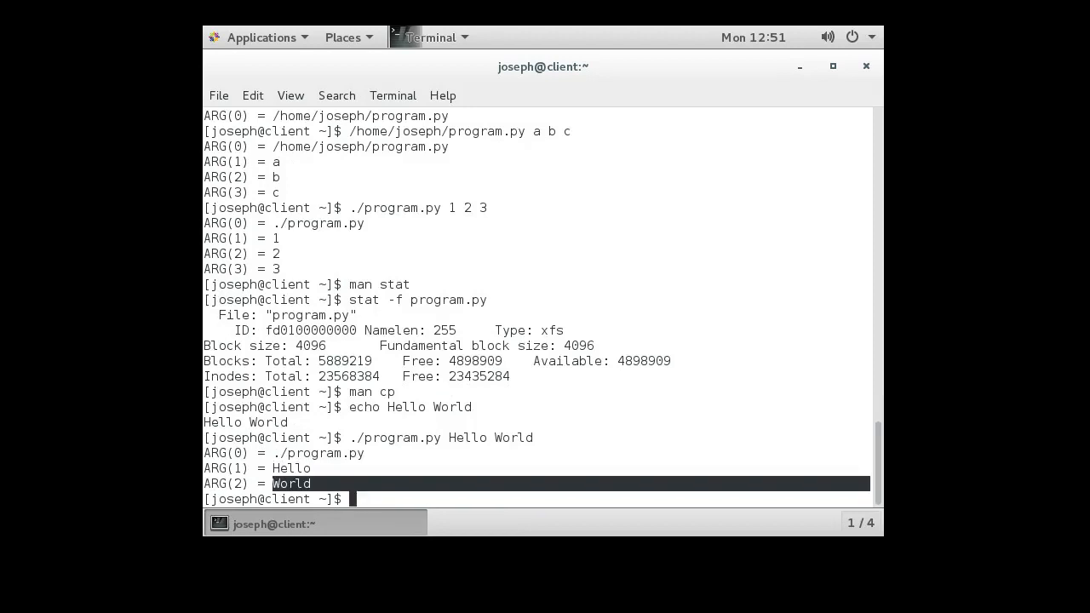
text(./program.py Hello World")
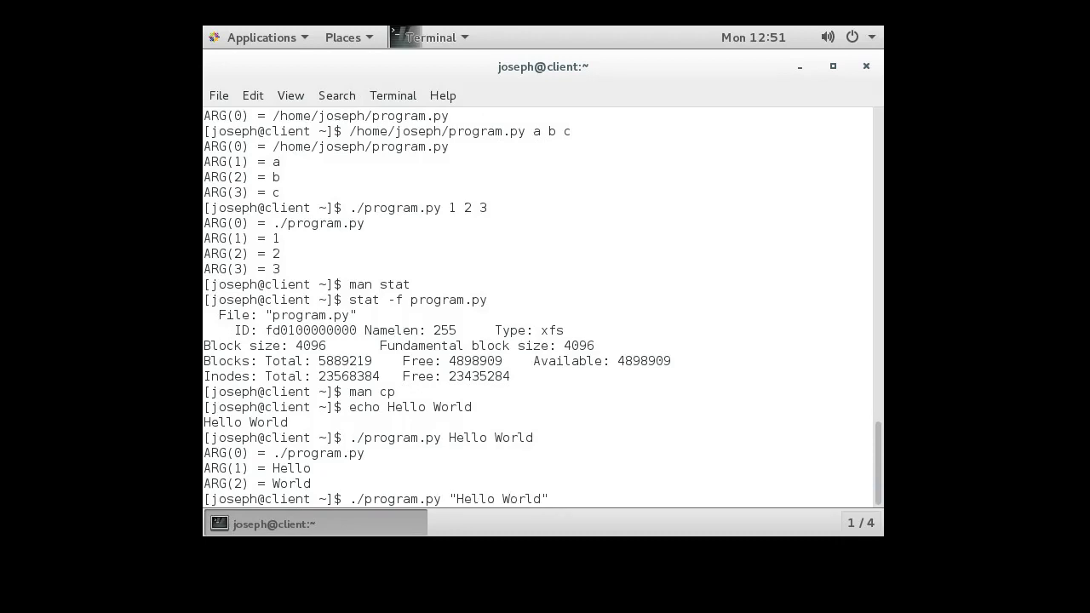
key(Return)
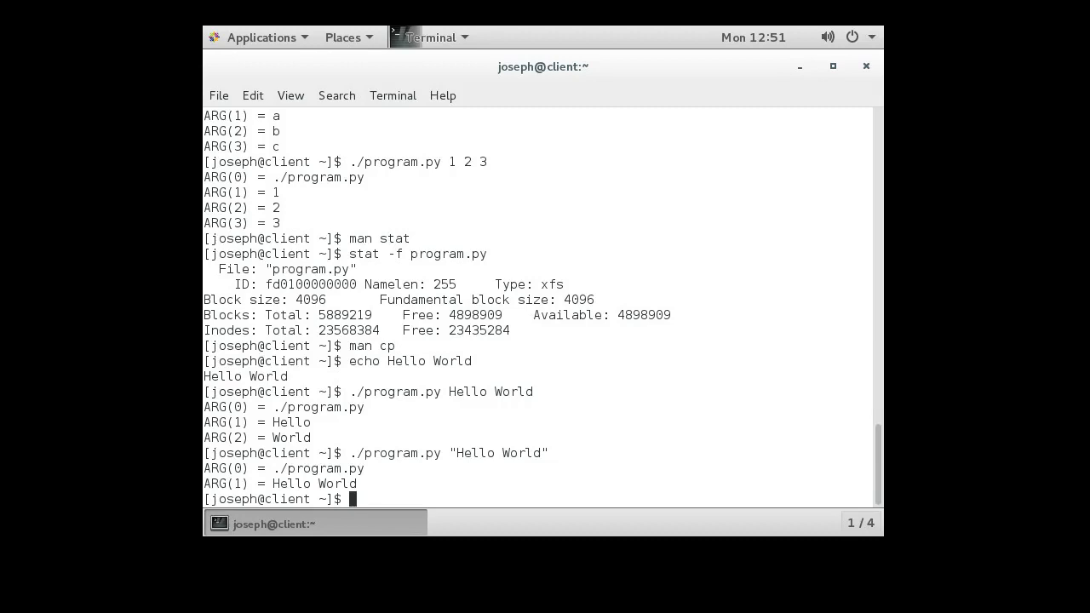
text(user)
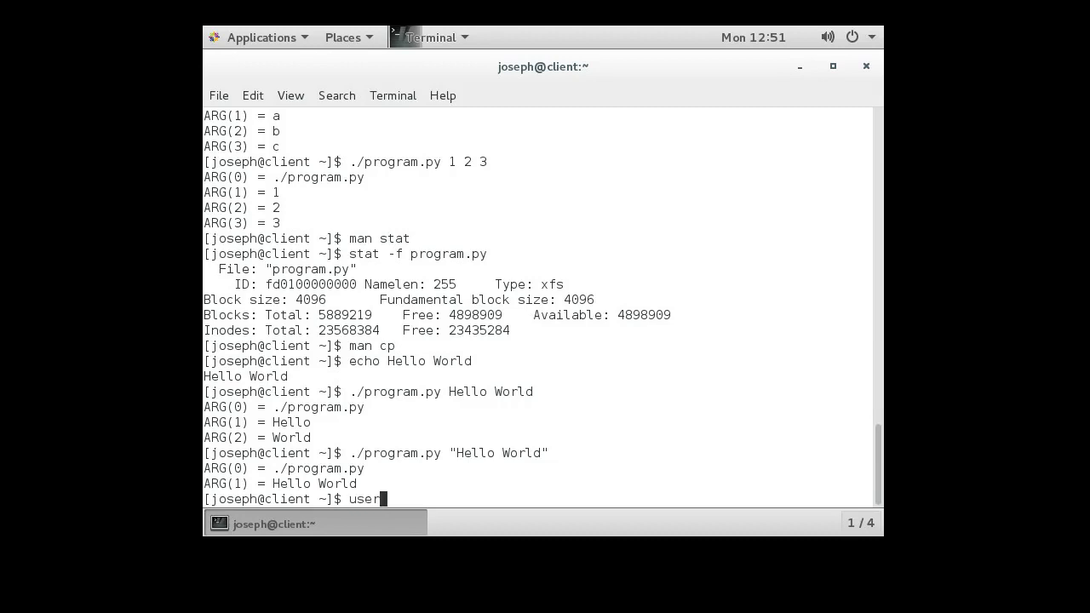
text(add -)
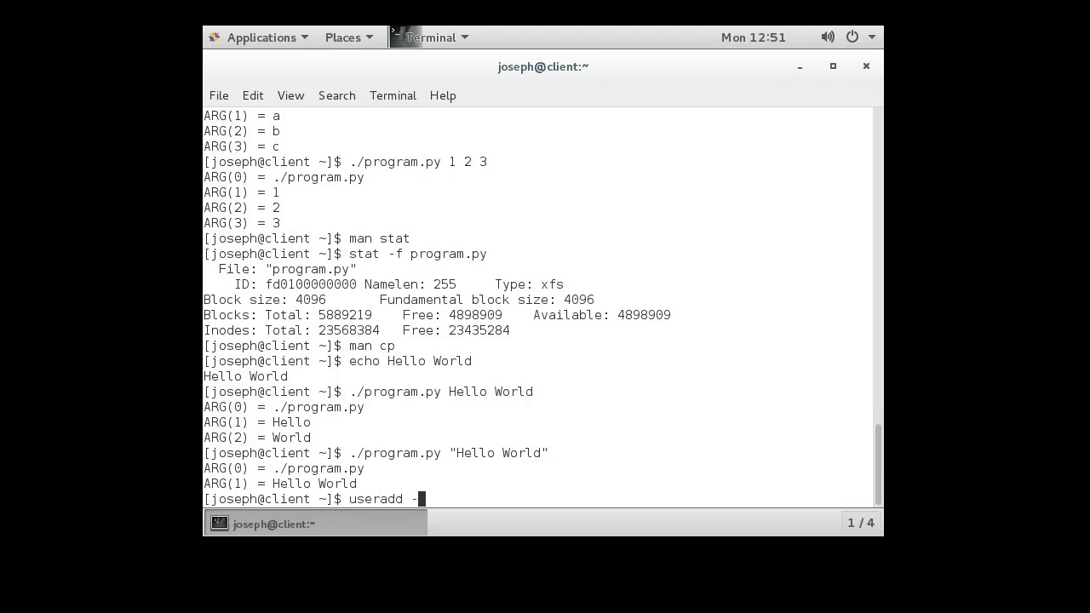
text(c ")
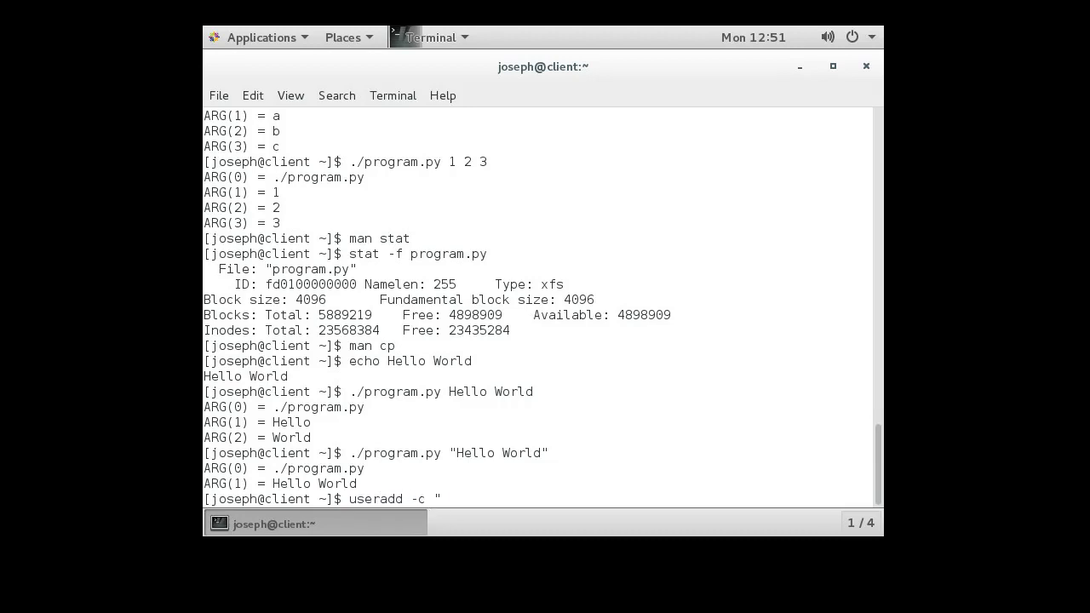
text(Joseph Co)
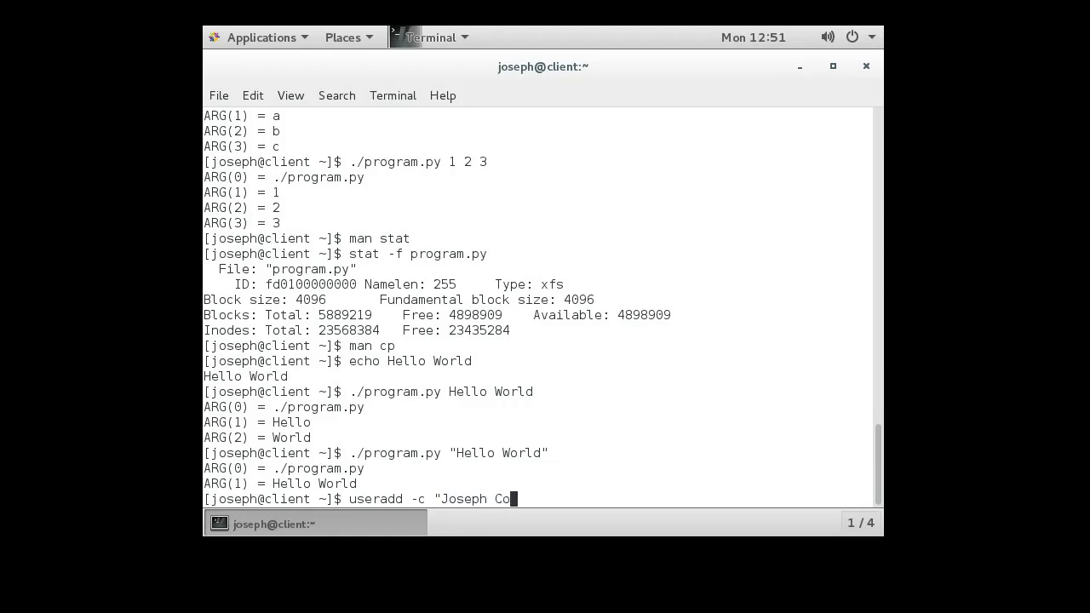
text(lton" jo)
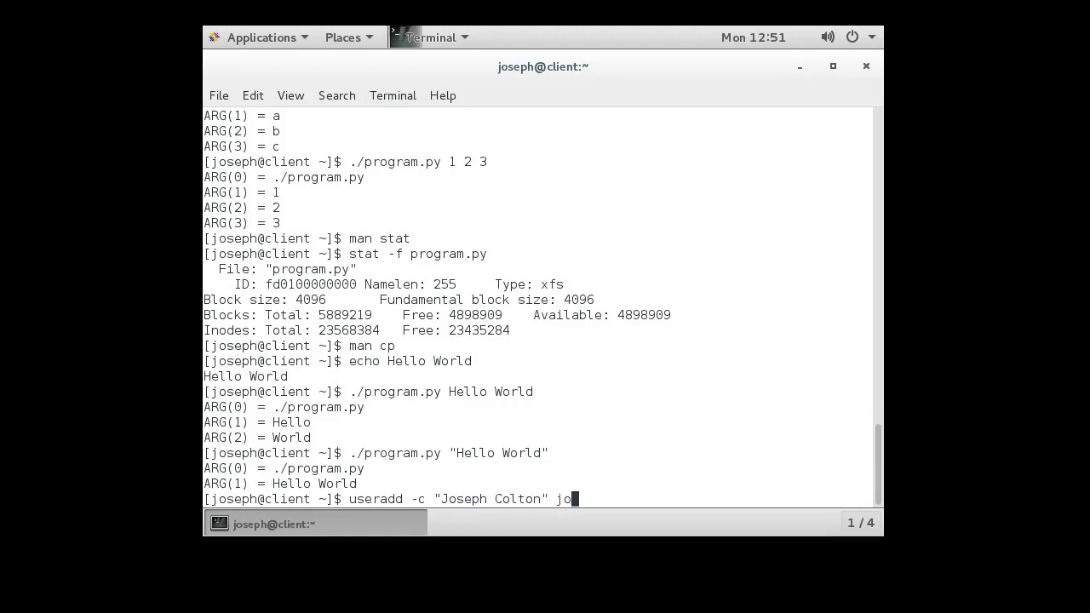
text(seph)
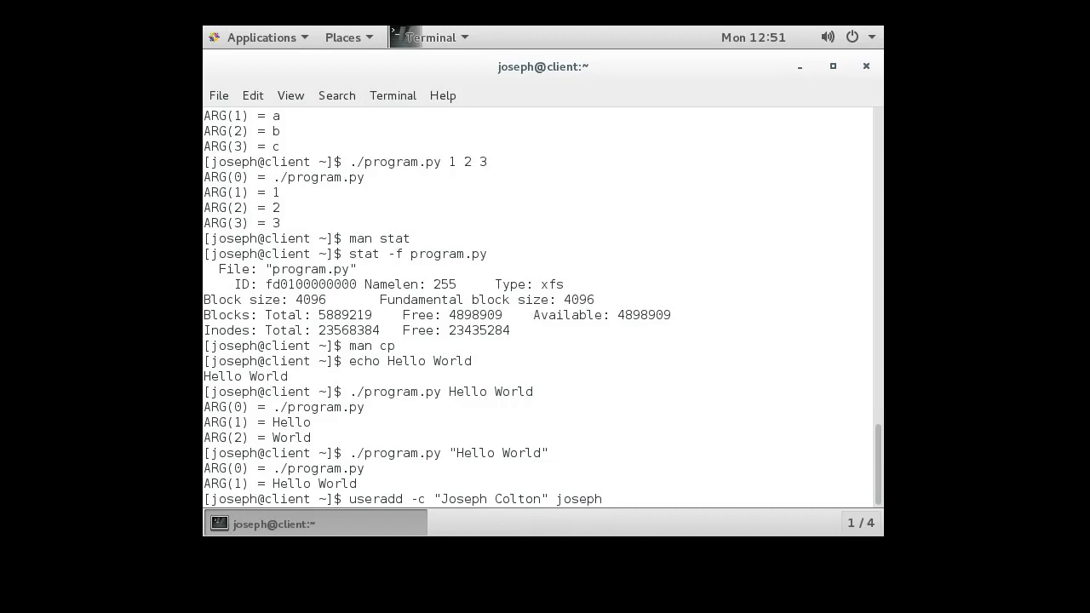
double_click(490, 499)
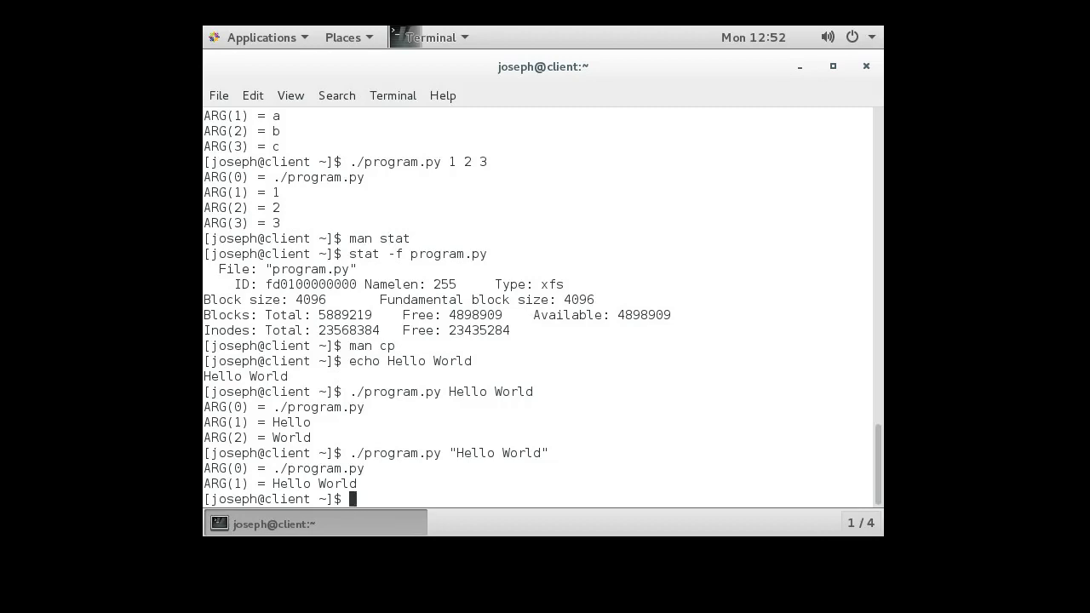
text(echo Hello World)
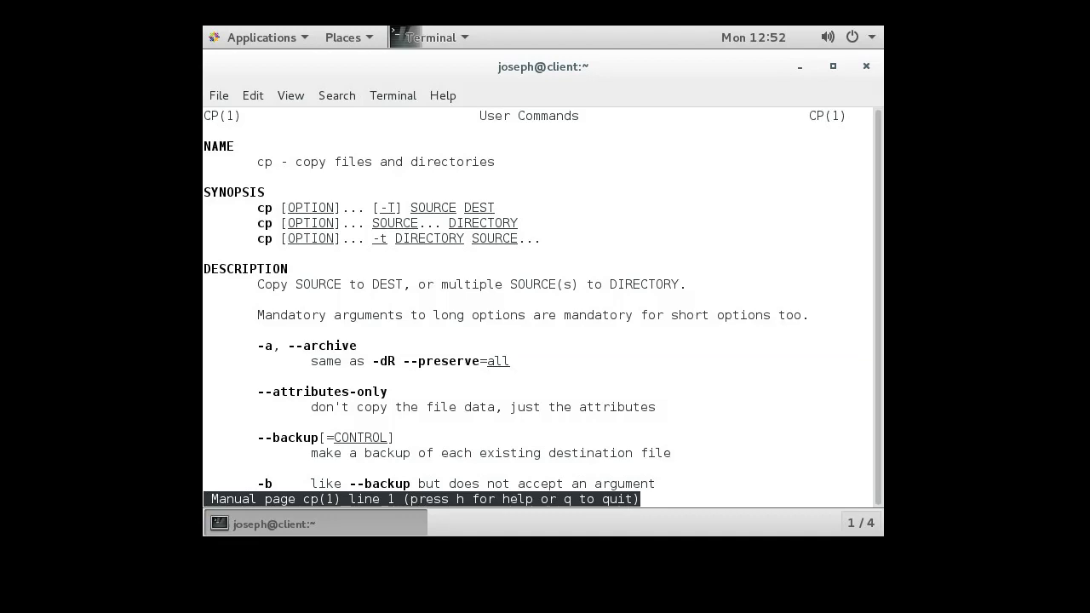
key(Escape)
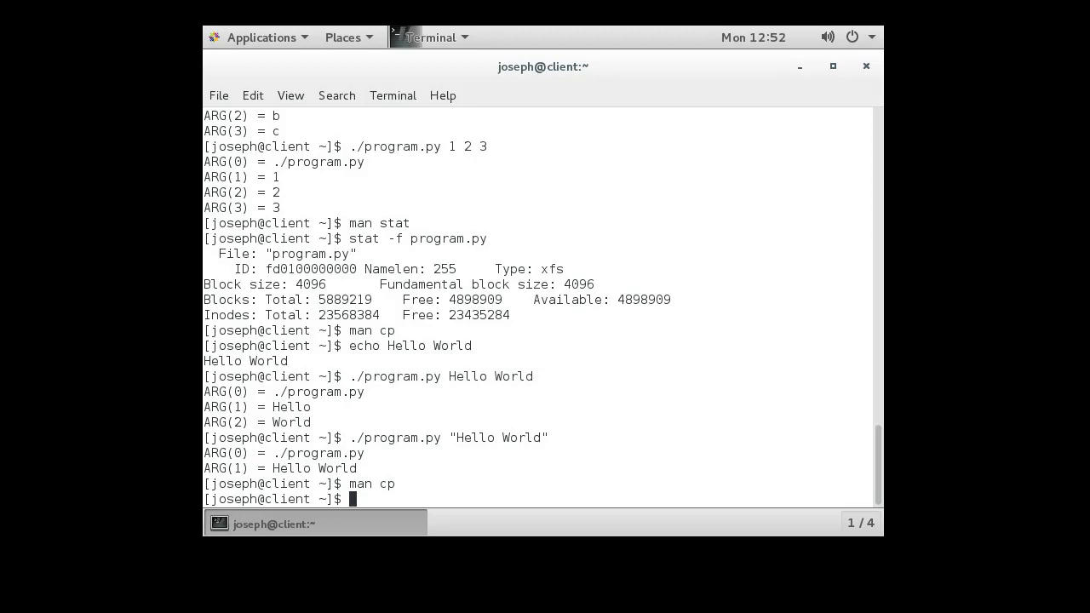
text(man b)
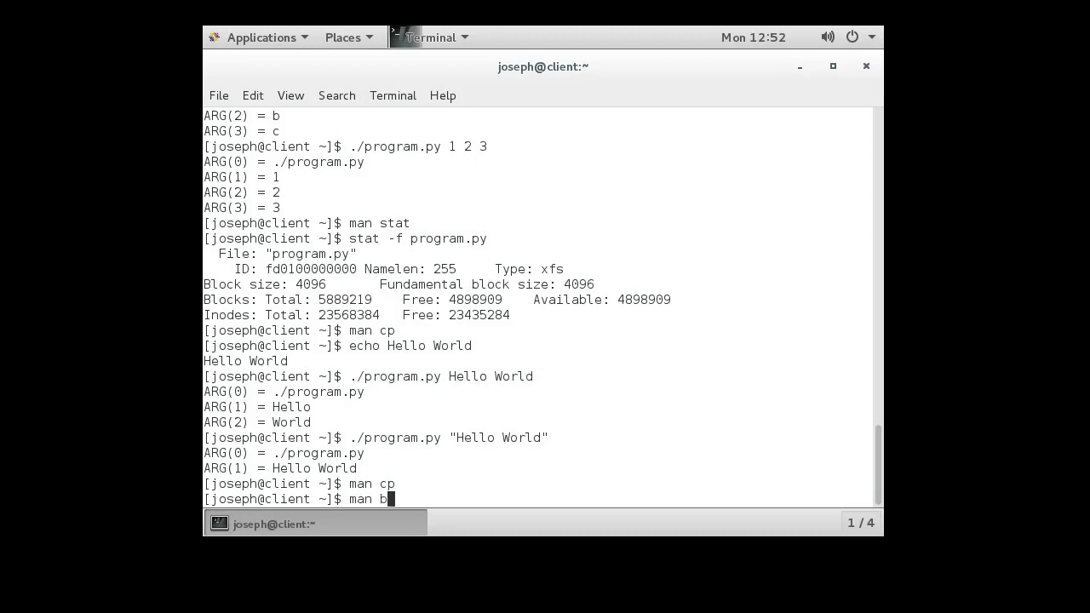
text(ash)
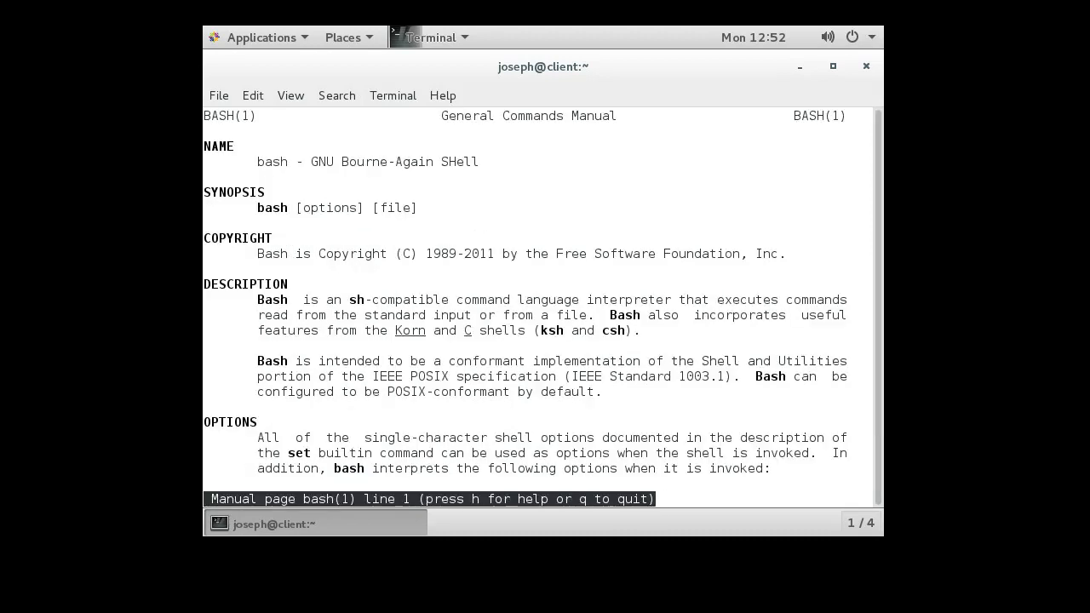
scroll(down, 3)
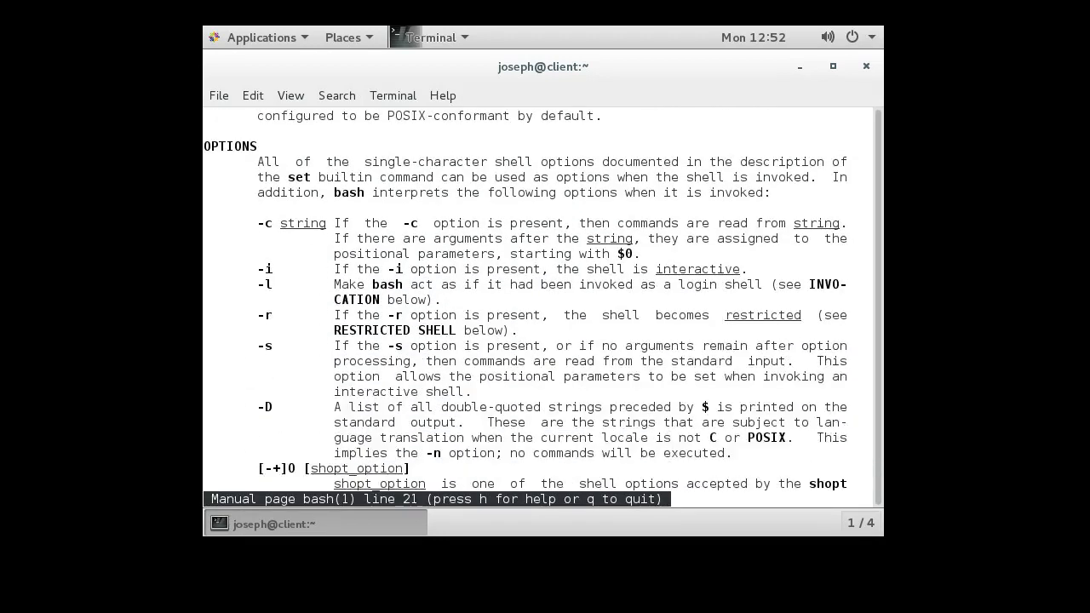
scroll(down, 3)
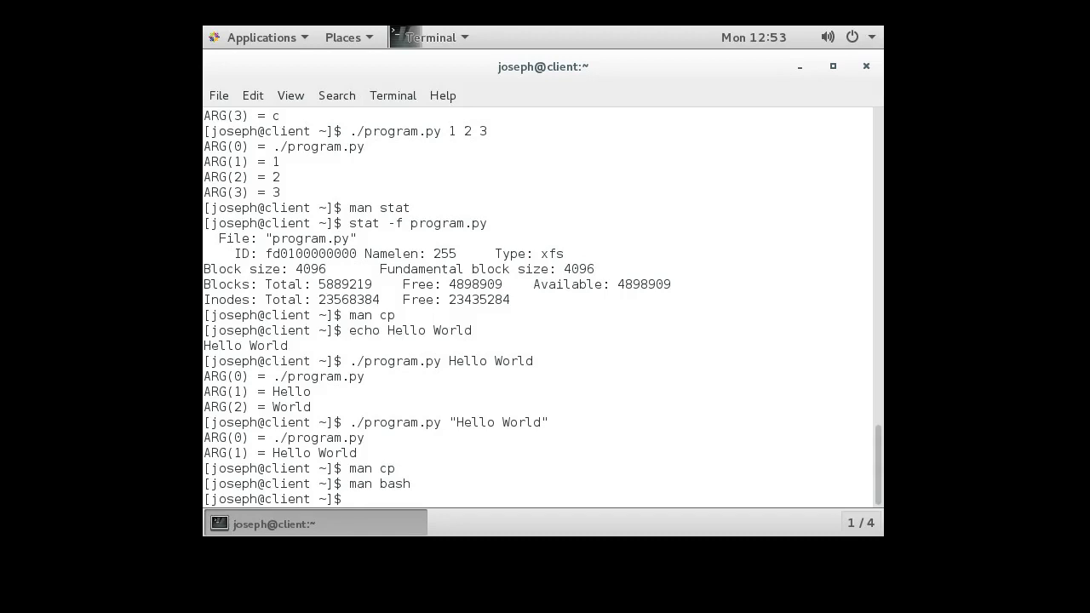
Run ./program.py a b c -- e f g and mark -- arriving as an ordinary argument.
text(./program.py)
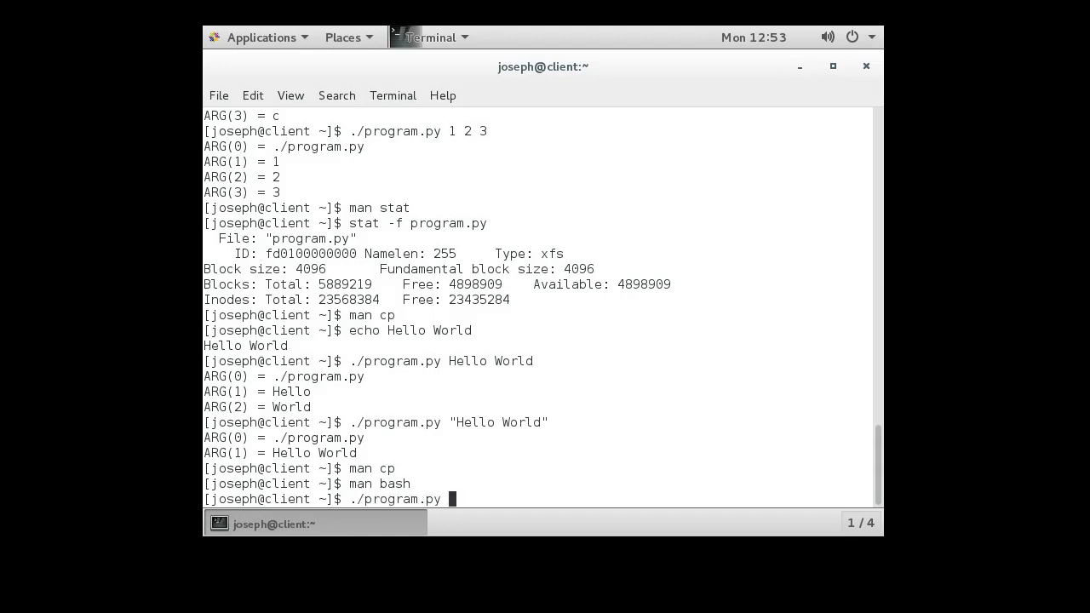
text(a b c --)
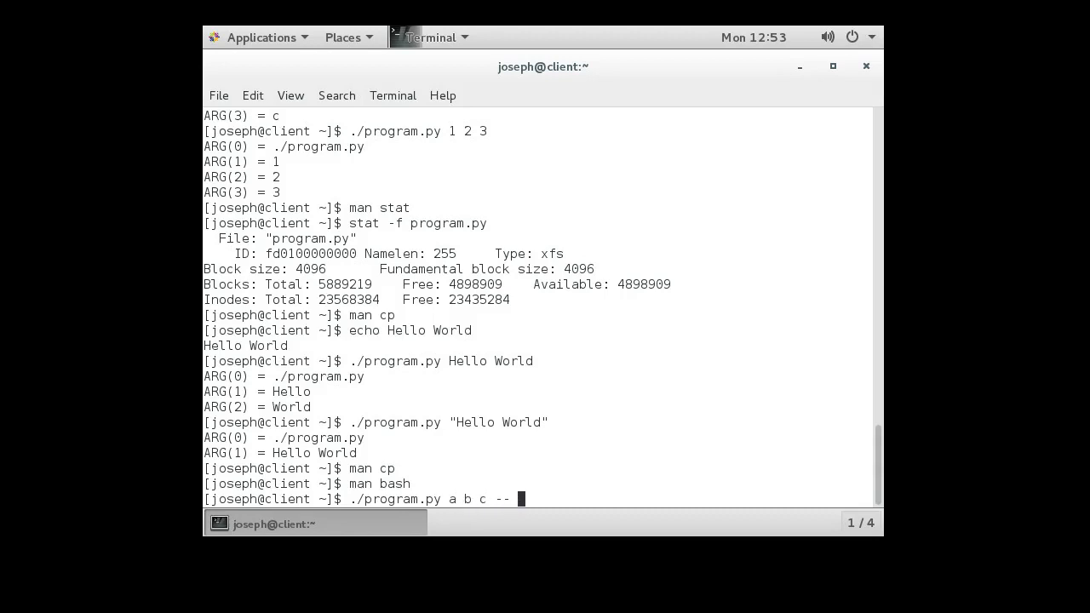
text(e f g)
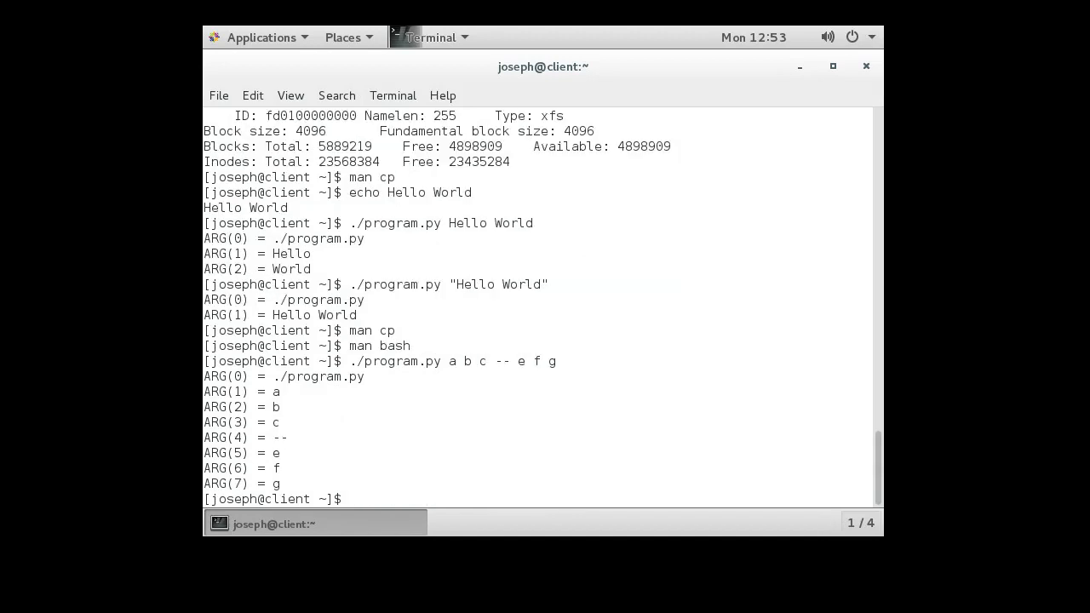
drag(272, 392, 281, 422)
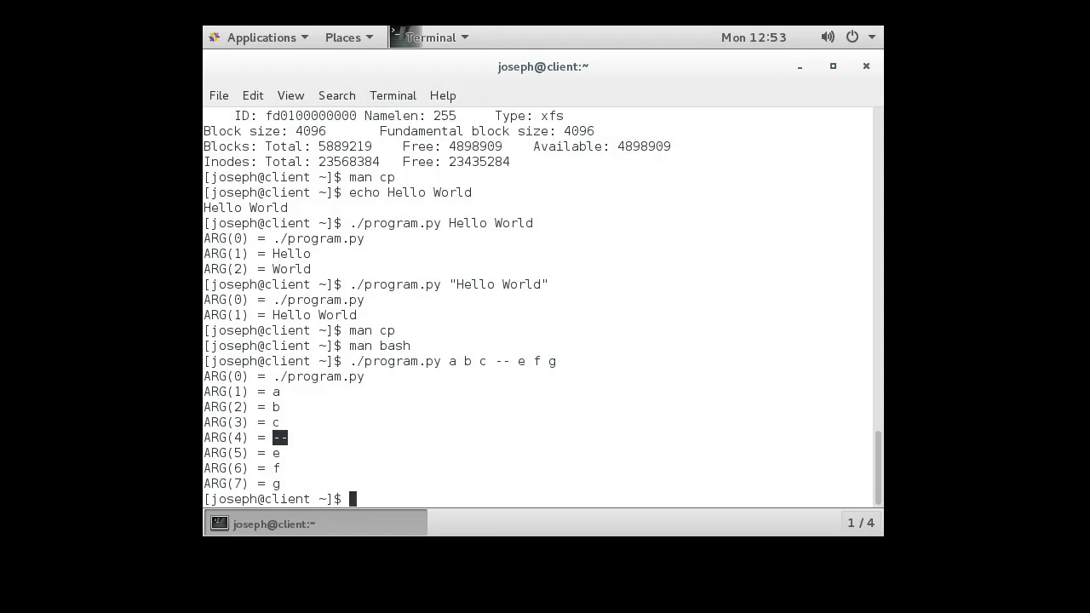
Run ./program.py a b c -- -e -f -g, showing the dashed arguments passed through unchanged.
text(./program.py a b c -- e f g)
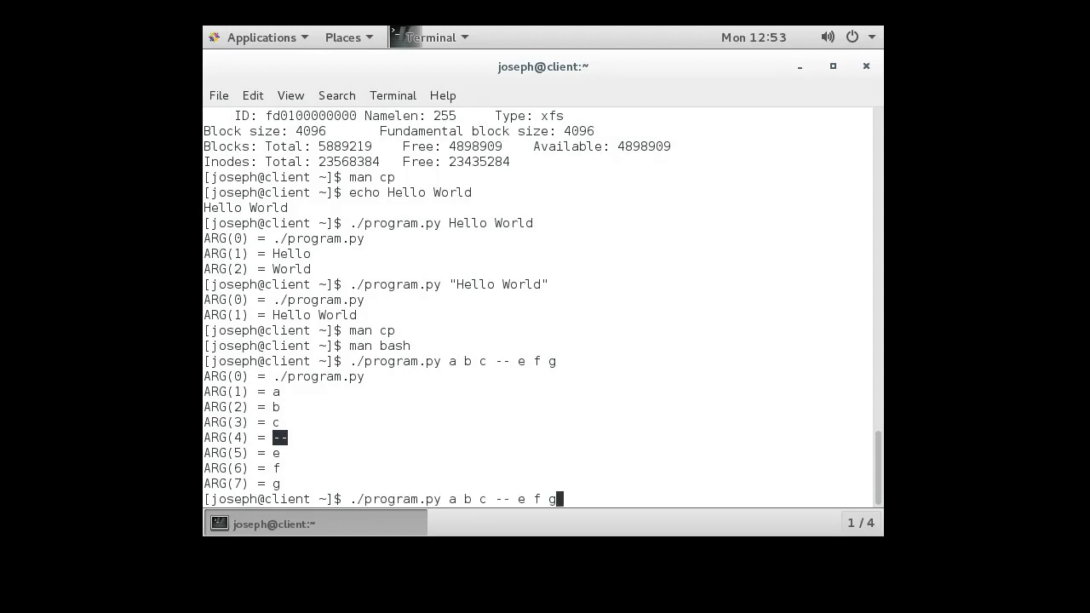
text(-)
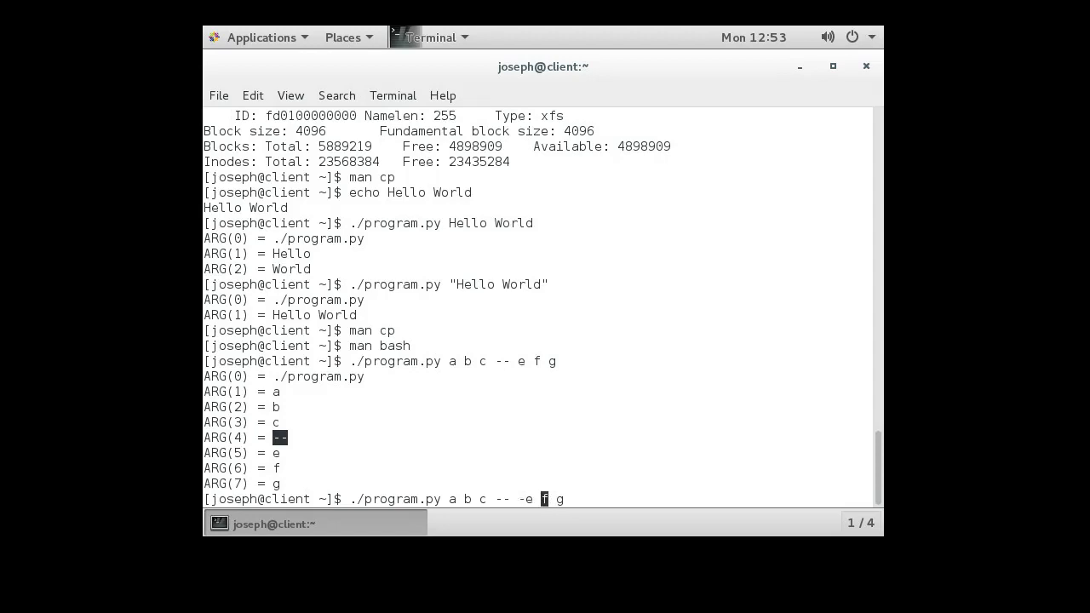
text(-f -g)
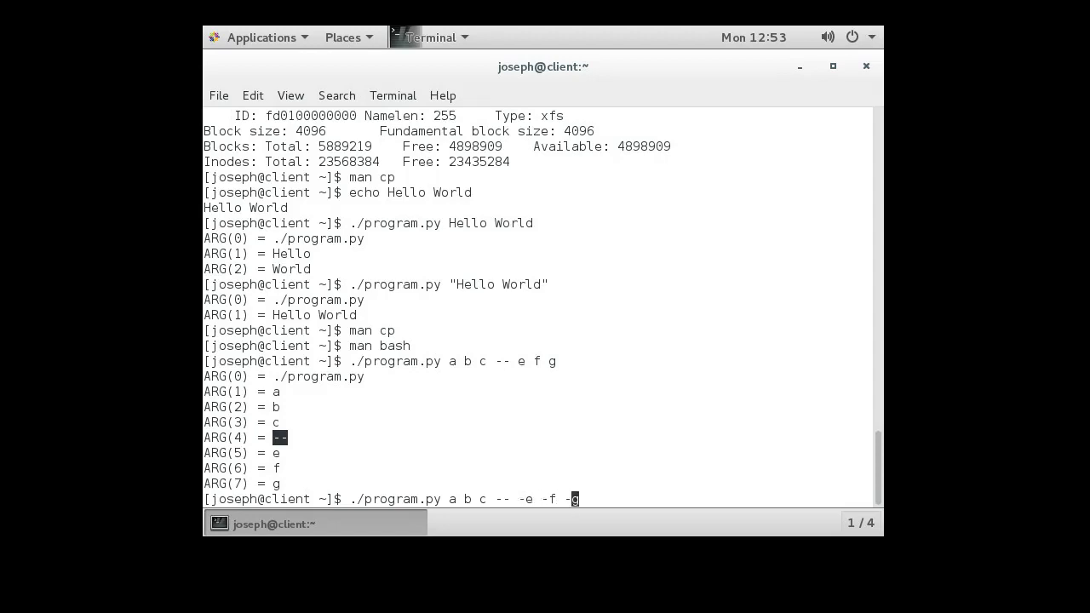
key(Left)
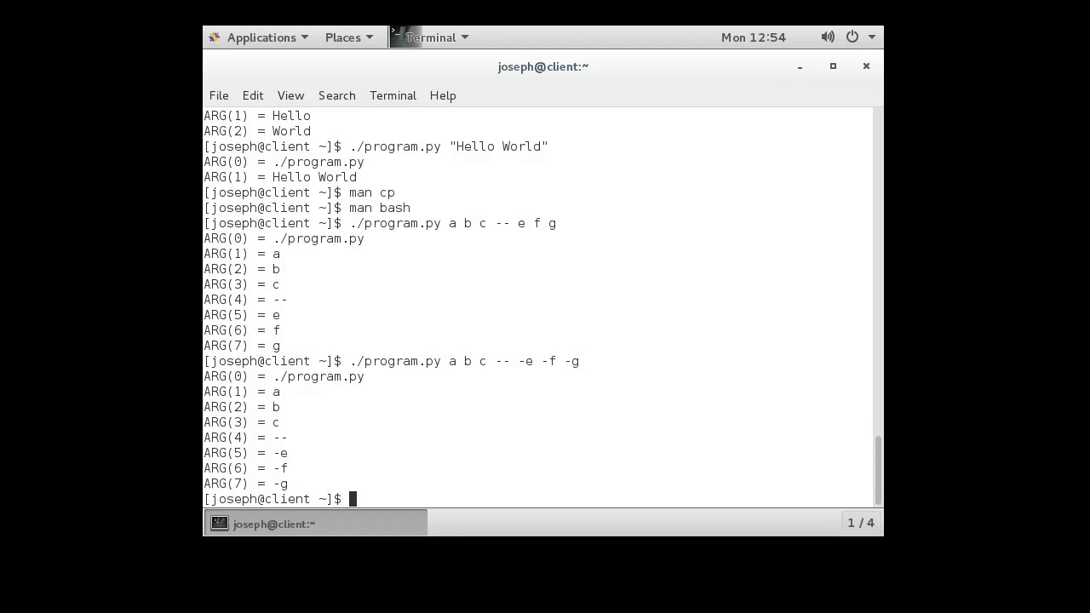
Trim the recalled command to ./program.py a b c and run it.
text(./program.py a b c -- -e -f -g)
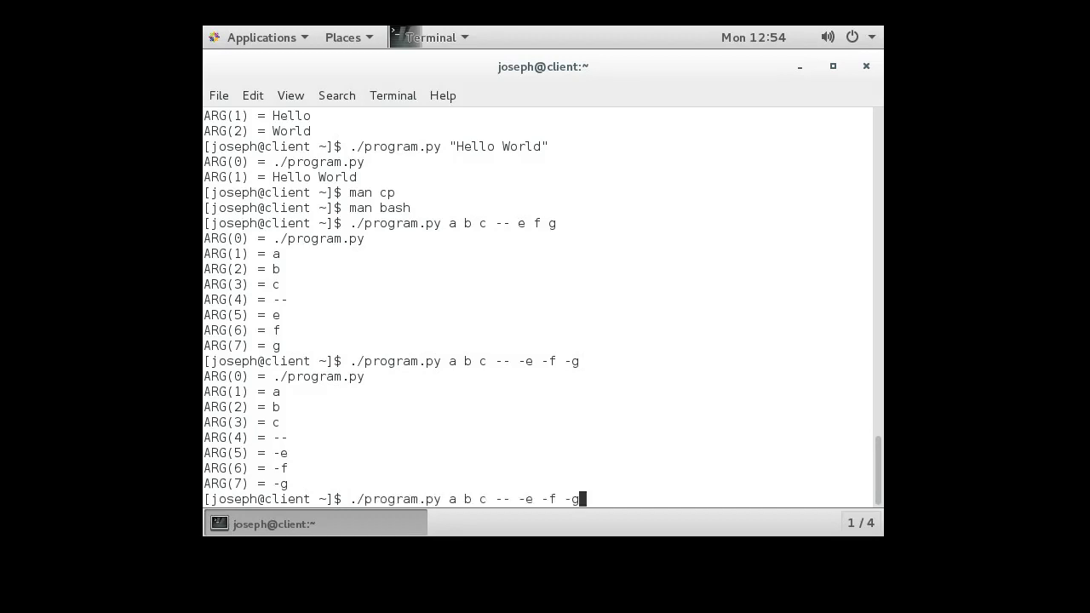
key(BackSpace)
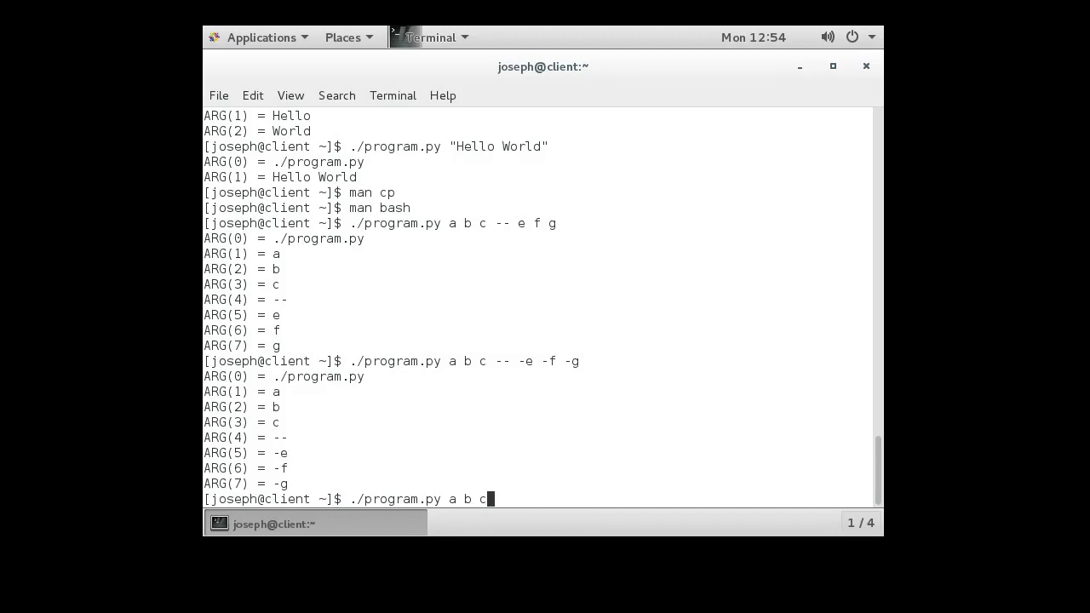
key(Return)
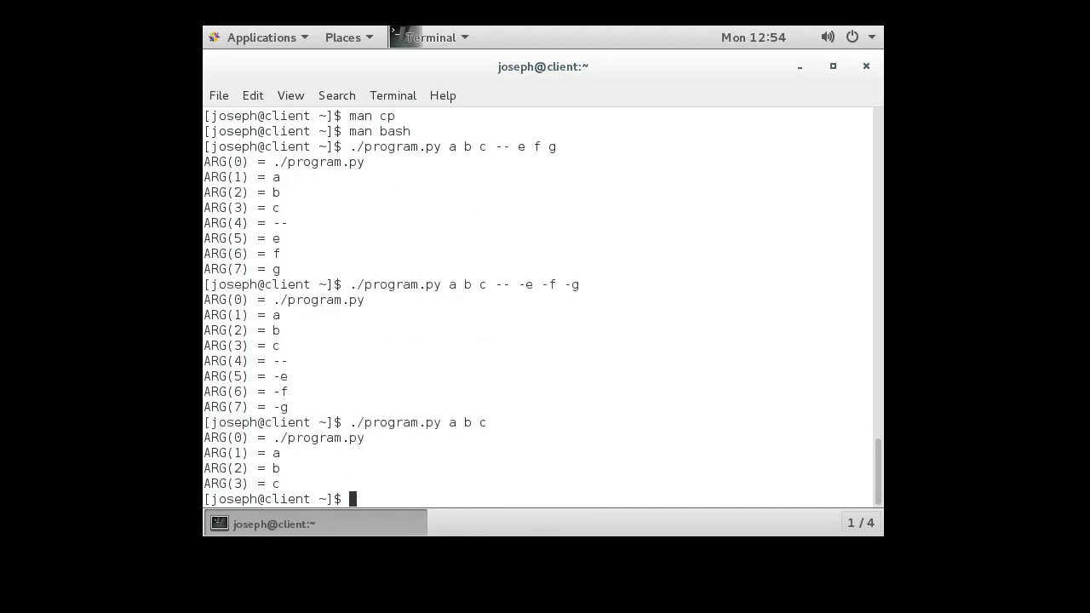
Redirect ./program.py a b c into output.txt and cat the file, showing ARG(0) to ARG(3).
text(./program.py a b c)
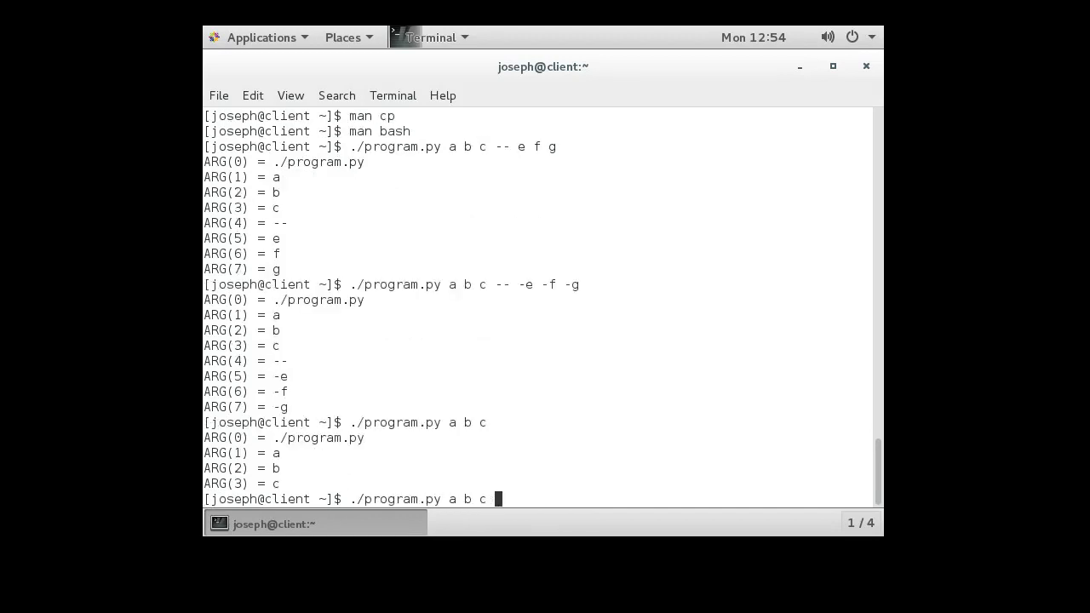
text(>)
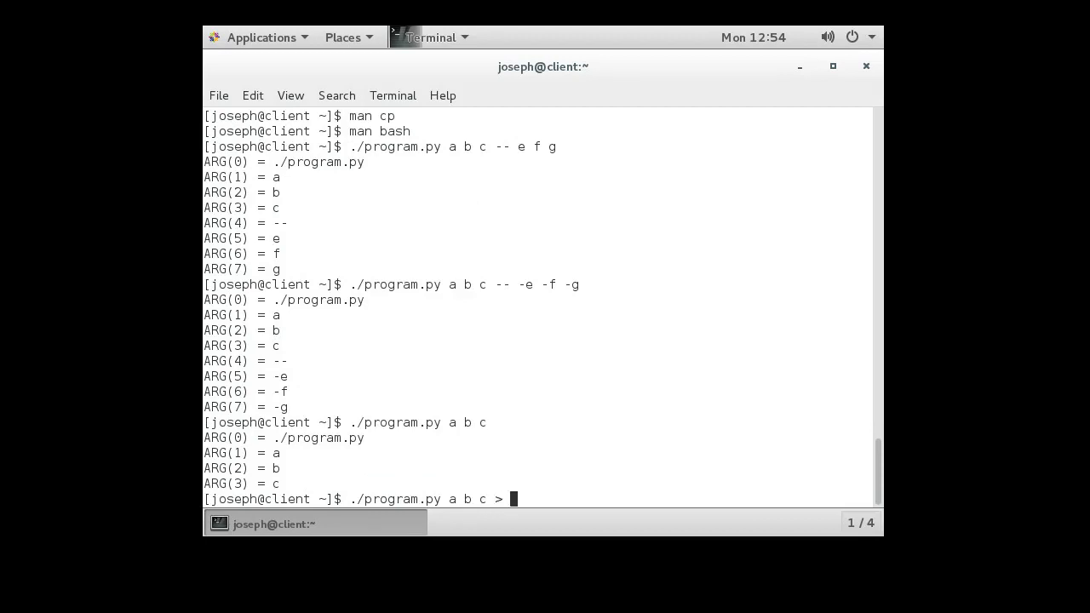
text(output.)
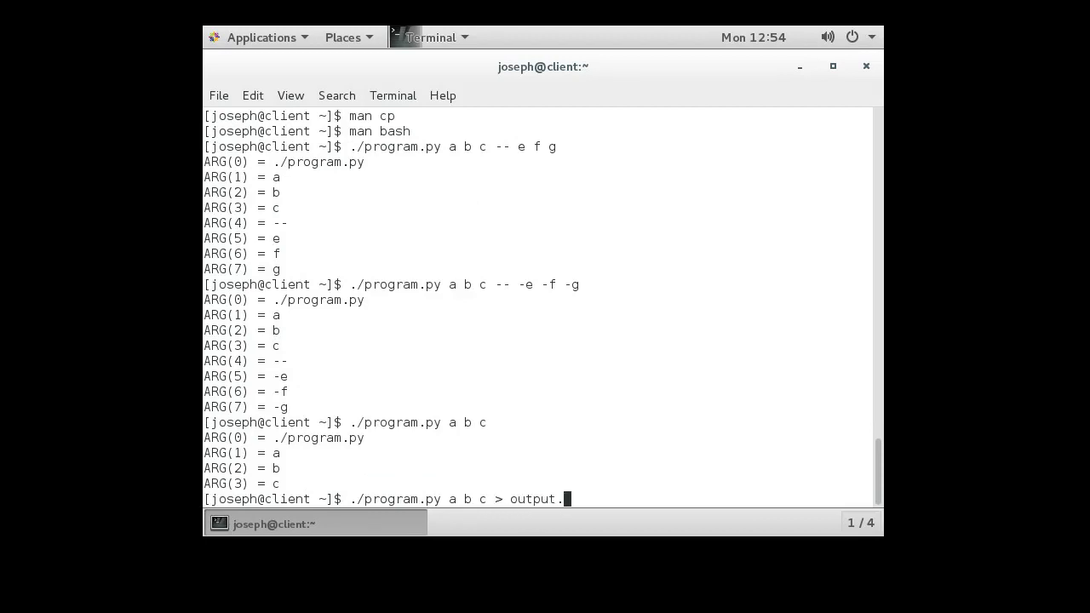
text(txt)
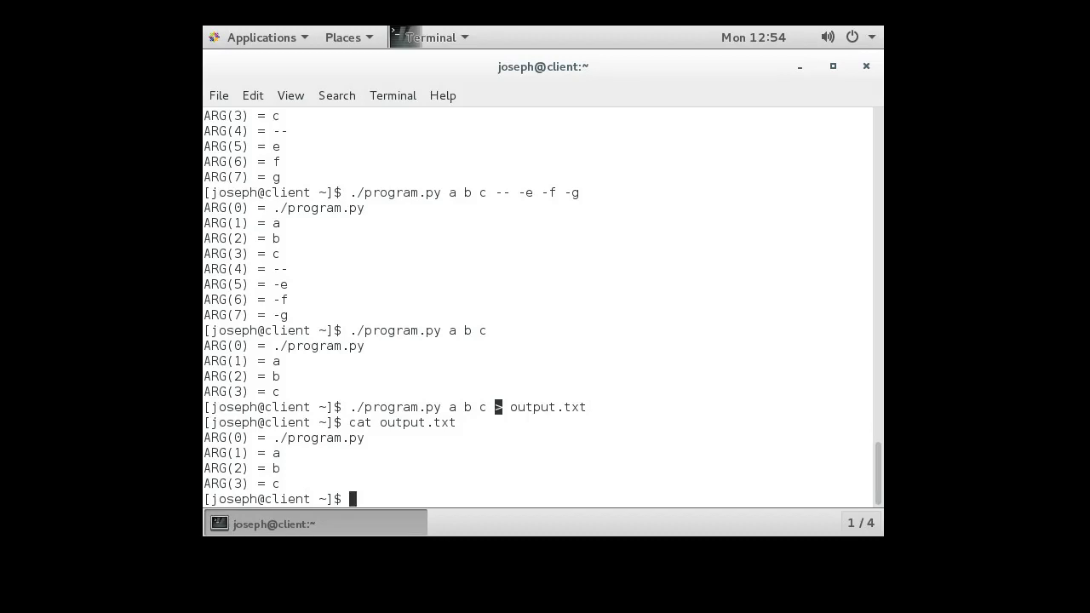
double_click(549, 407)
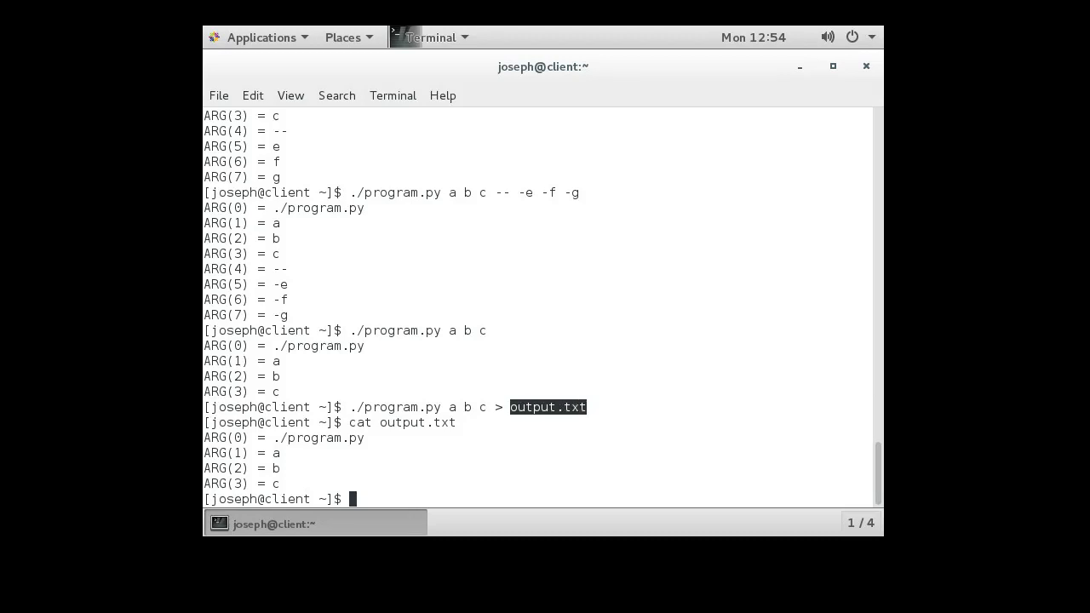
text(./program.py a b c > output.txt)
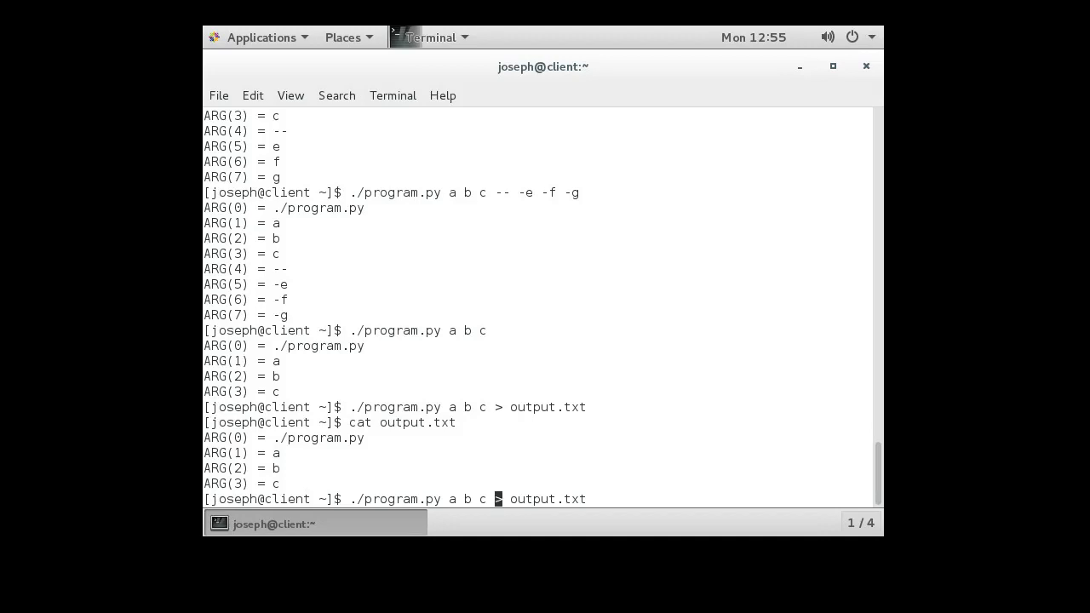
Run ./program.py a b c \> output.txt so > and output.txt become arguments, then add $PATH.
text(\)
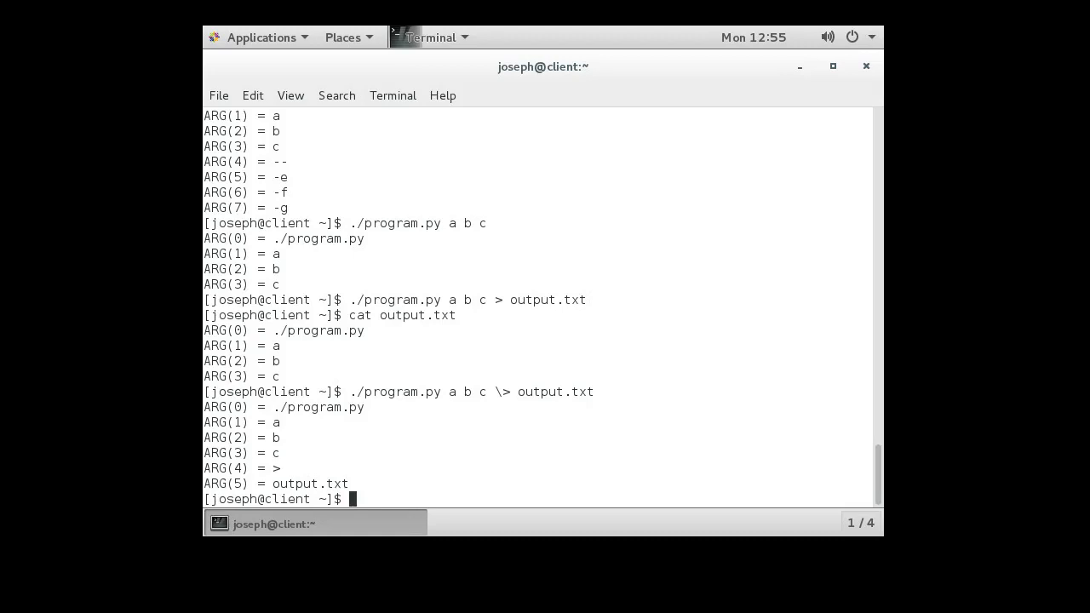
text(./program.py a b c \> output.txt)
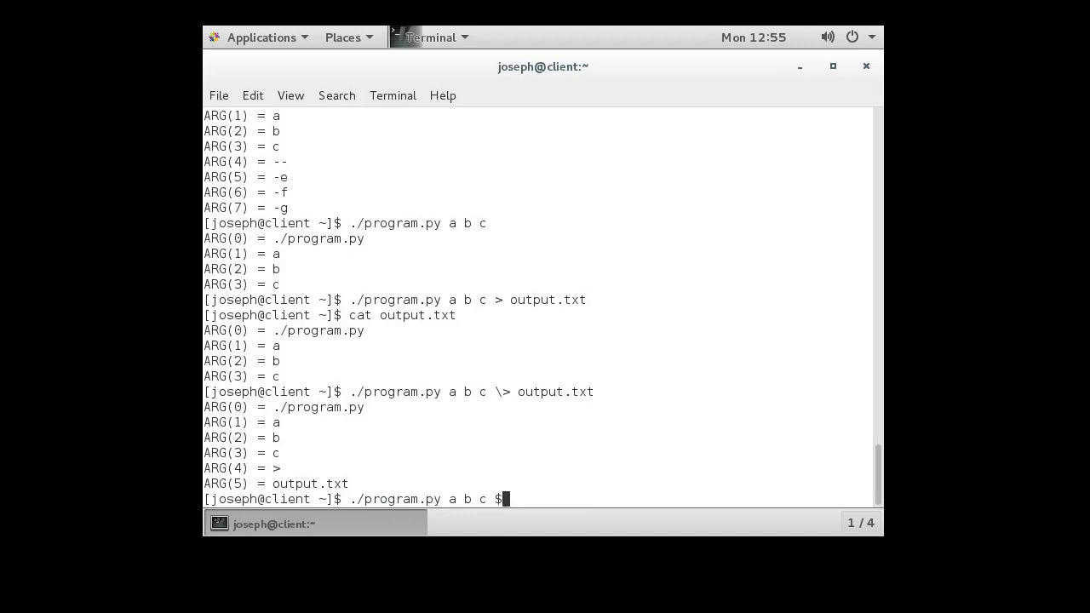
text(PATH)
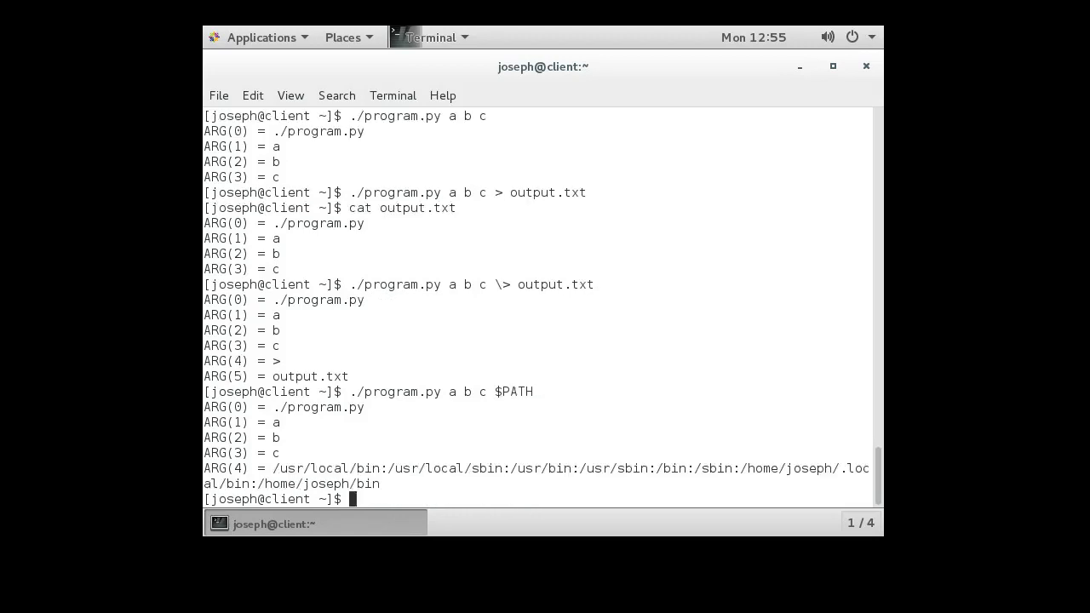
Review the expanded $PATH argument, then rerun program.py a b c with $LOGIN, which expands to nothing.
double_click(515, 392)
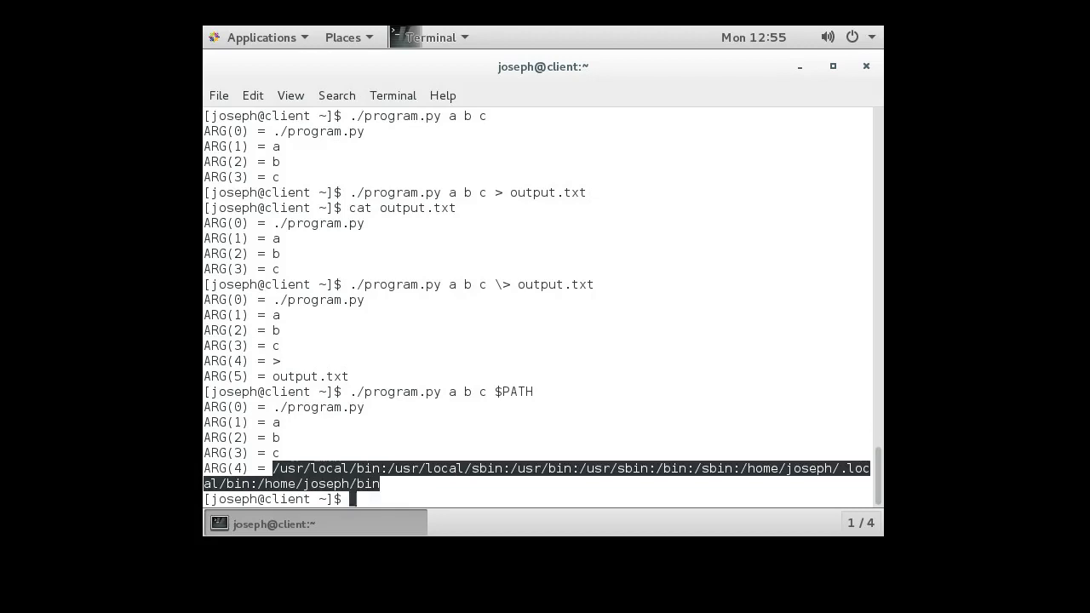
double_click(511, 391)
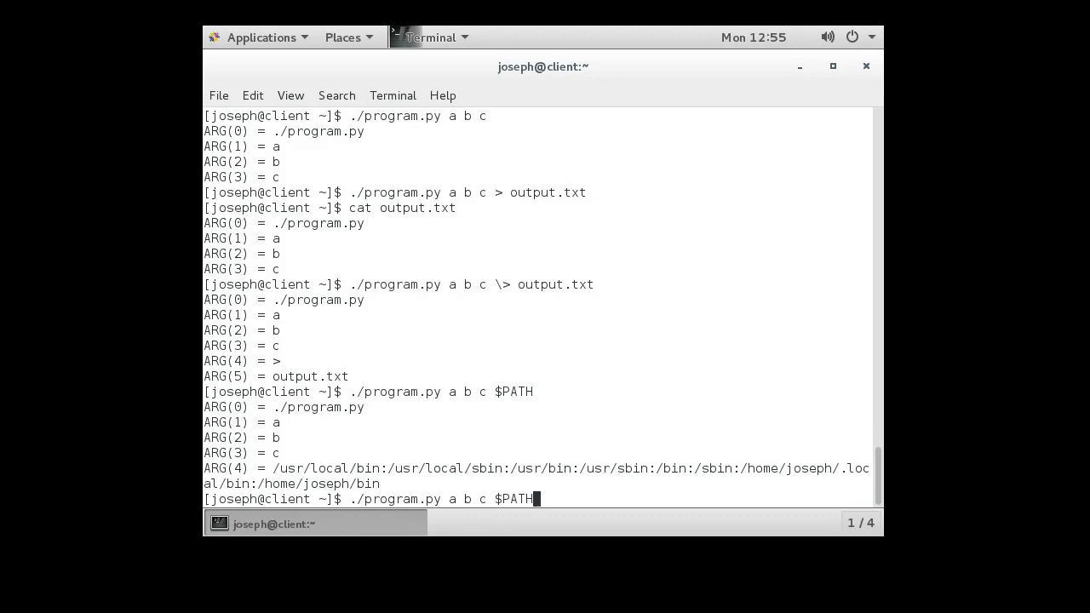
key(BackSpace)
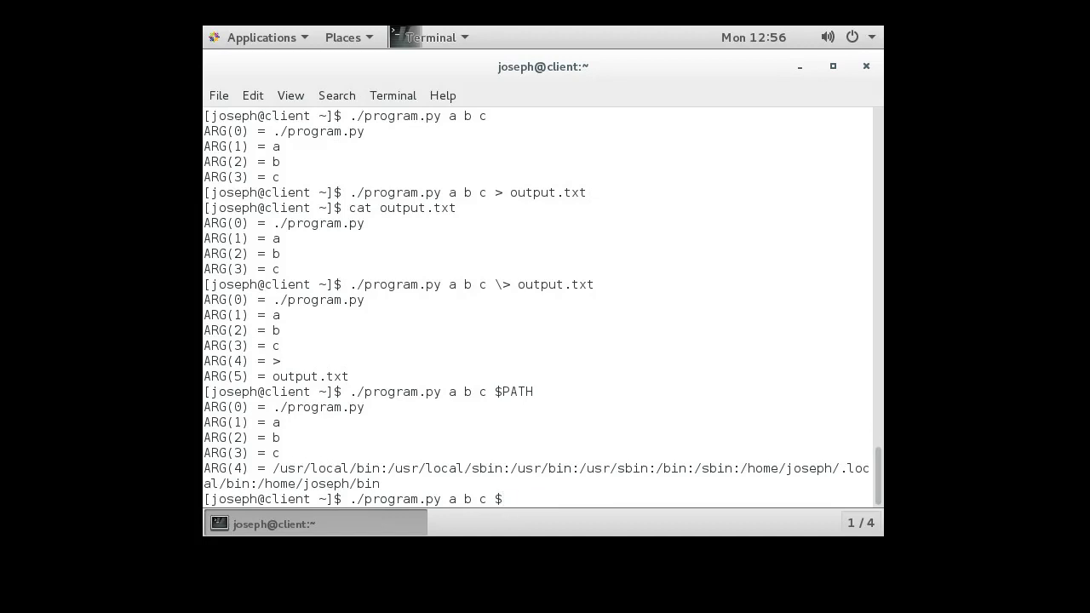
text($LO)
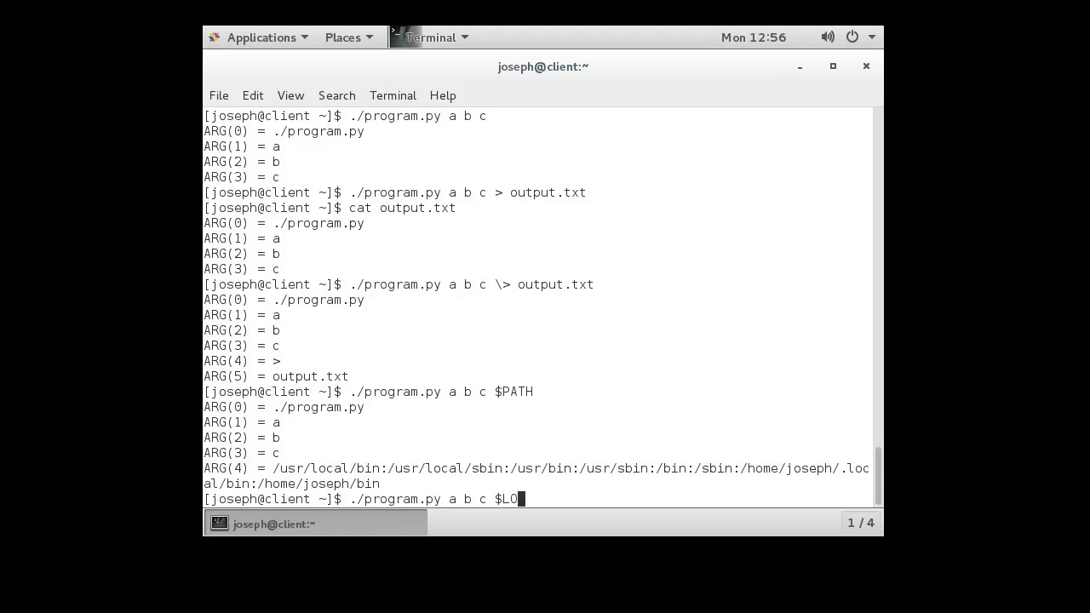
key(Return)
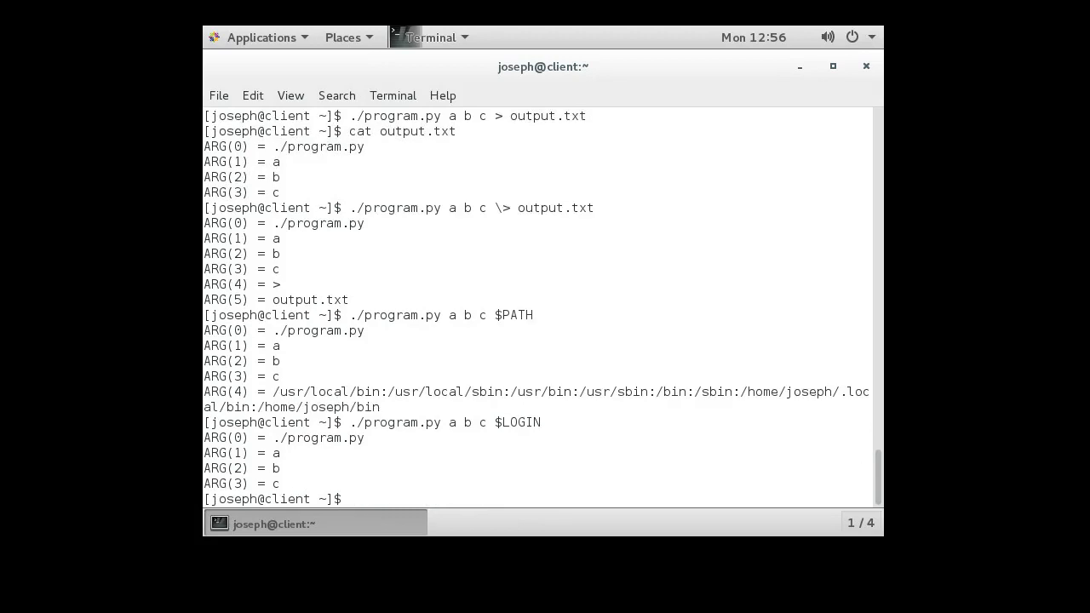
Run ./program.py a b c $LOGNAME so ARG(4) becomes joseph.
text(./program.py a b c $LOG)
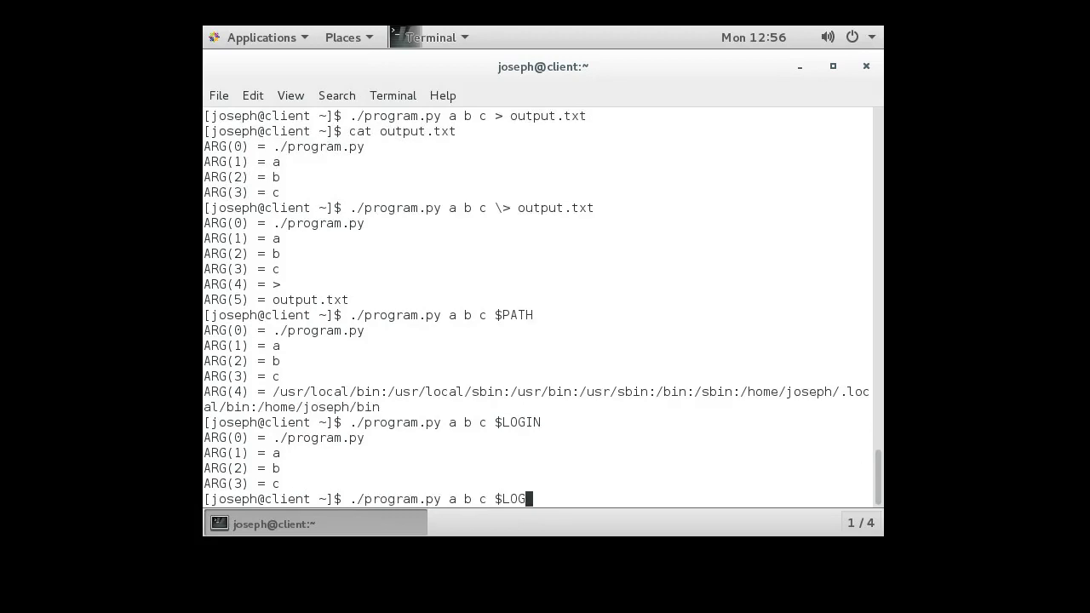
text(NAME)
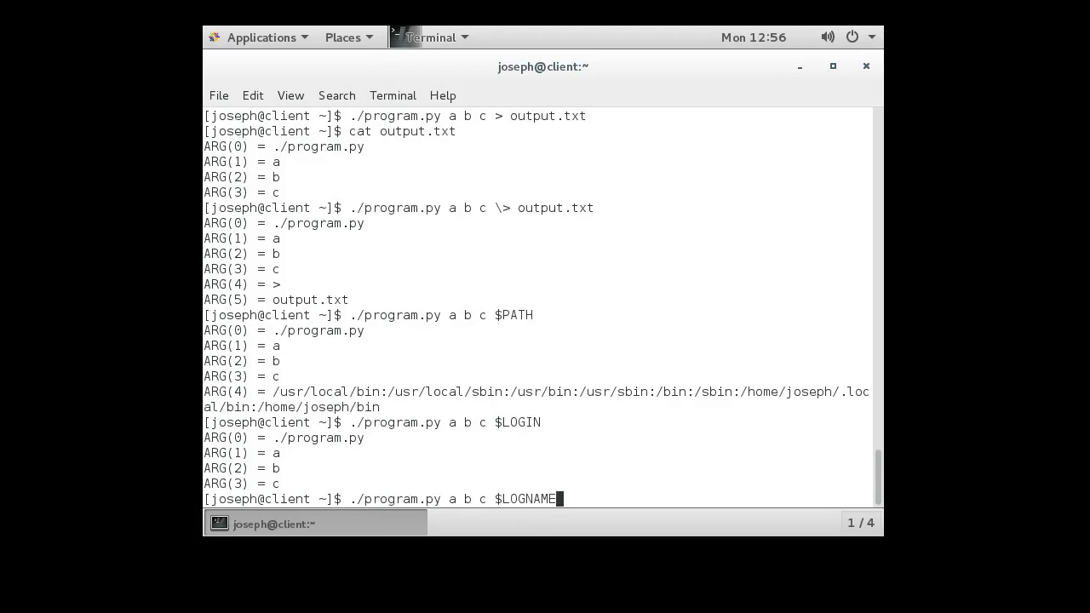
key(Return)
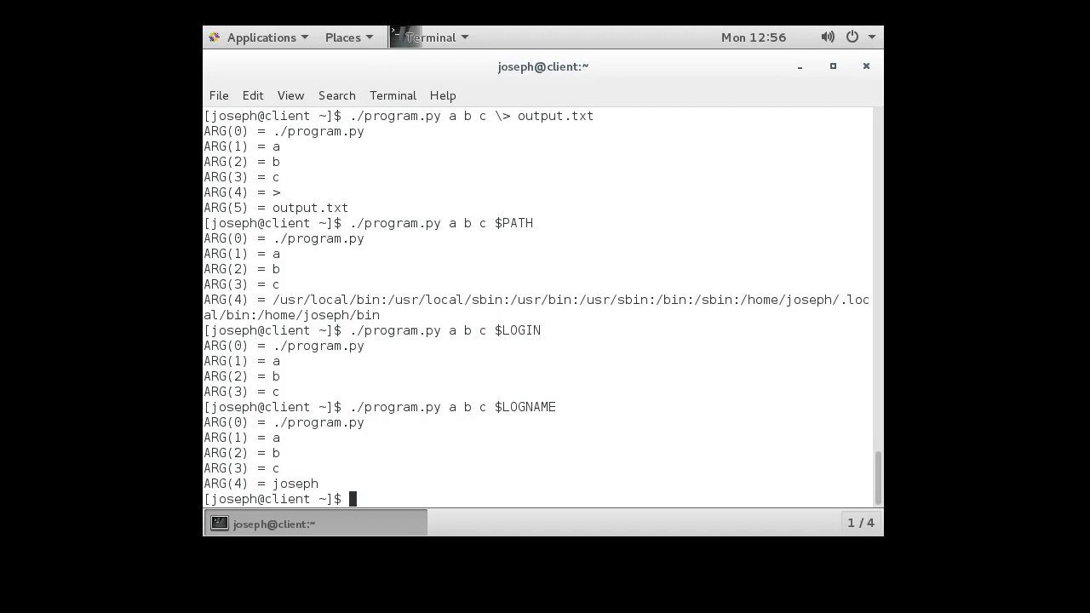
double_click(524, 408)
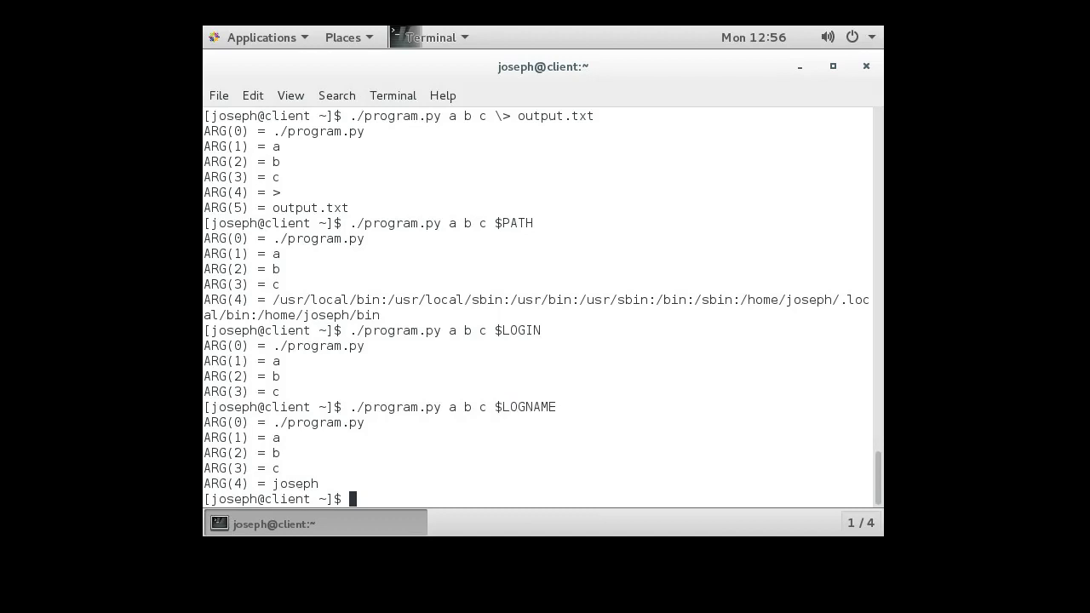
Run ./program.py a b c `pwd` so ARG(4) becomes /home/joseph.
text(./program.py a b c $LOGN)
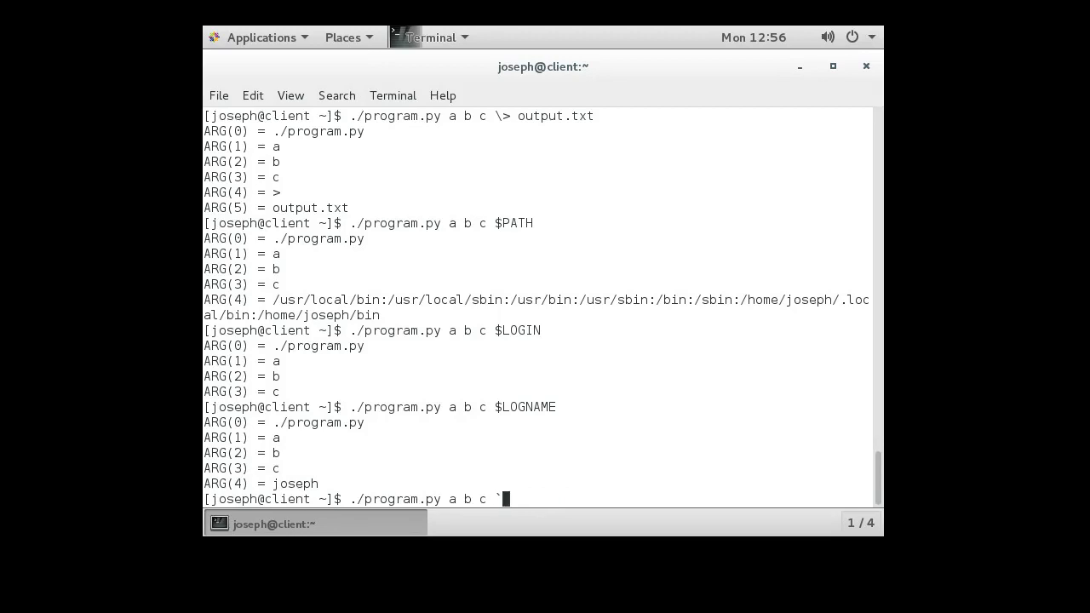
text(pwd)
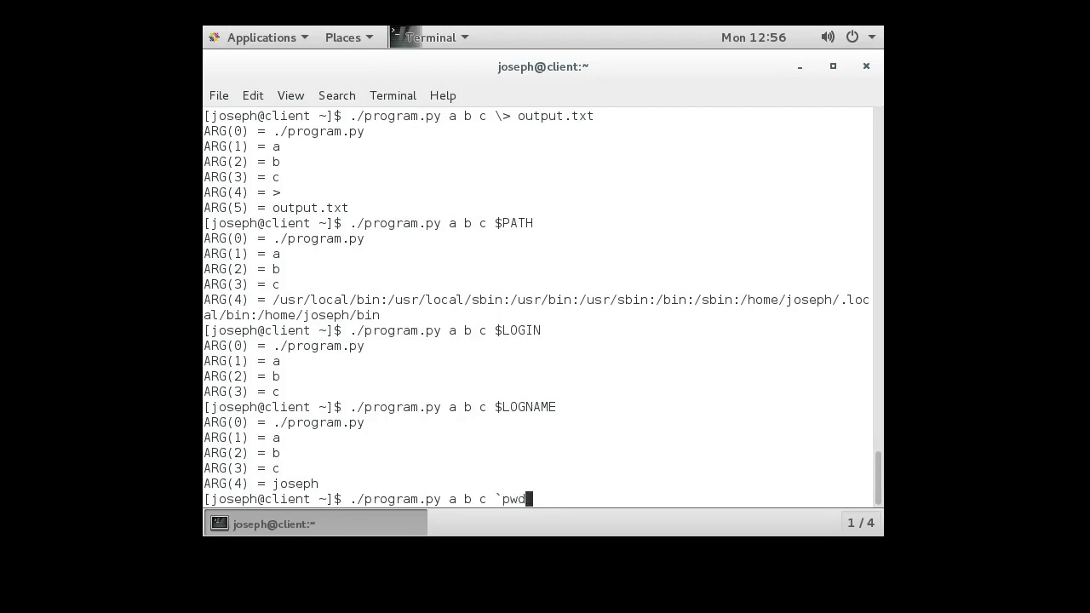
text(`)
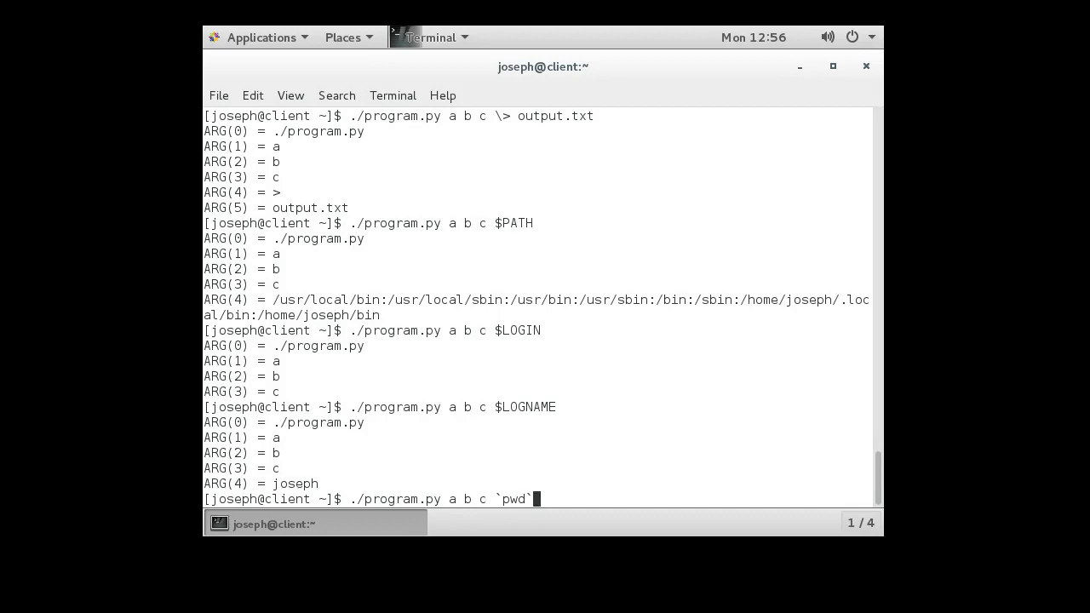
double_click(513, 499)
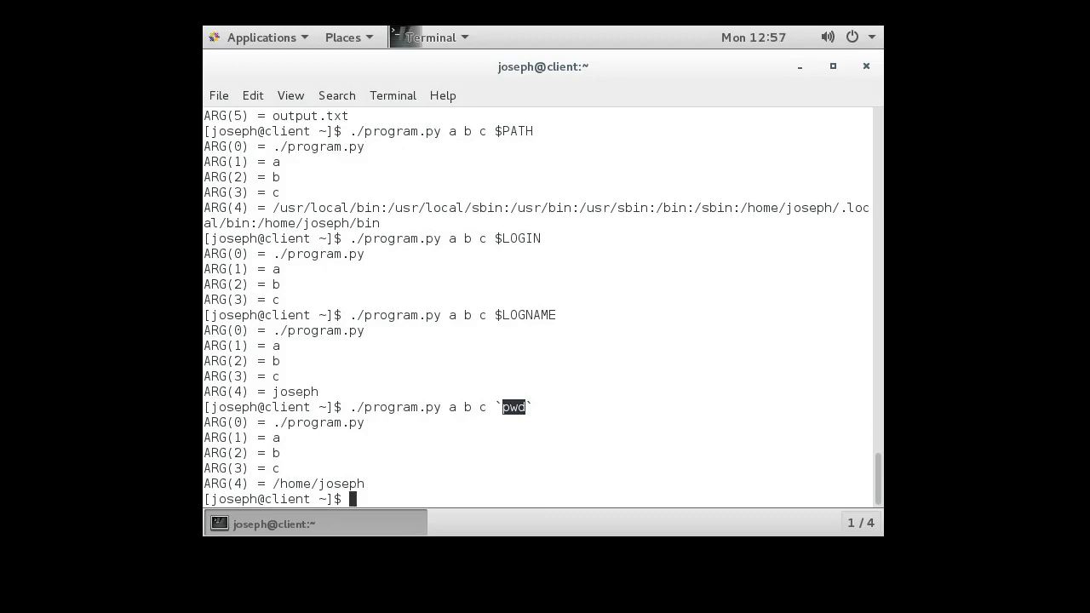
Rerun with `pwd`/Desktop giving ARG(4) = /home/joseph/Desktop.
text(./program.py a b c `pwd`)
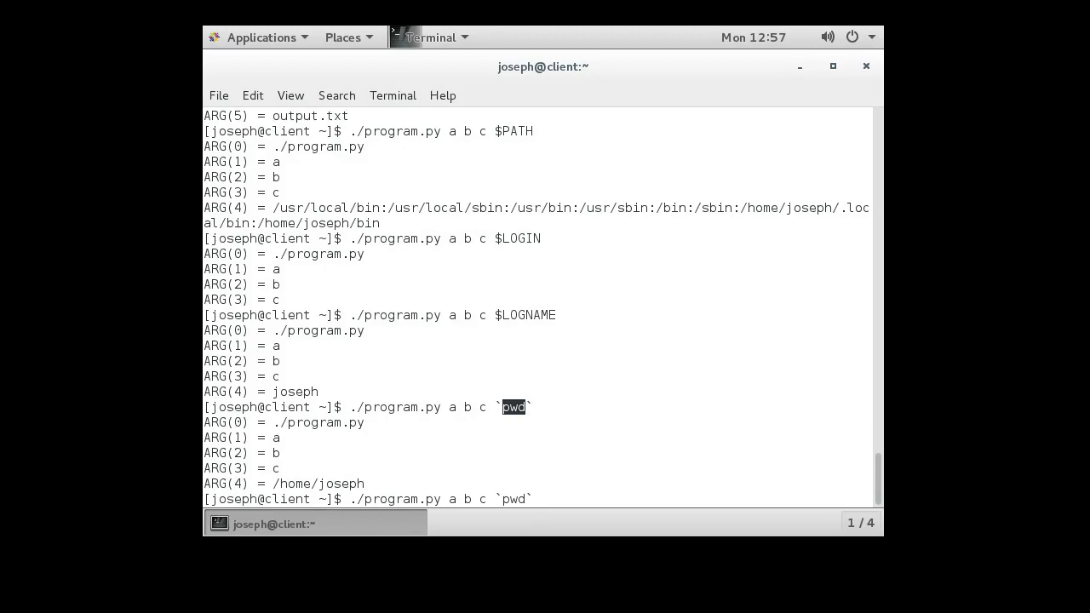
text(/)
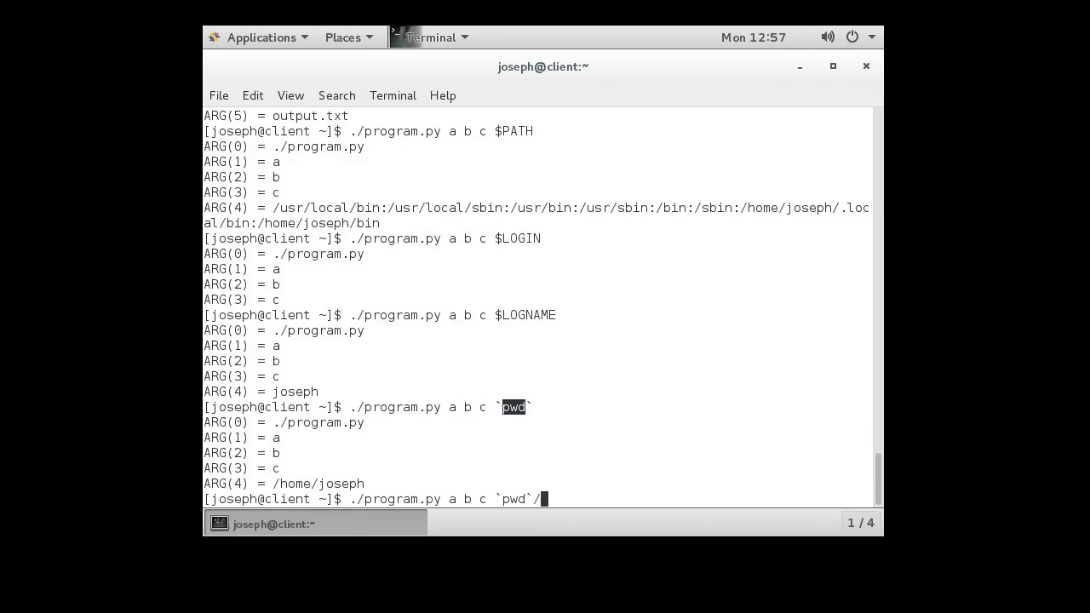
text(Desktop)
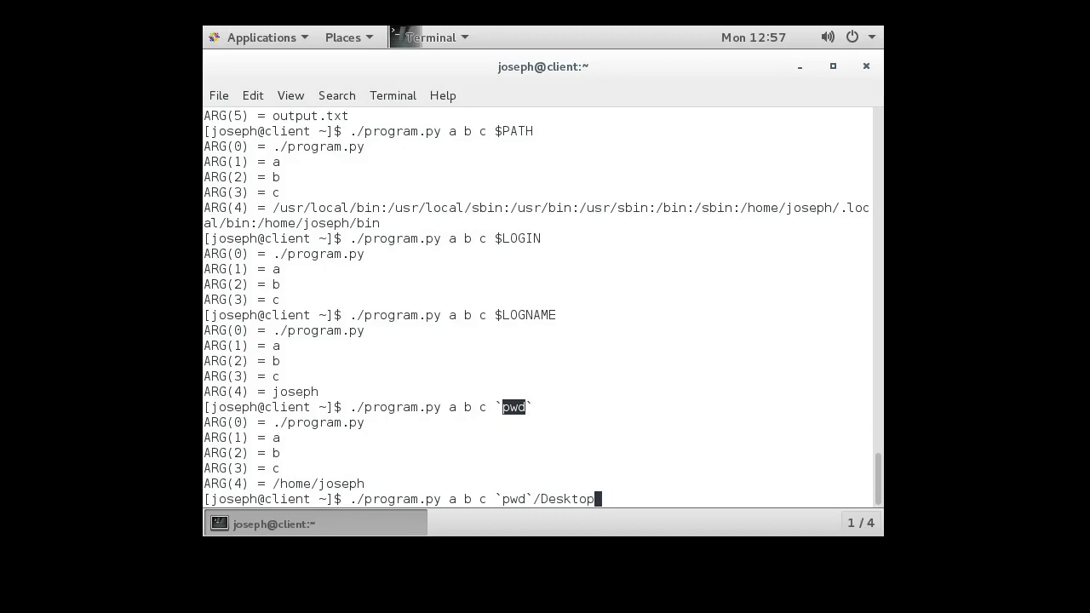
key(Return)
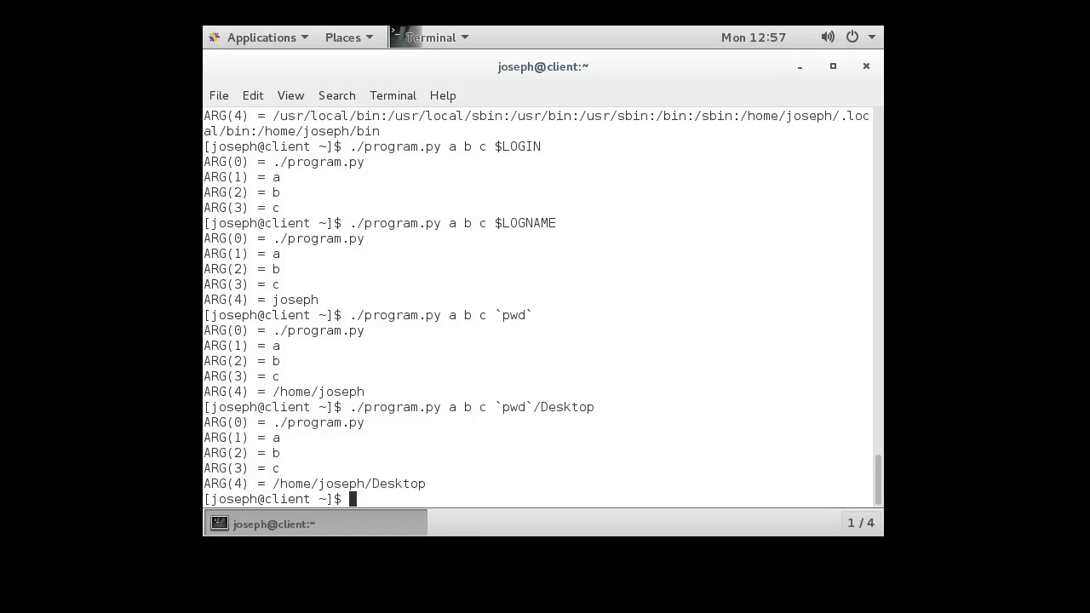
Rerun the `pwd`/Desktop command with extra spaces between a and b, which collapse unchanged.
text(./program.py a b c `pwd`/Desktop)
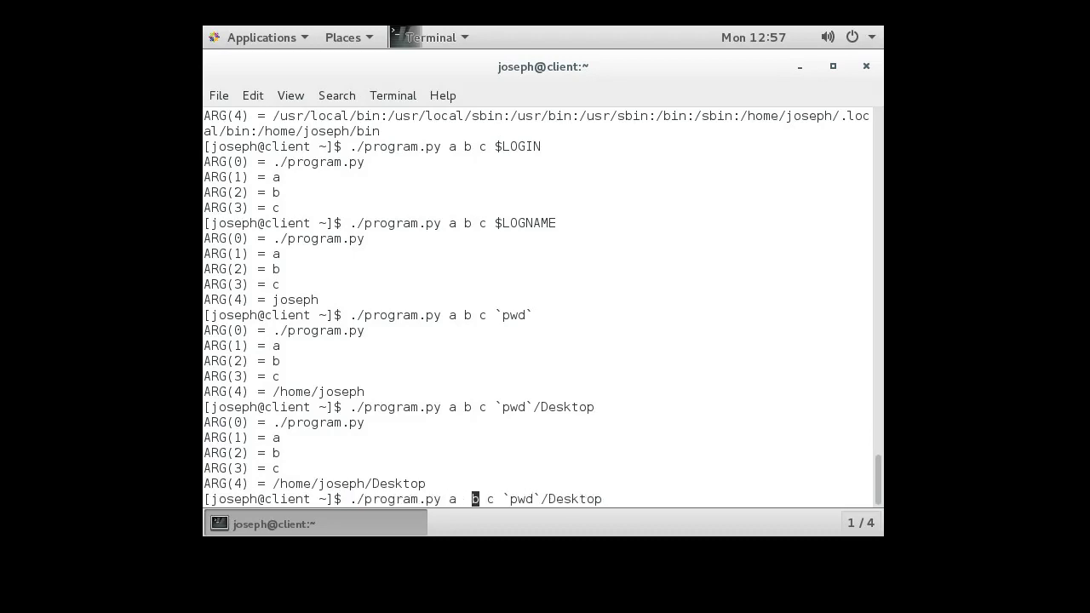
key(Return)
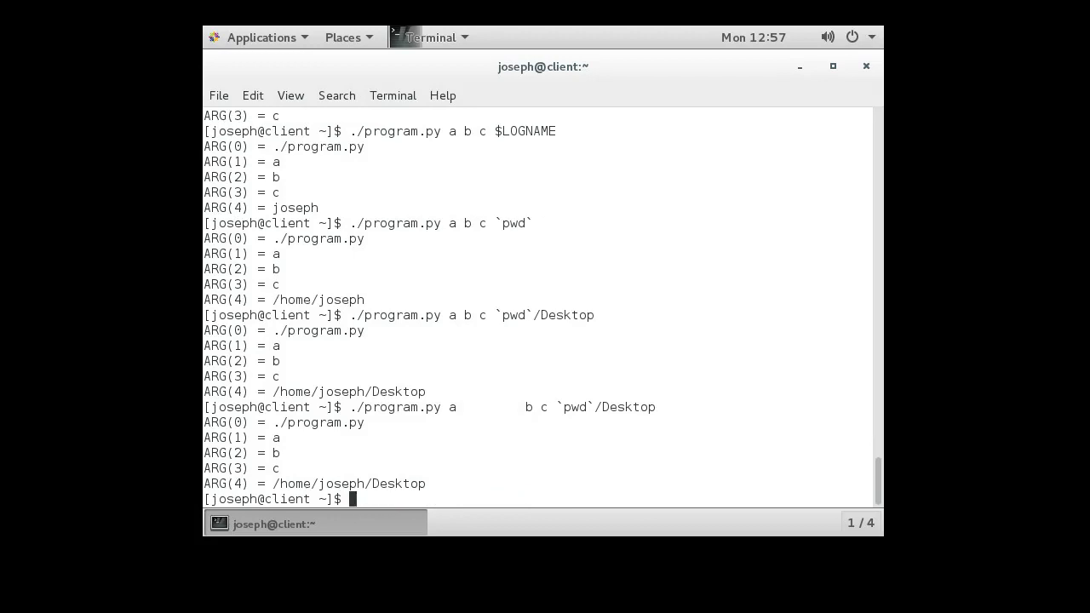